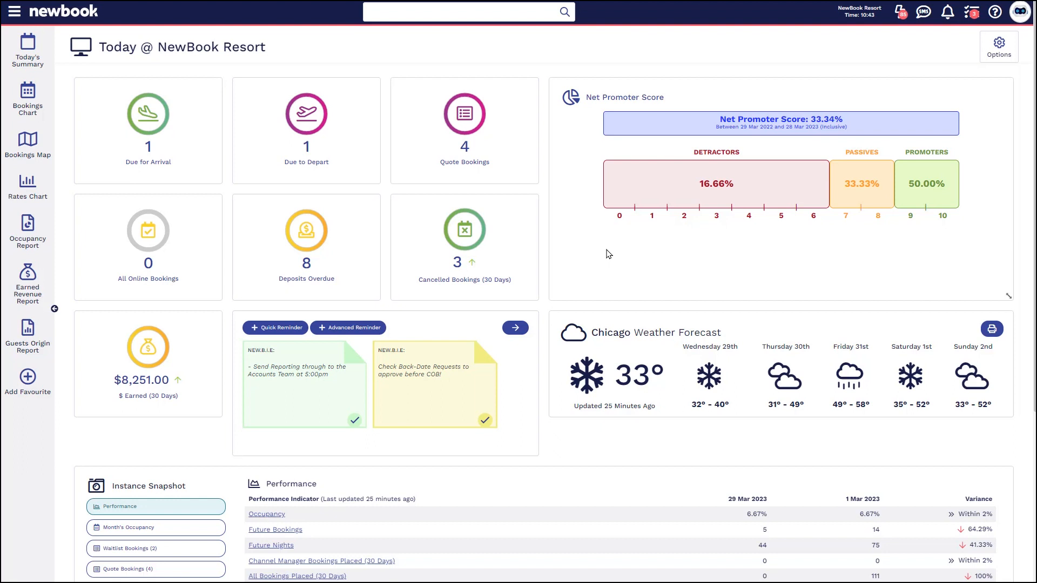
Search the main menu for 'rule' and open the Bookings Rule Templates list
left_click(15, 12)
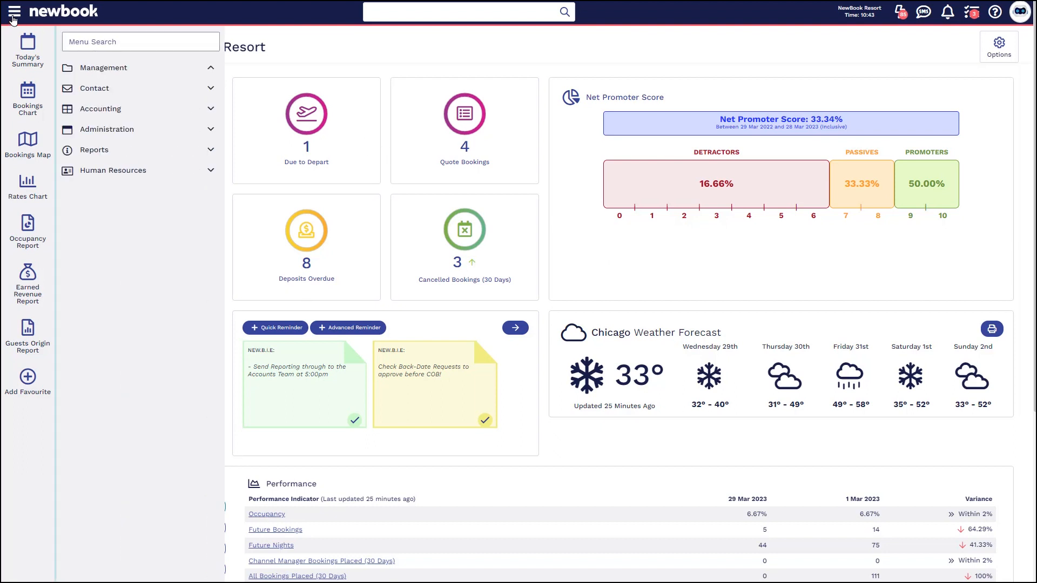
type("rule")
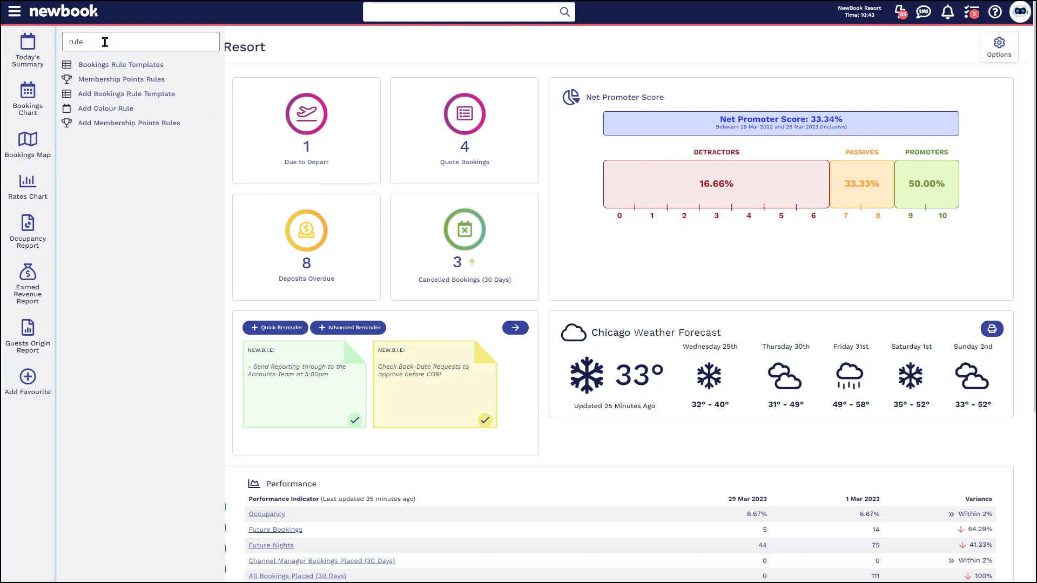
left_click(120, 65)
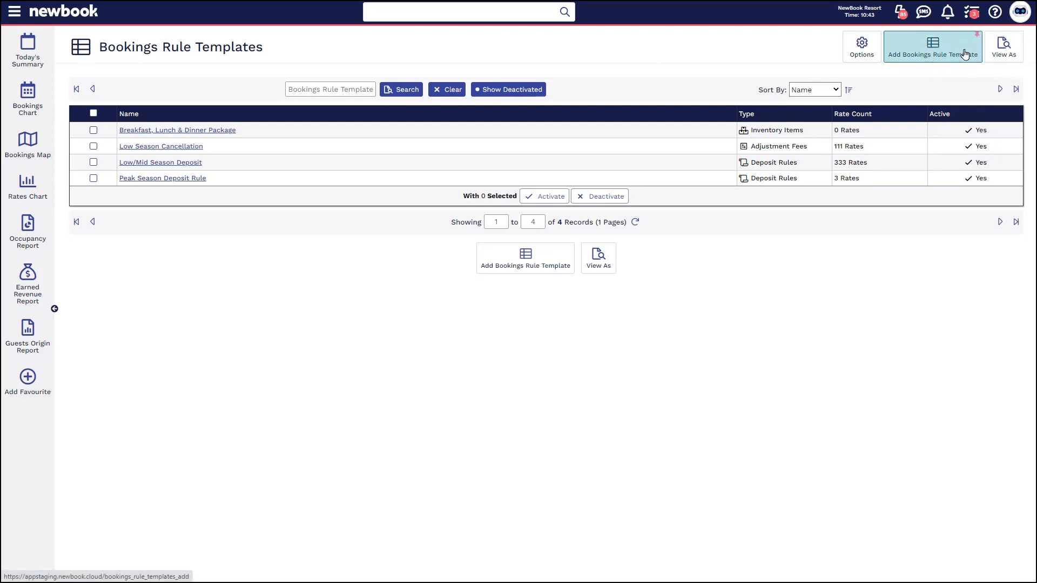
Add a bookings rule template named 'Peak Cancellation' with type Adjustment Fees
left_click(932, 47)
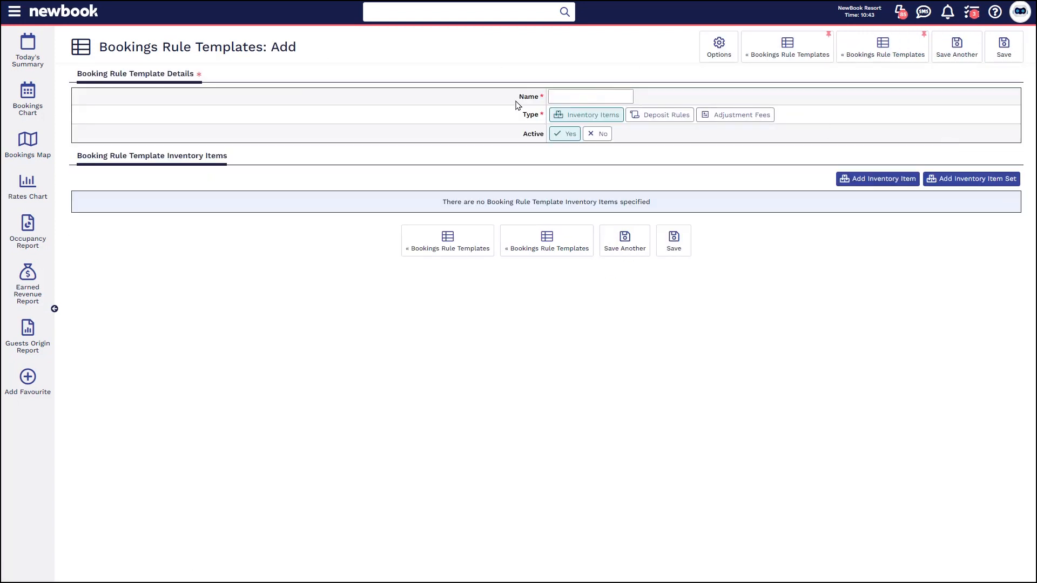
type("Peak")
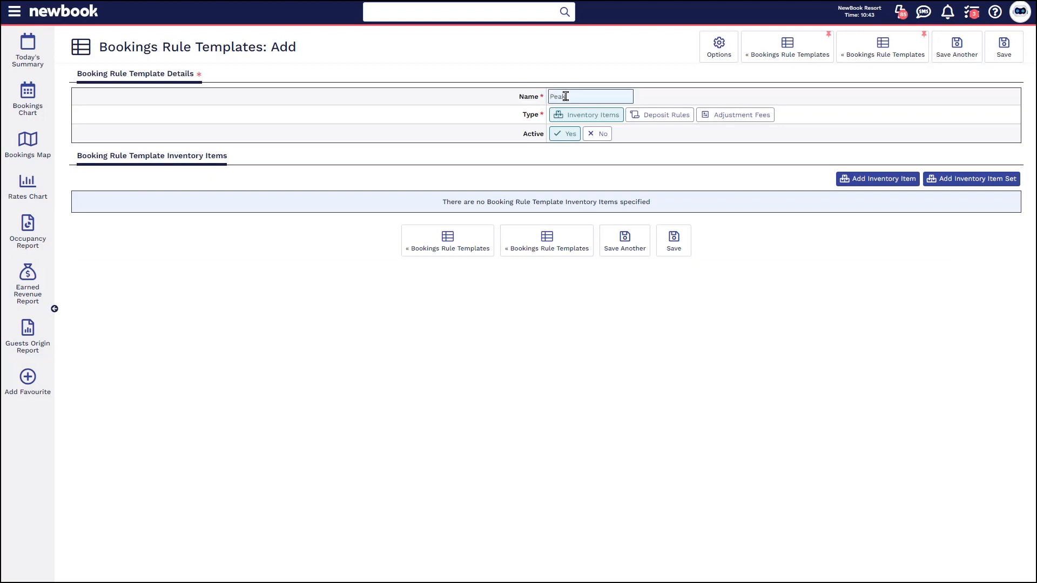
type("Cancellation")
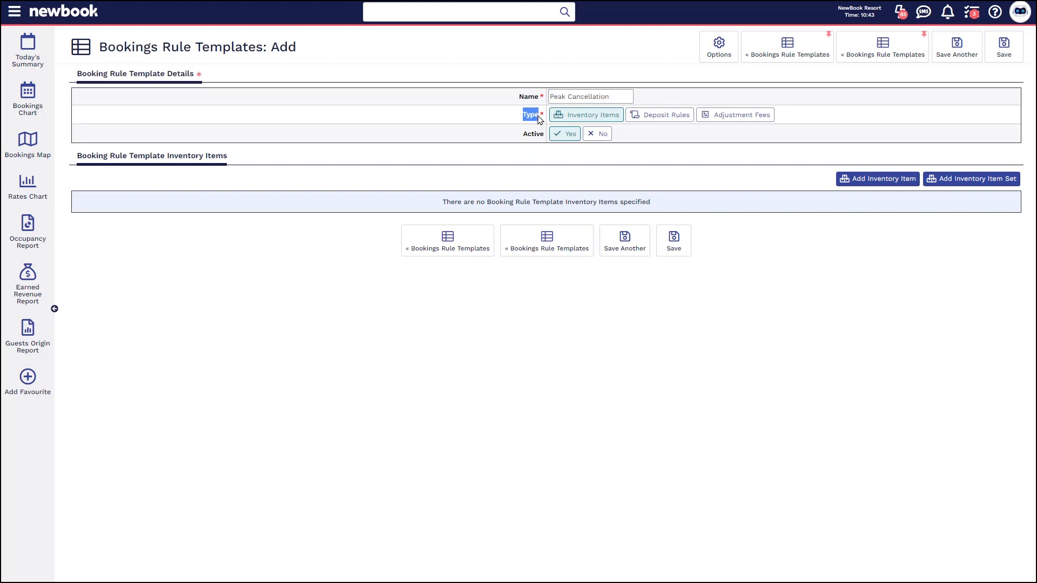
mouse_move(742, 115)
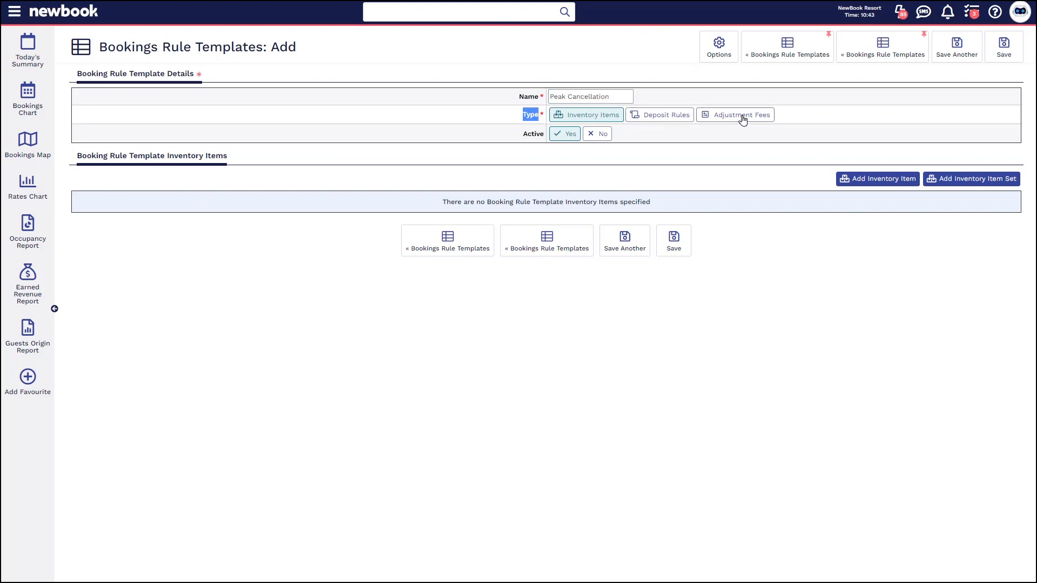
left_click(741, 114)
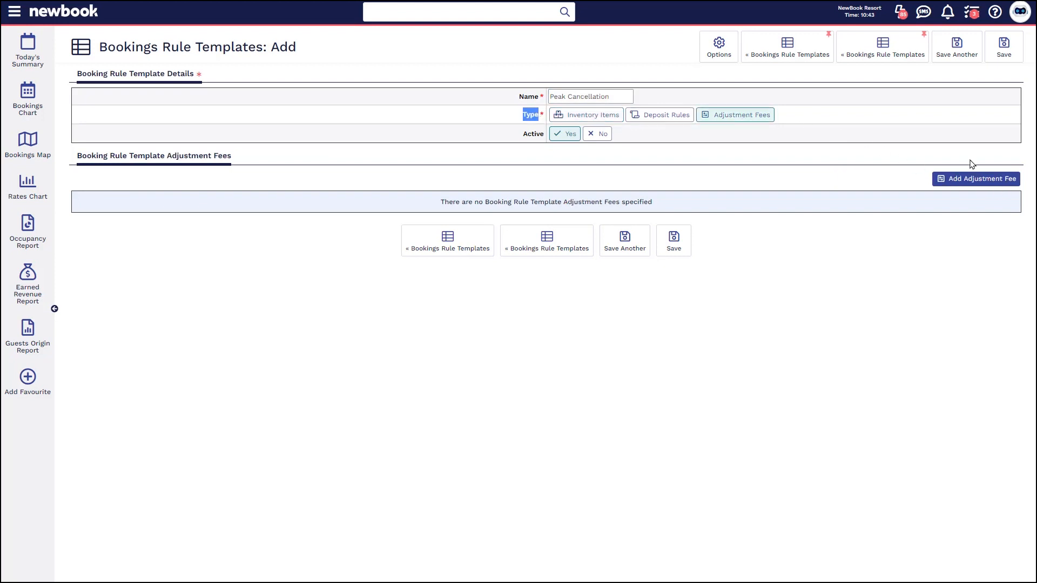
Add an adjustment fee using the Cancellation Fee inventory item
left_click(976, 179)
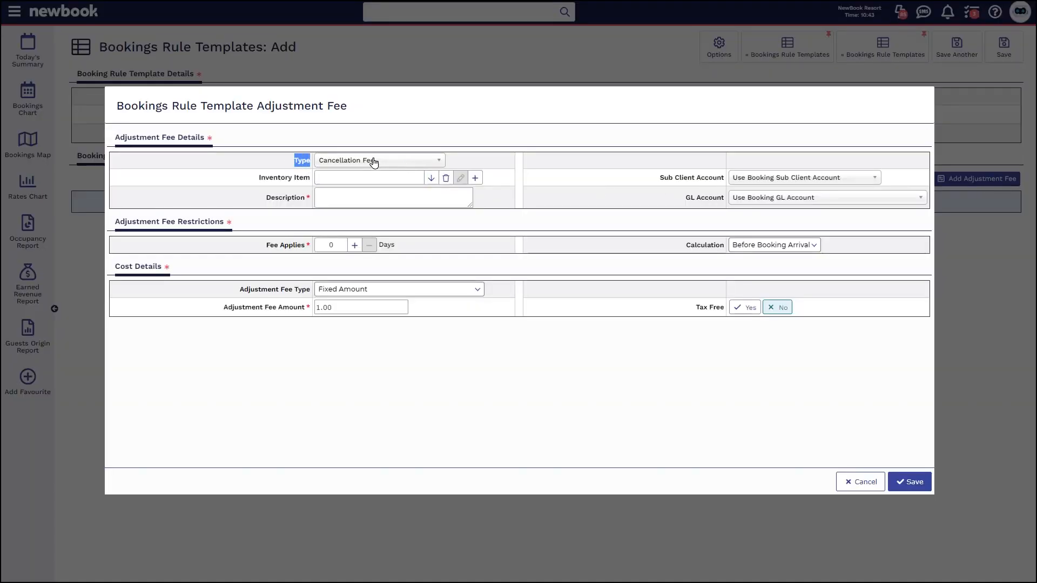
left_click(368, 177)
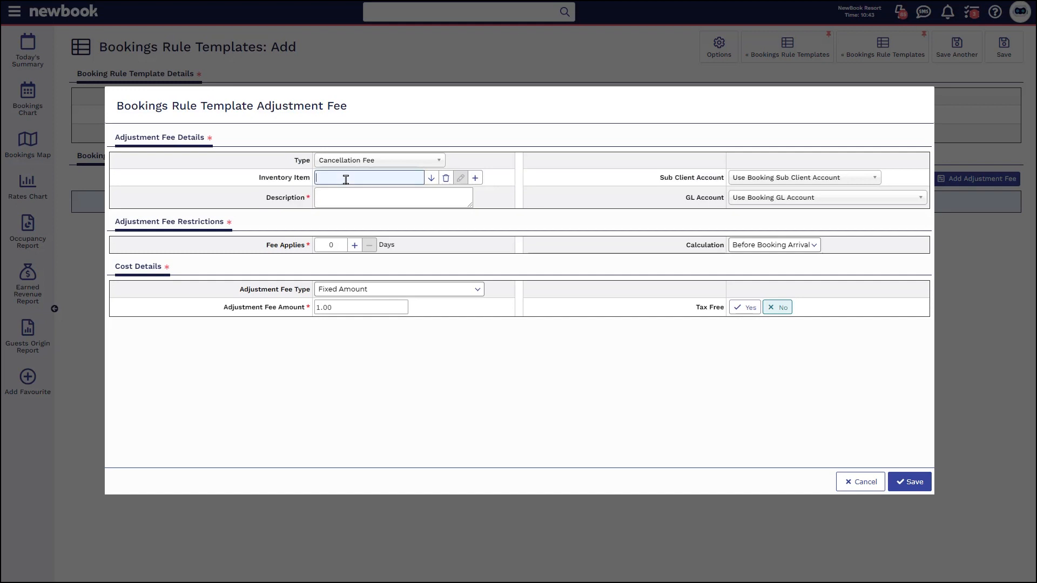
type("cancell")
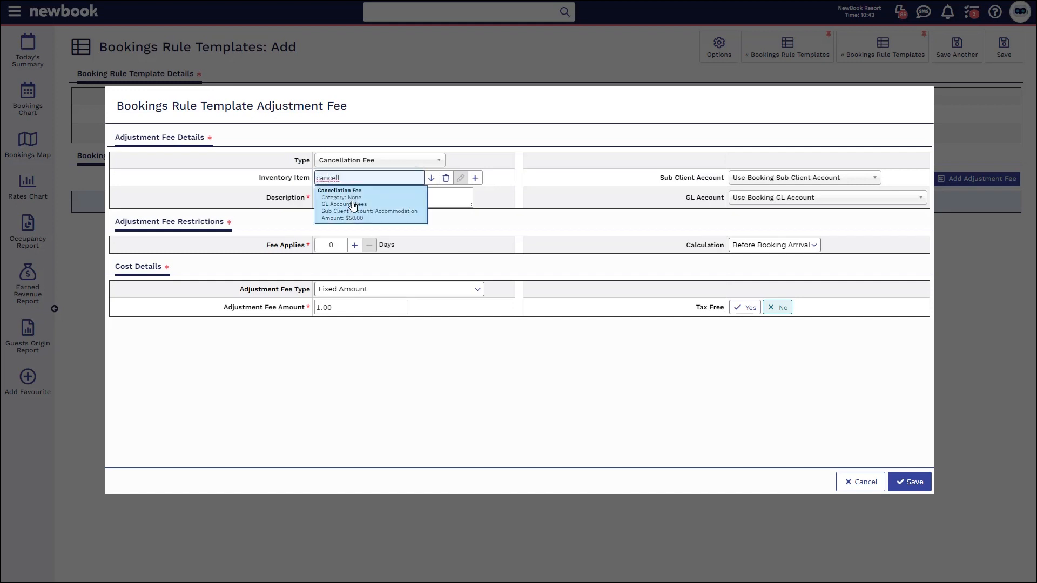
left_click(371, 203)
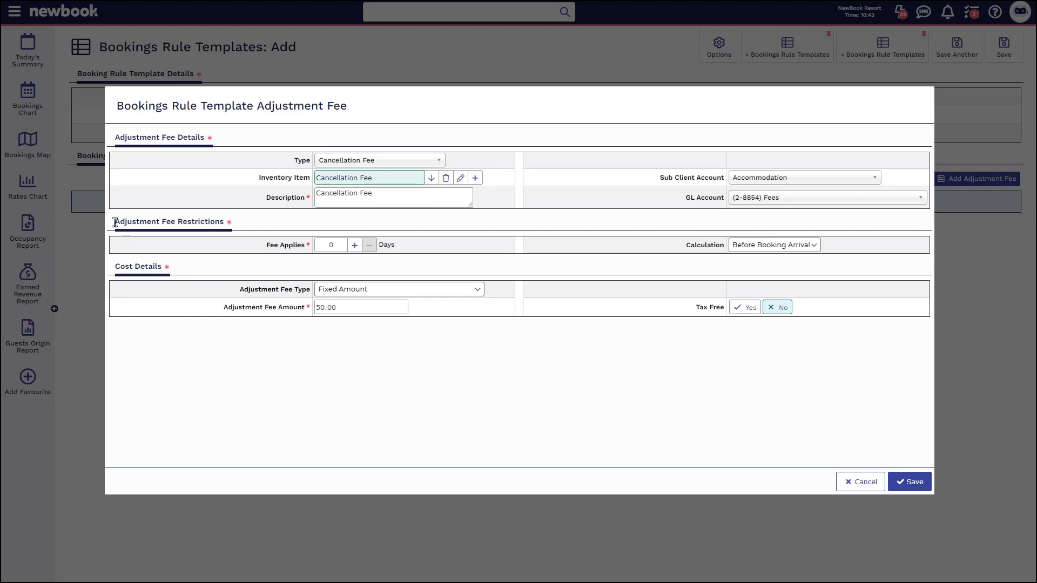
double_click(168, 222)
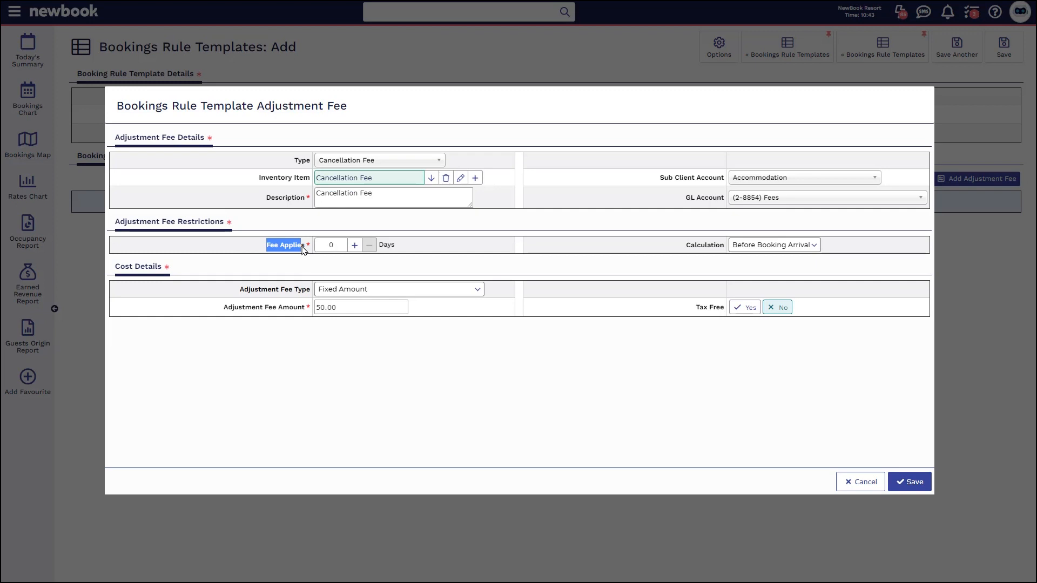
Calculate the fee after booking placed, as 50.00 percentage of total
left_click(774, 244)
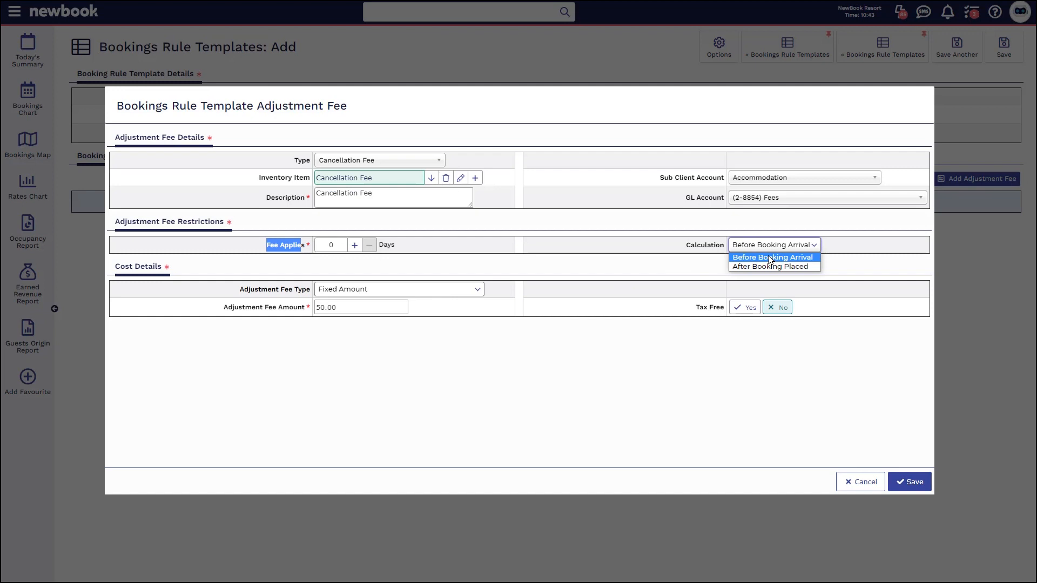
mouse_move(767, 266)
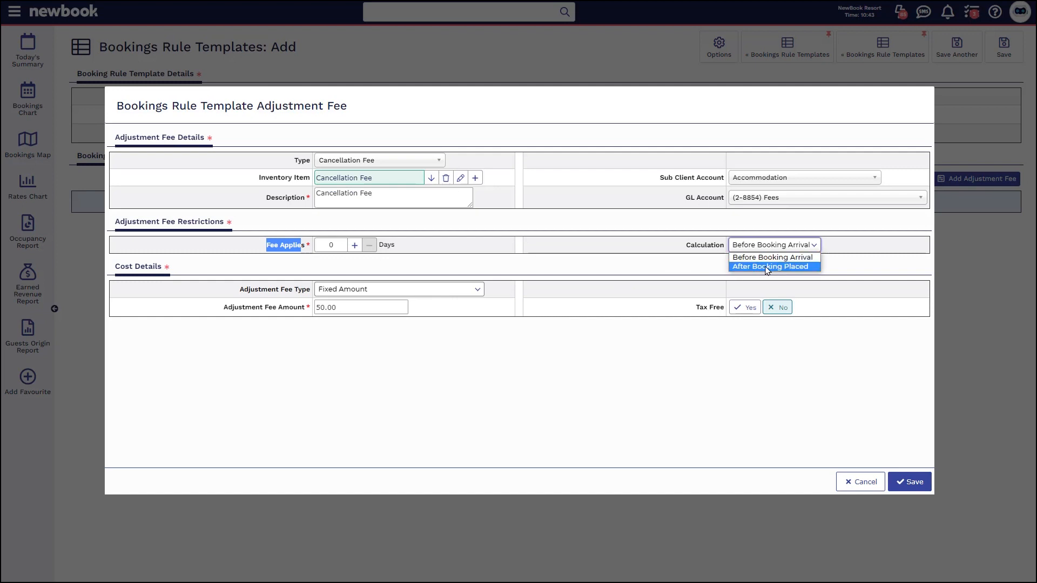
left_click(772, 267)
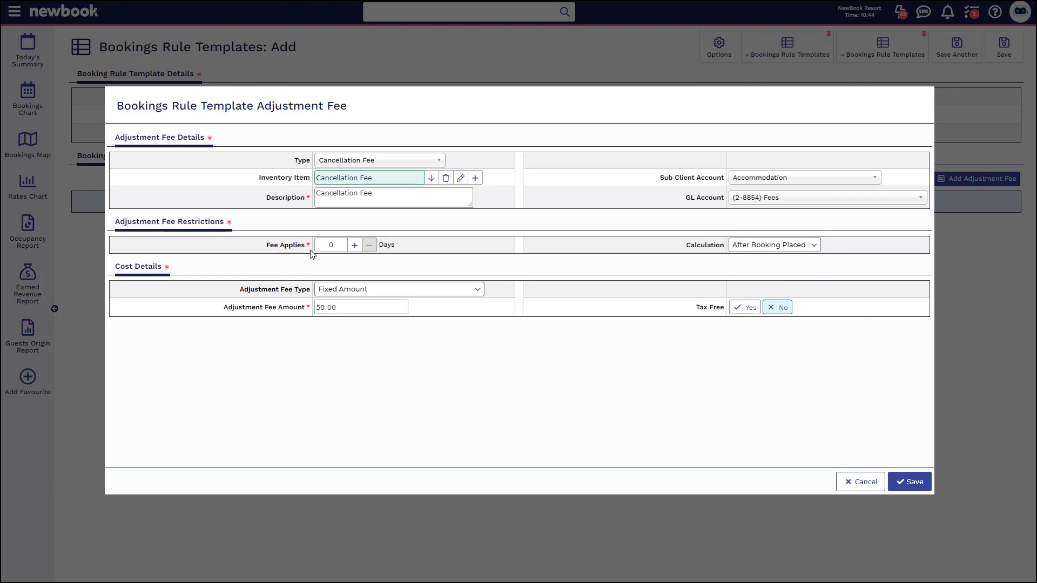
left_click(331, 245)
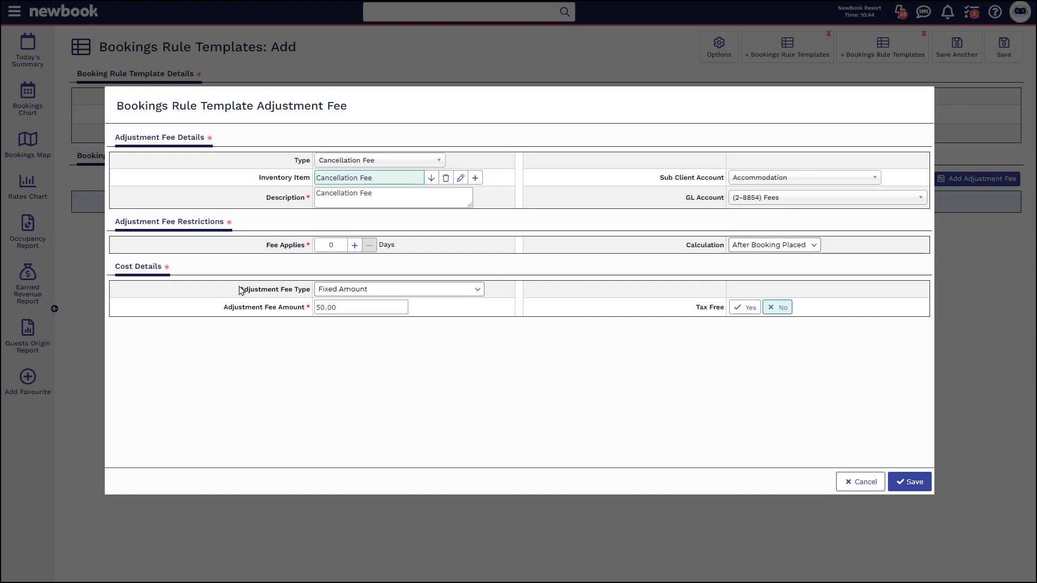
left_click(398, 289)
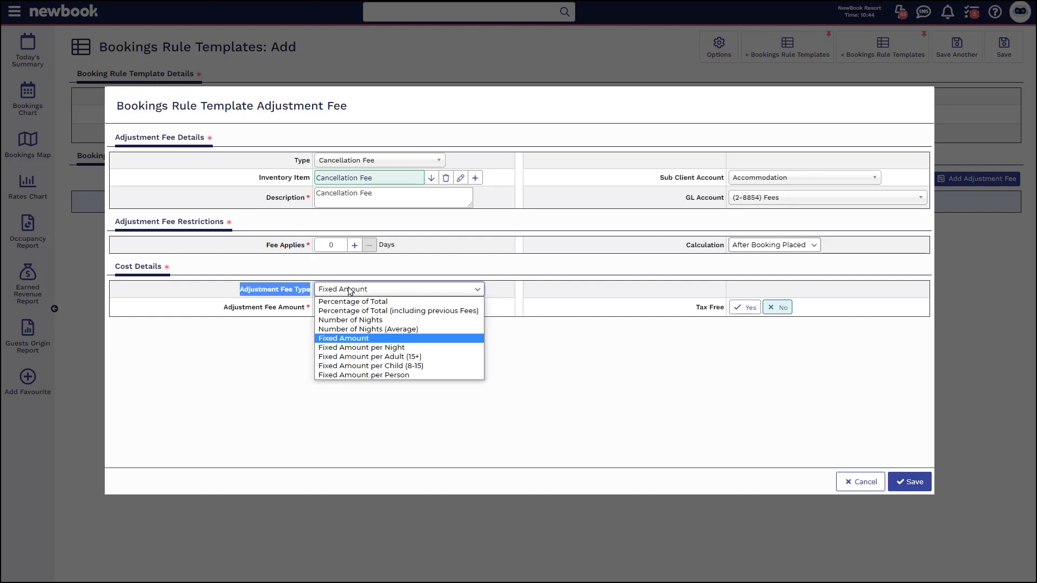
mouse_move(356, 341)
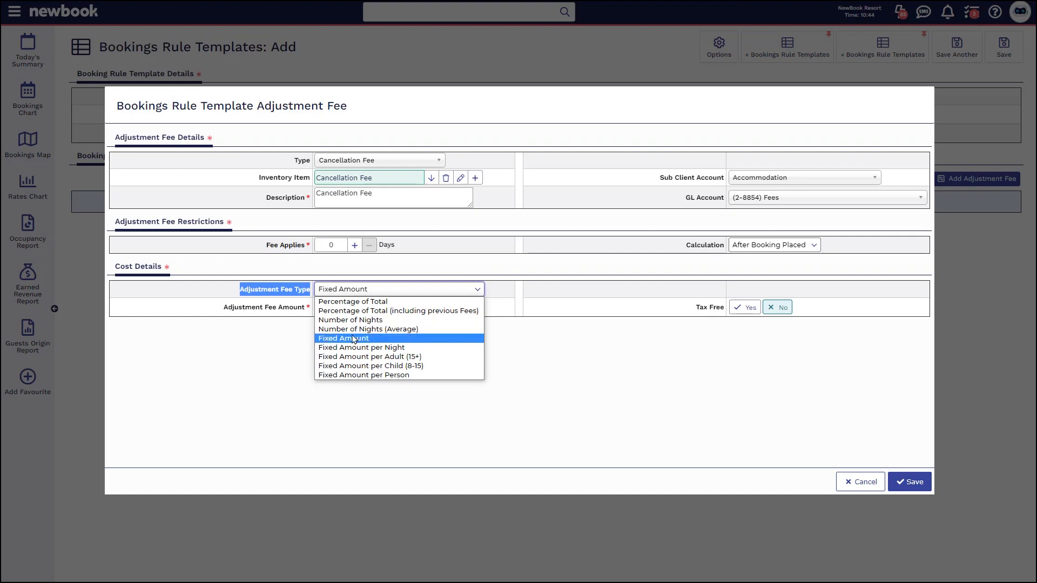
mouse_move(400, 329)
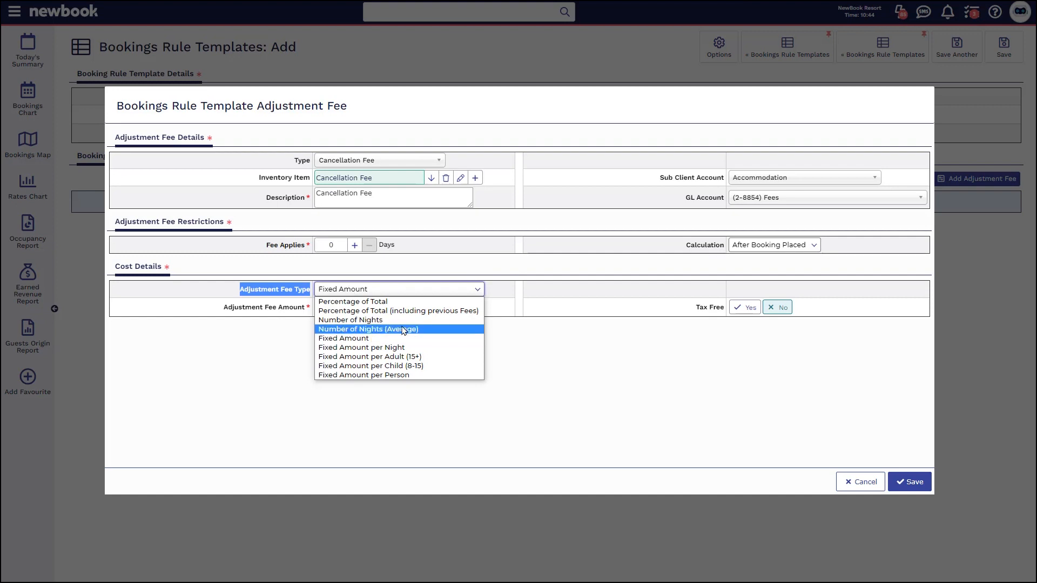
mouse_move(397, 311)
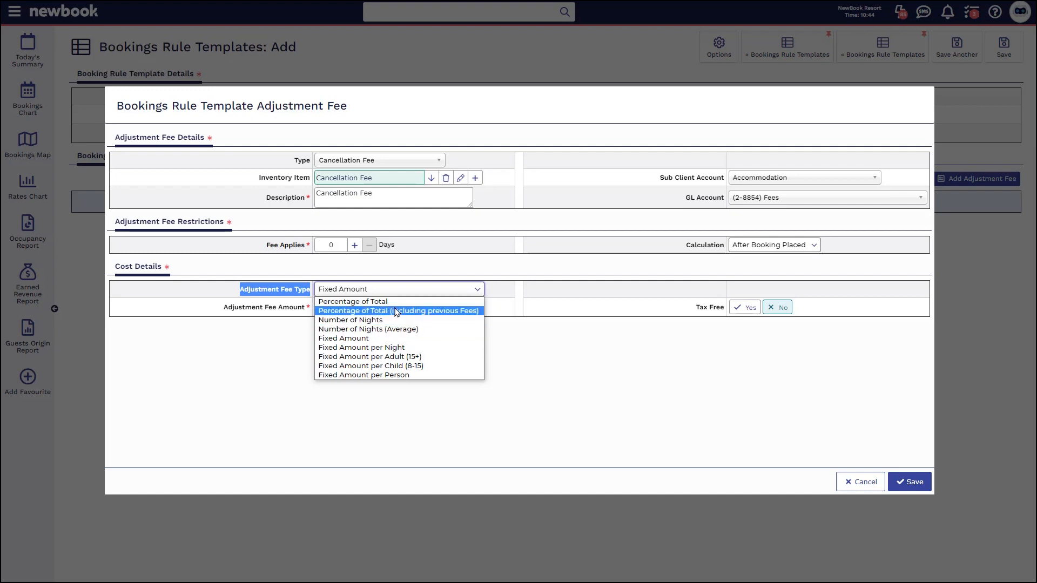
left_click(352, 301)
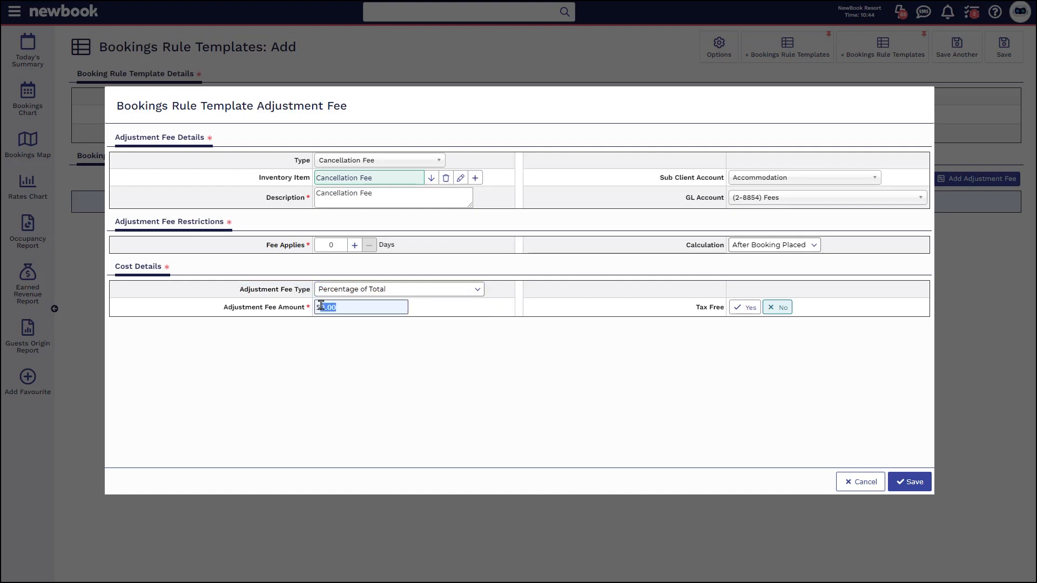
type("50.00")
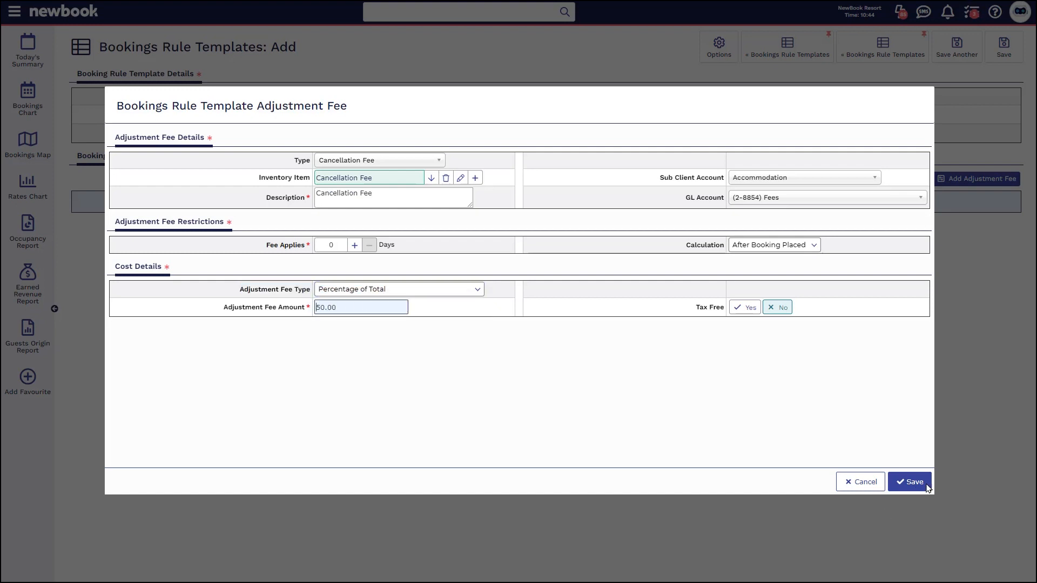
Save the cancellation fee and the Peak Cancellation template
left_click(910, 481)
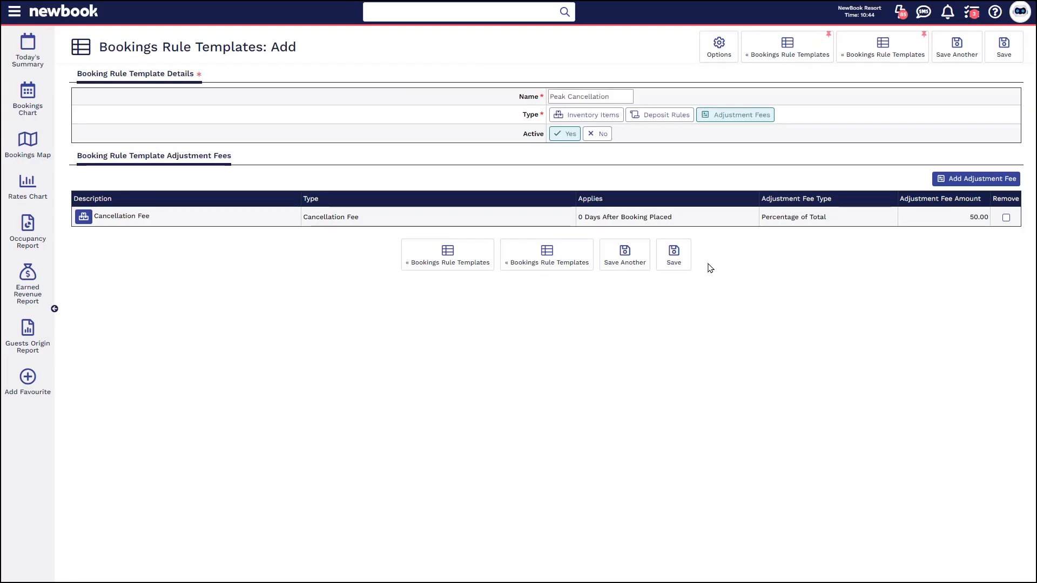
left_click(673, 253)
type("rate")
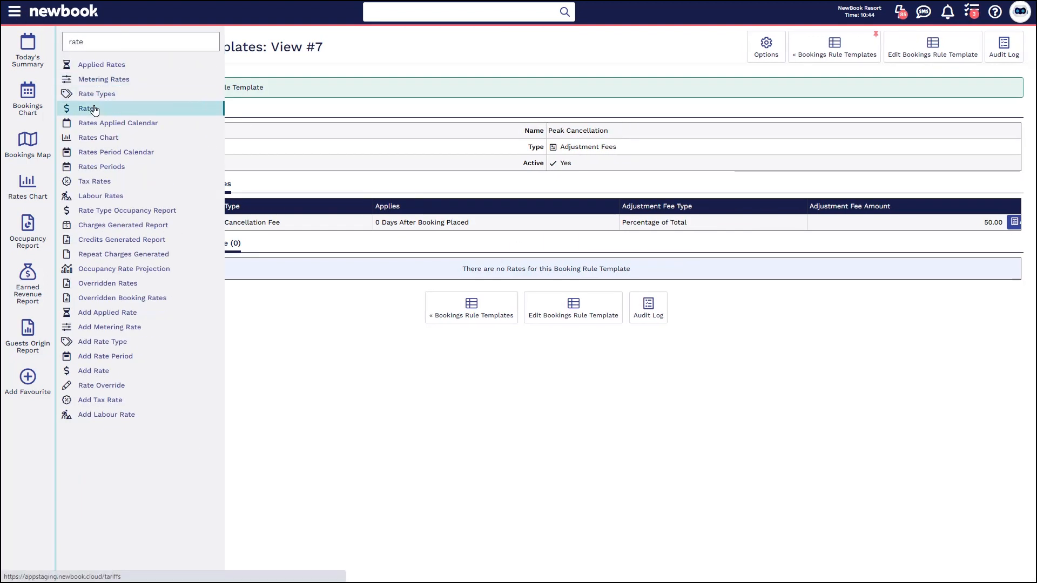
Select all 20 listed peak rates and choose Set Adjustment Fees
left_click(88, 109)
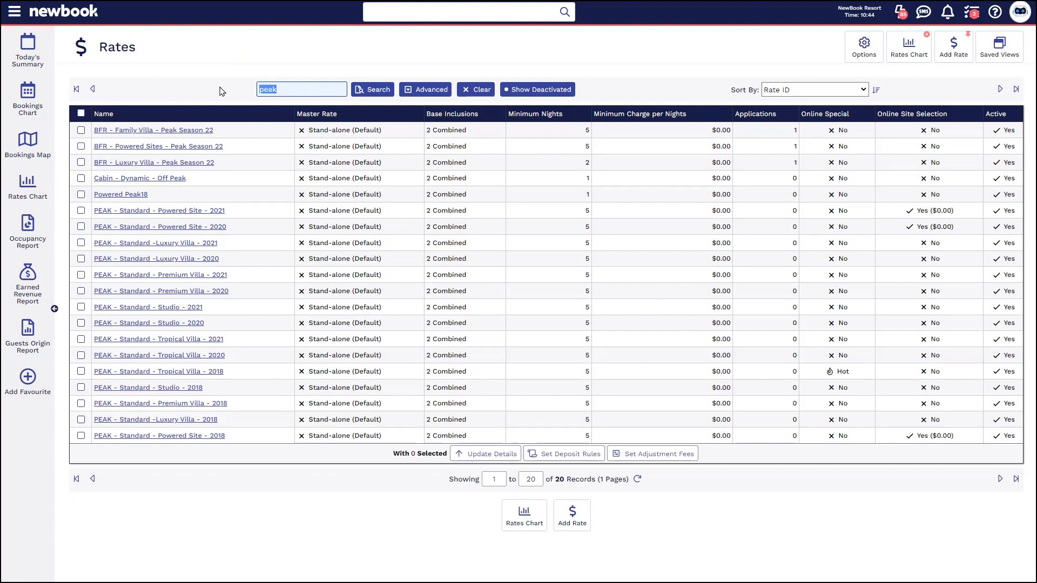
mouse_move(280, 82)
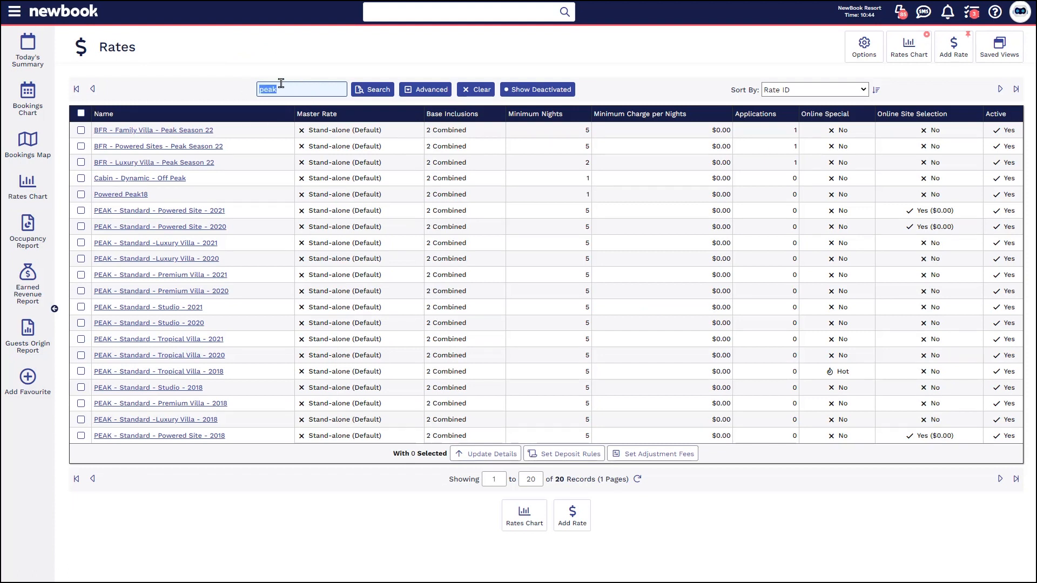
left_click(80, 113)
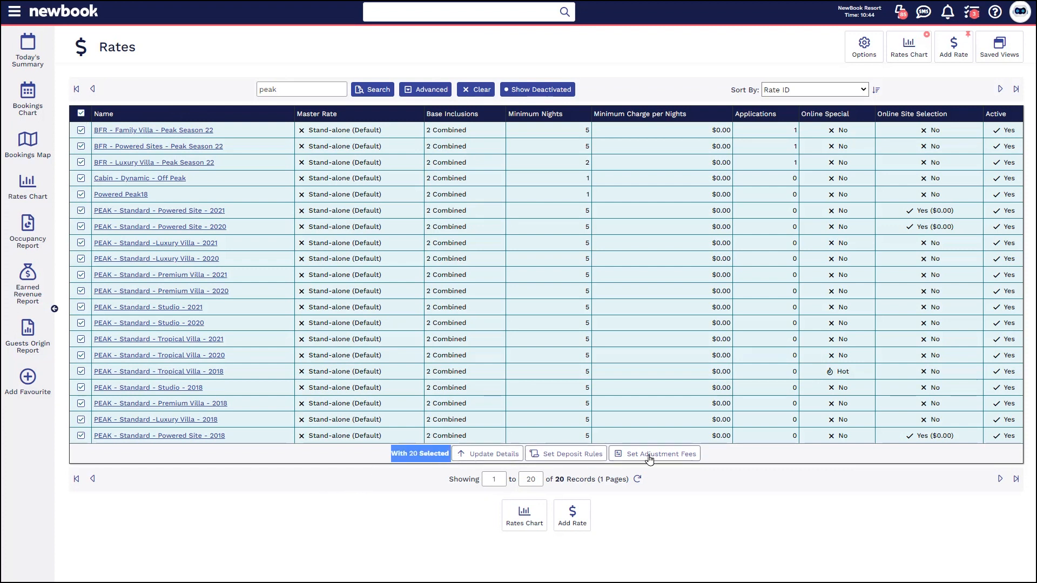
left_click(660, 453)
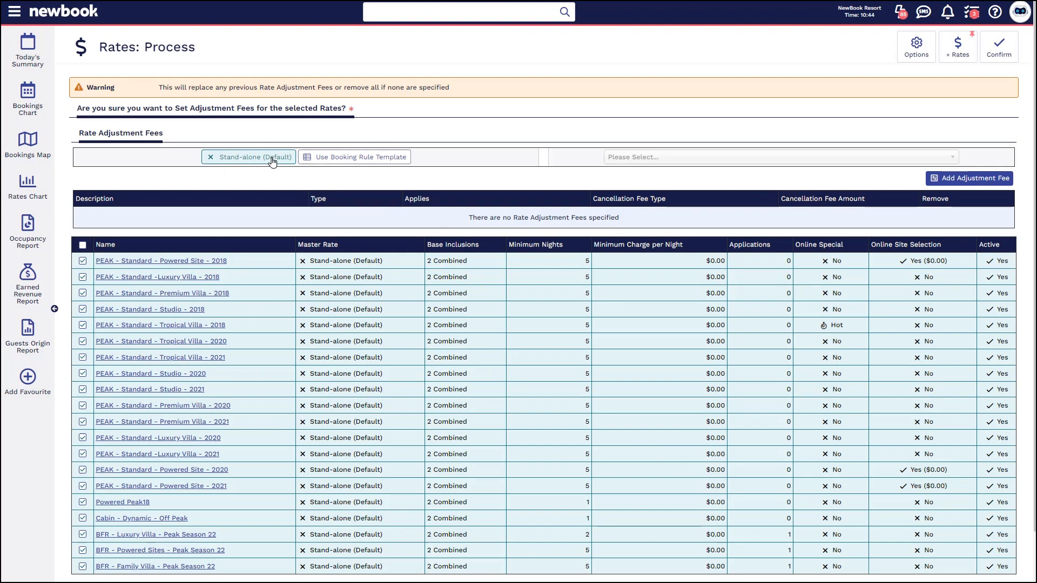
Apply the Peak Cancellation booking rule template to the selected rates
left_click(355, 157)
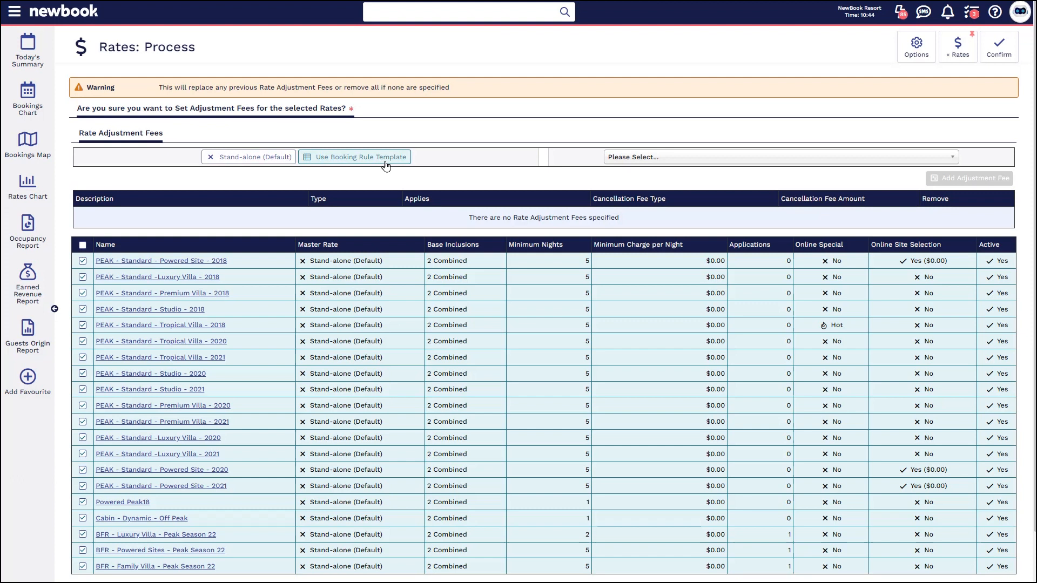
mouse_move(586, 190)
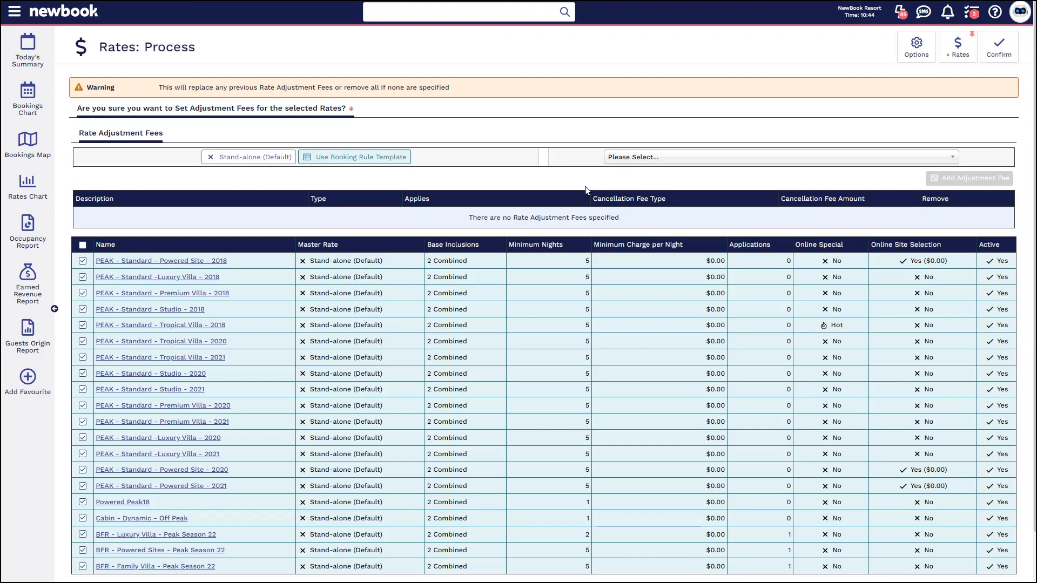
left_click(779, 157)
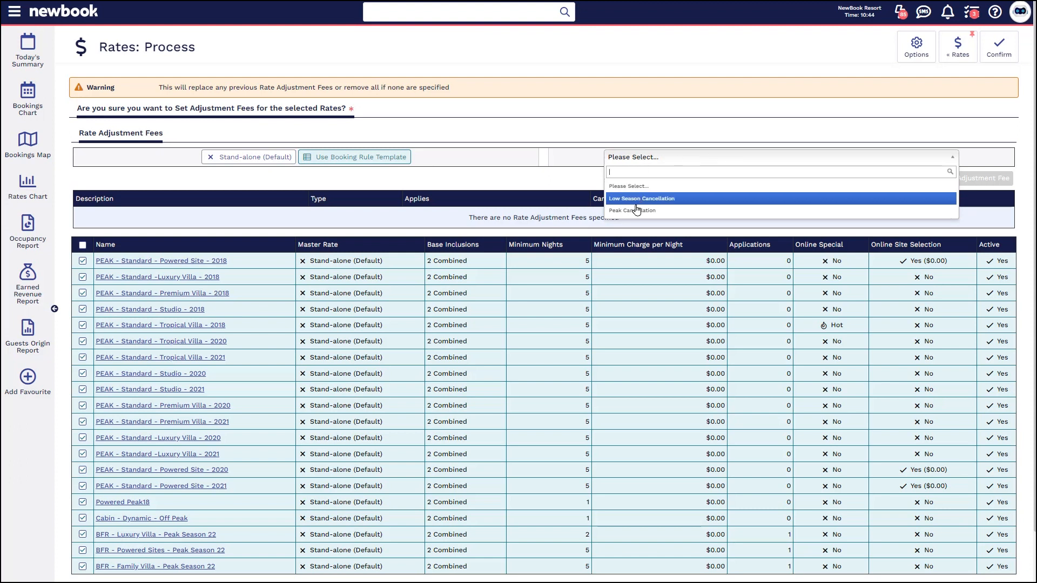
mouse_move(636, 210)
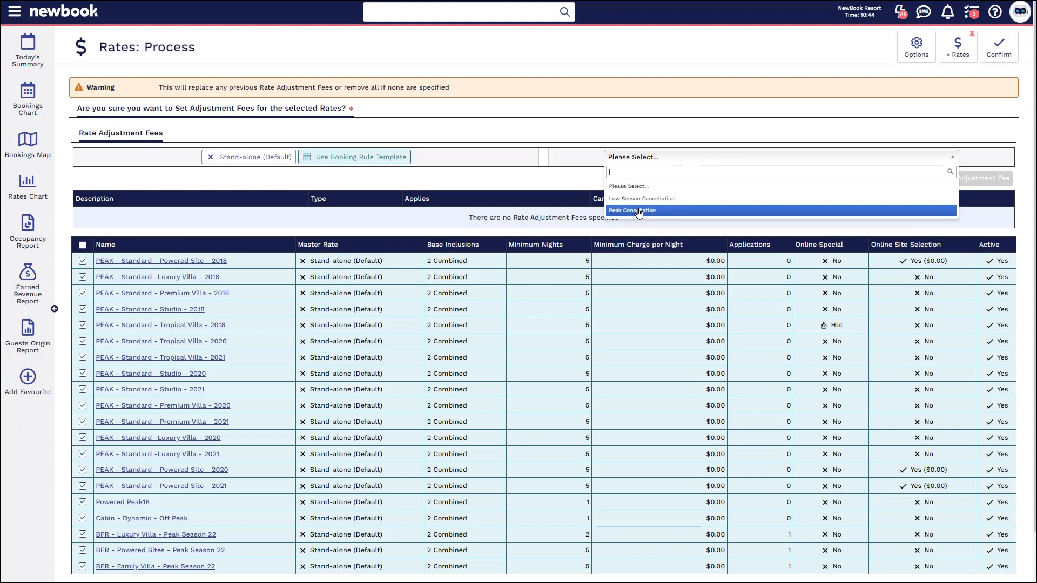
left_click(632, 210)
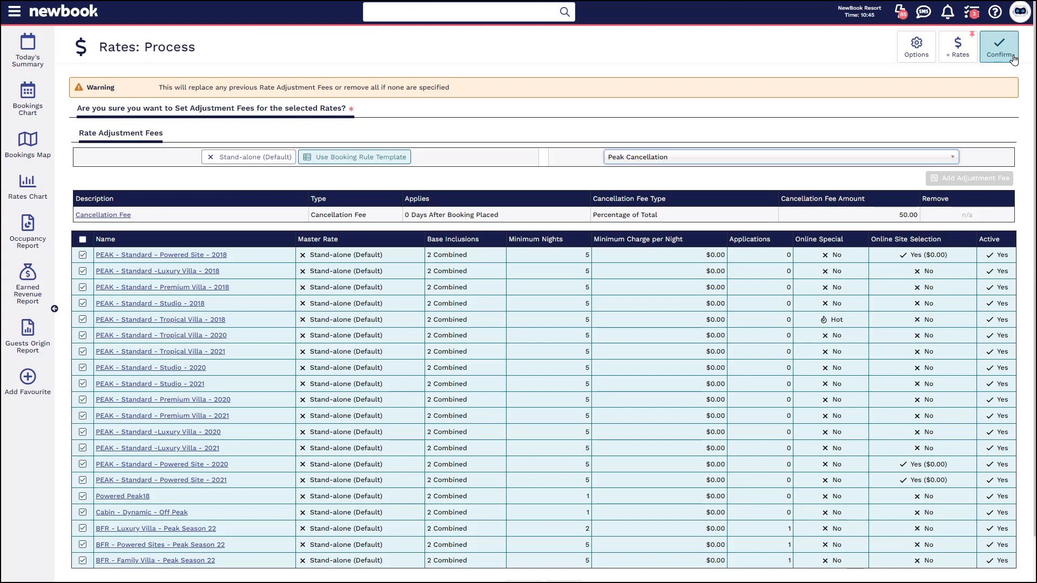
mouse_move(27, 98)
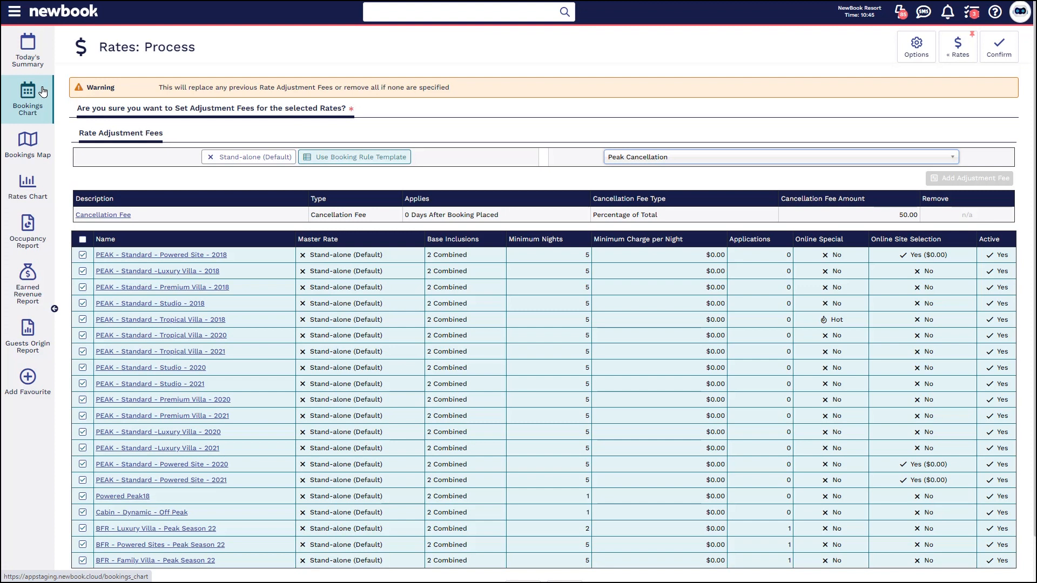
mouse_move(35, 104)
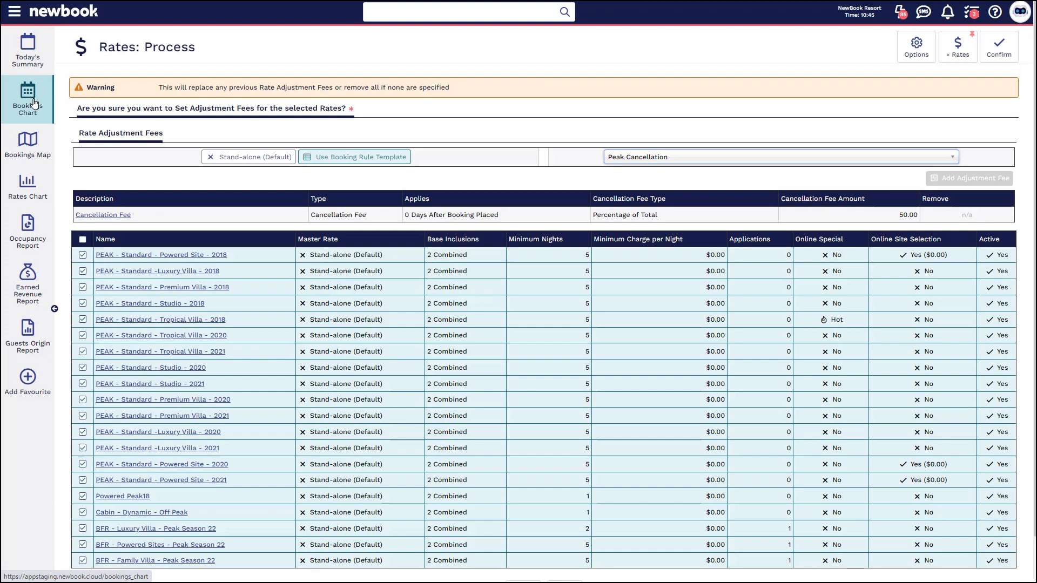
Open Jane Doe's Luxury Villa 04 booking #127943 from the bookings chart
left_click(27, 98)
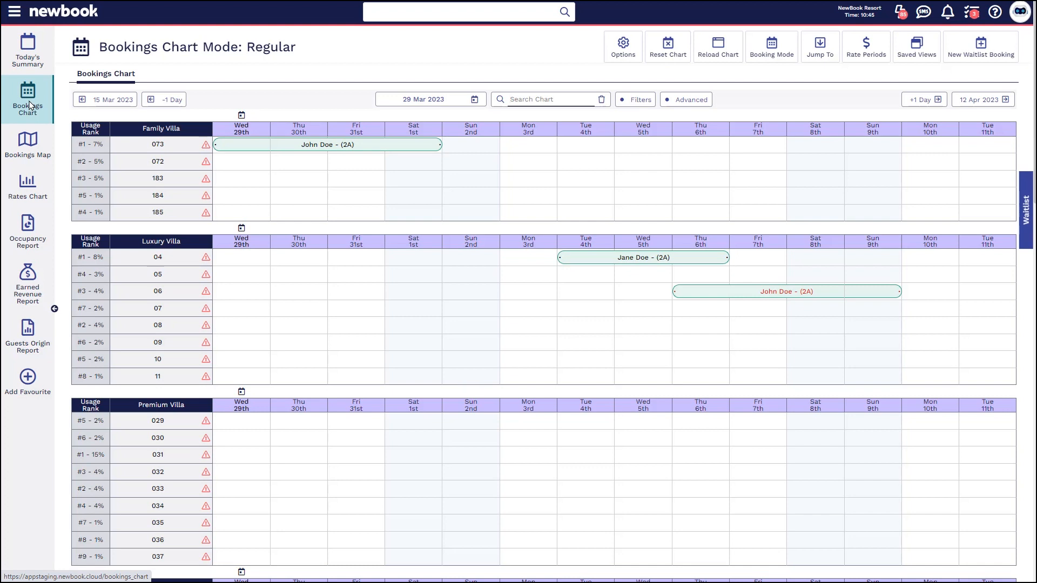
mouse_move(667, 257)
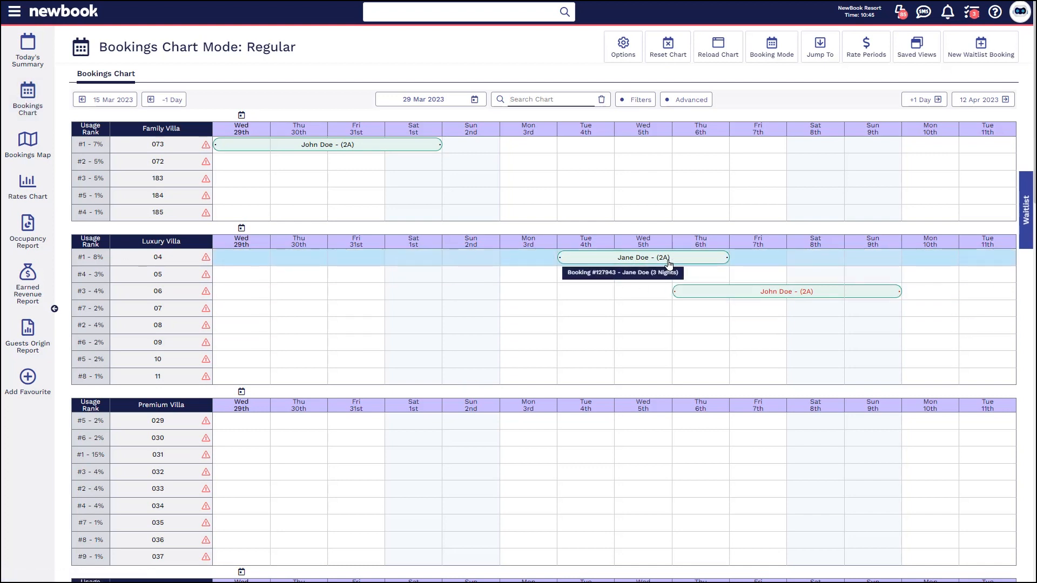
mouse_move(594, 249)
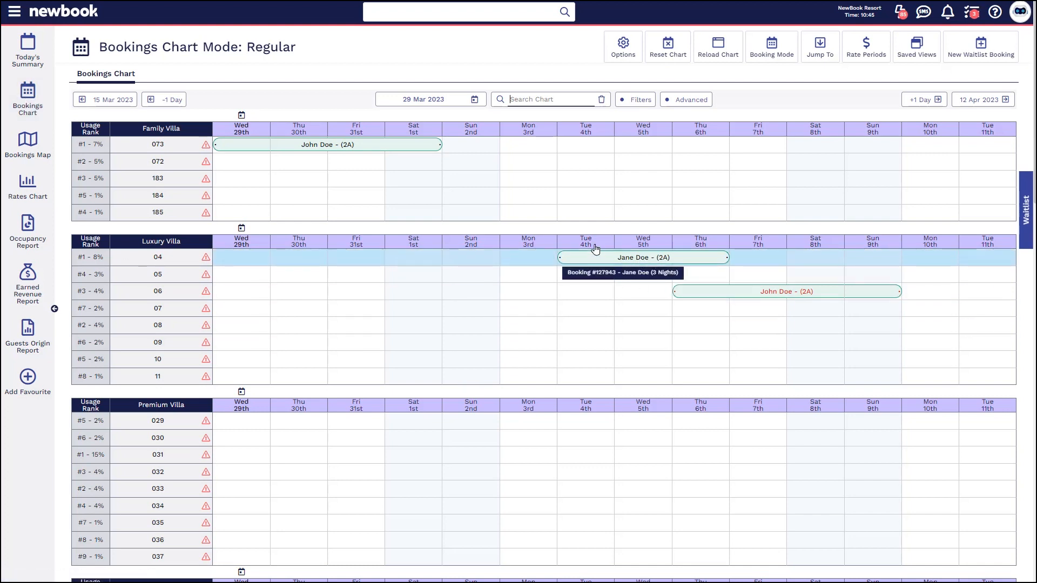
mouse_move(646, 264)
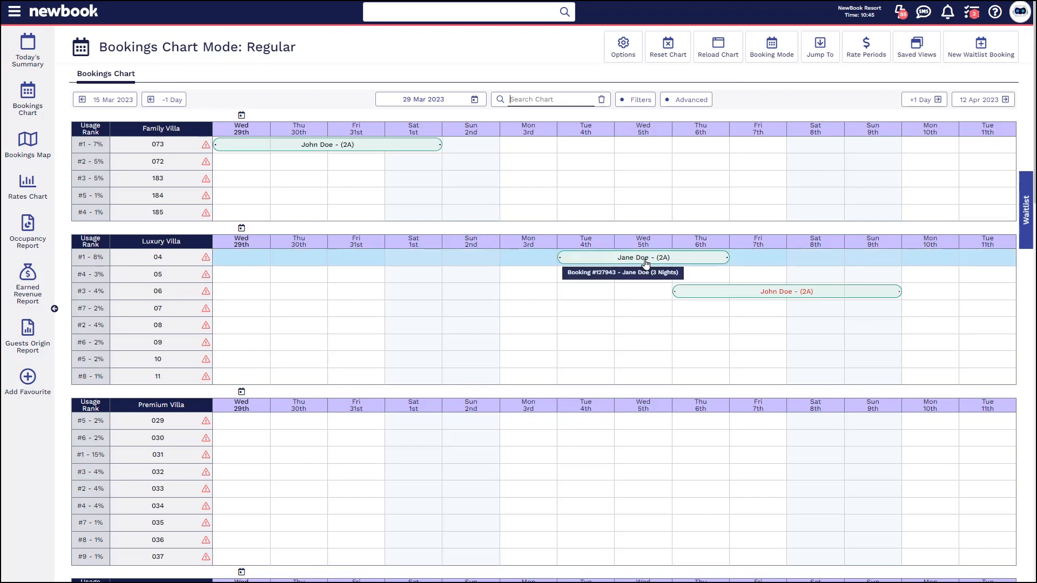
left_click(642, 257)
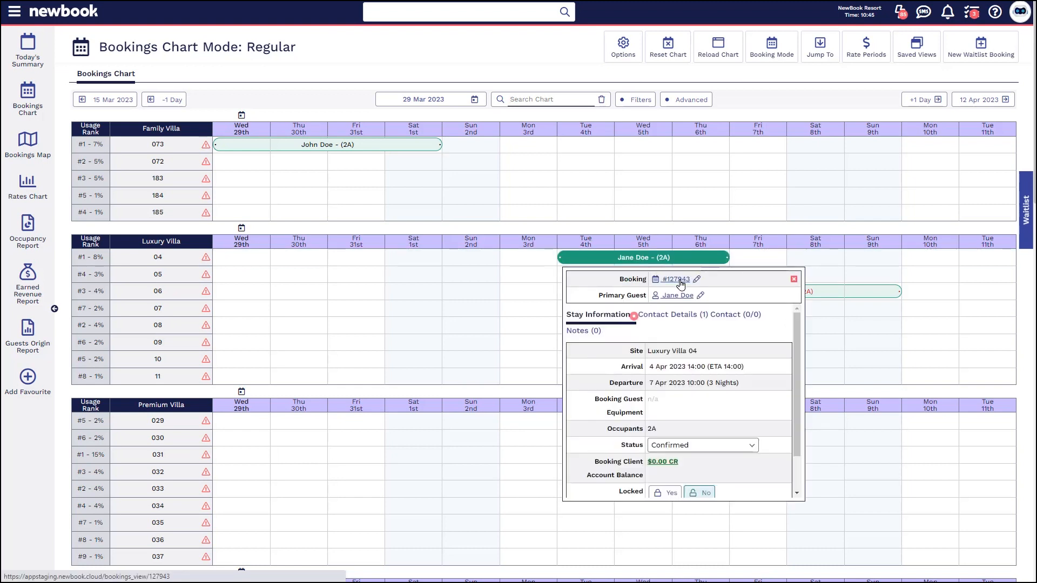
left_click(674, 279)
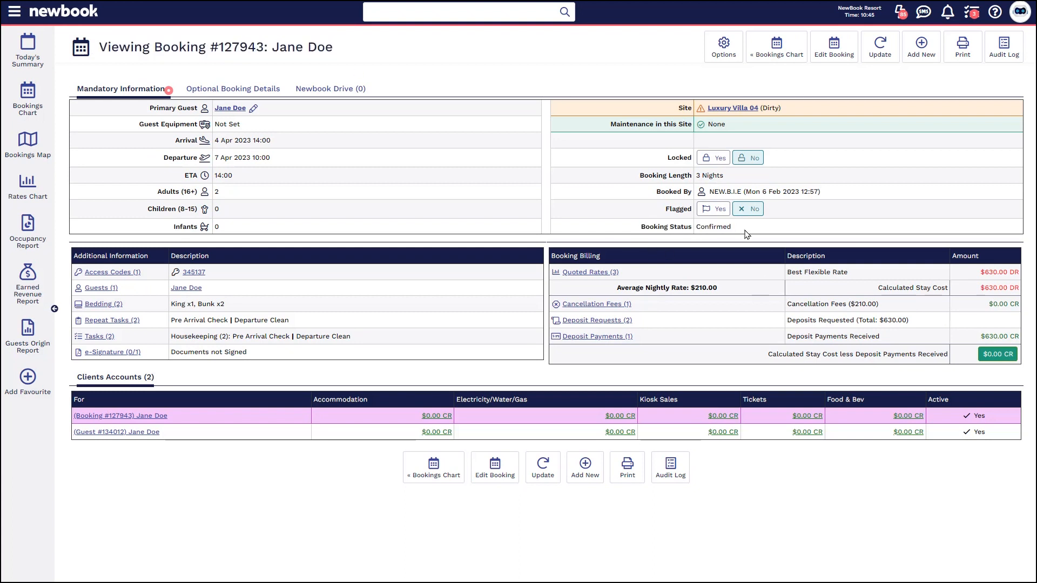
double_click(995, 271)
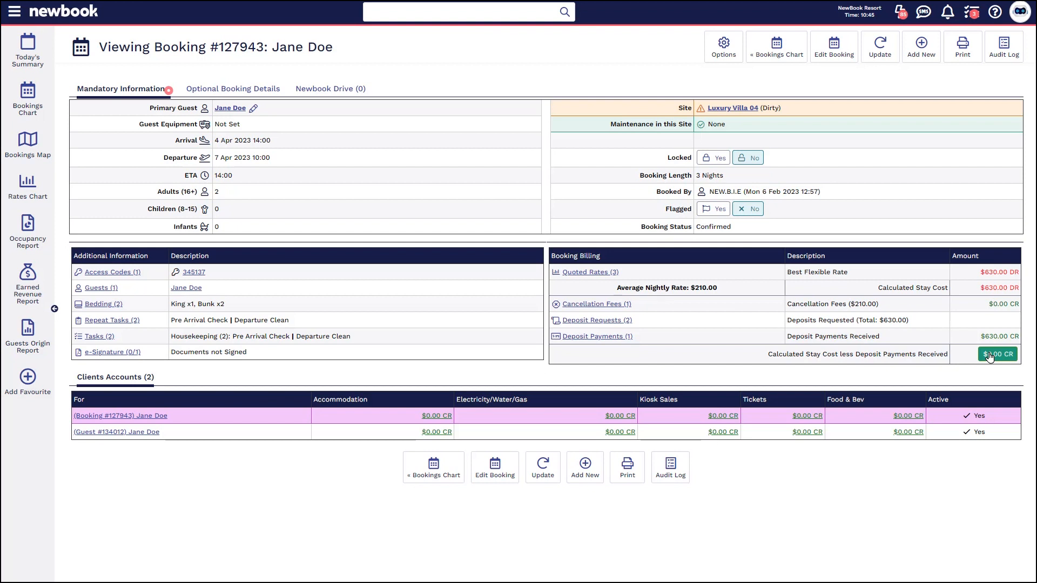
double_click(833, 304)
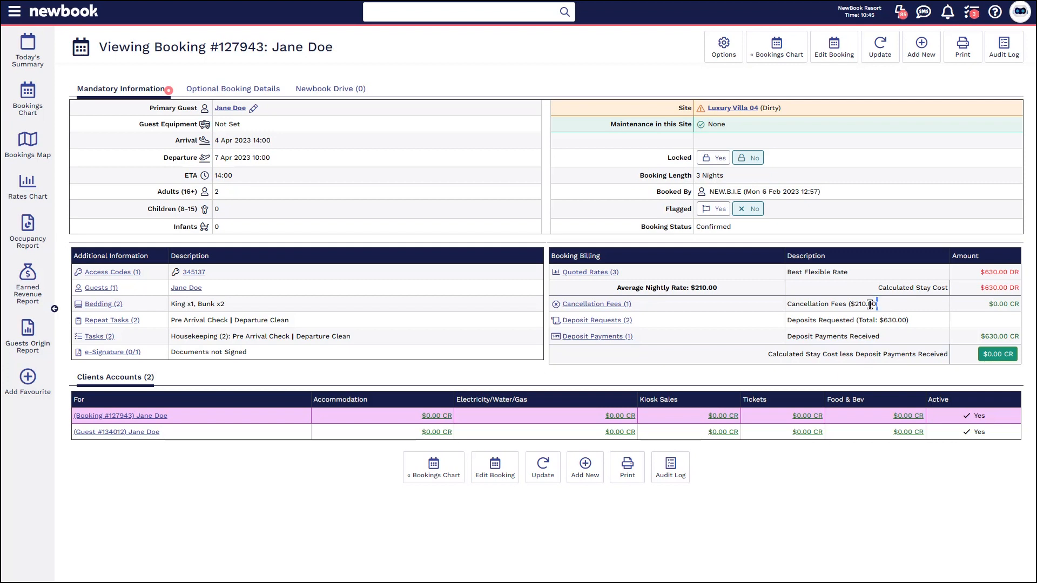
double_click(864, 304)
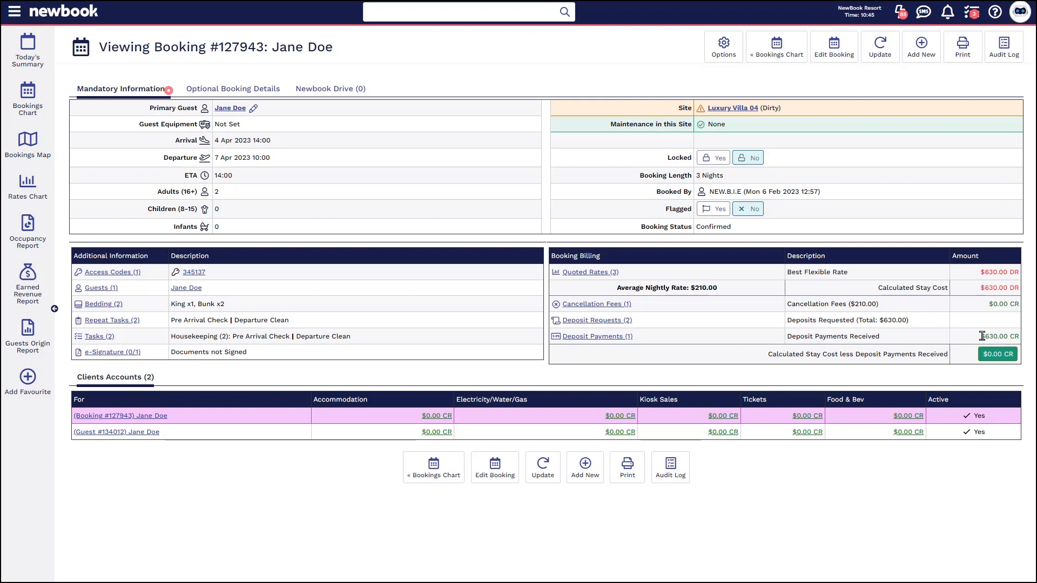
double_click(995, 336)
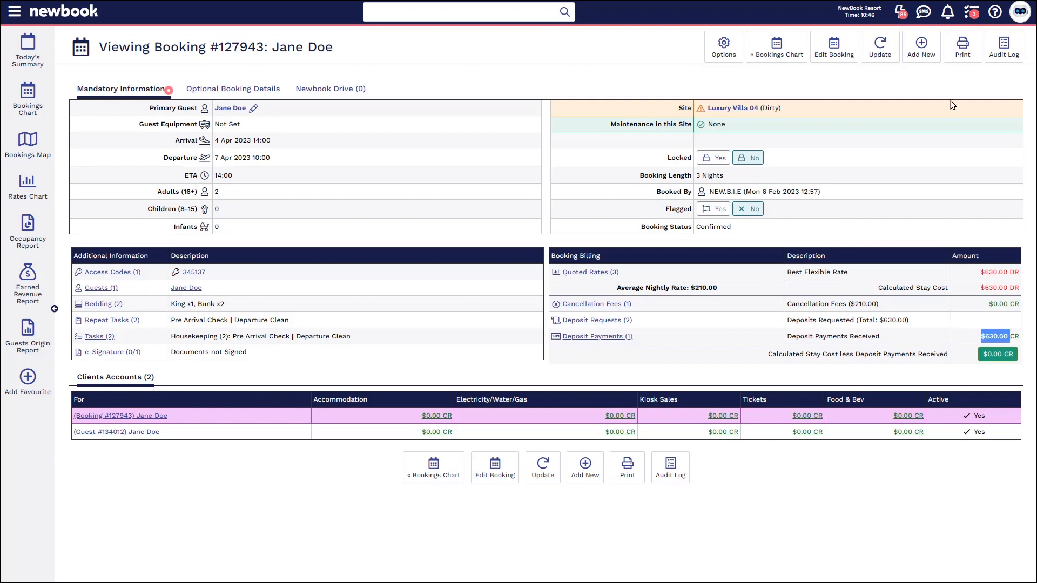
Choose Cancel for booking #127943 and select Change of Plans as the reason
left_click(880, 47)
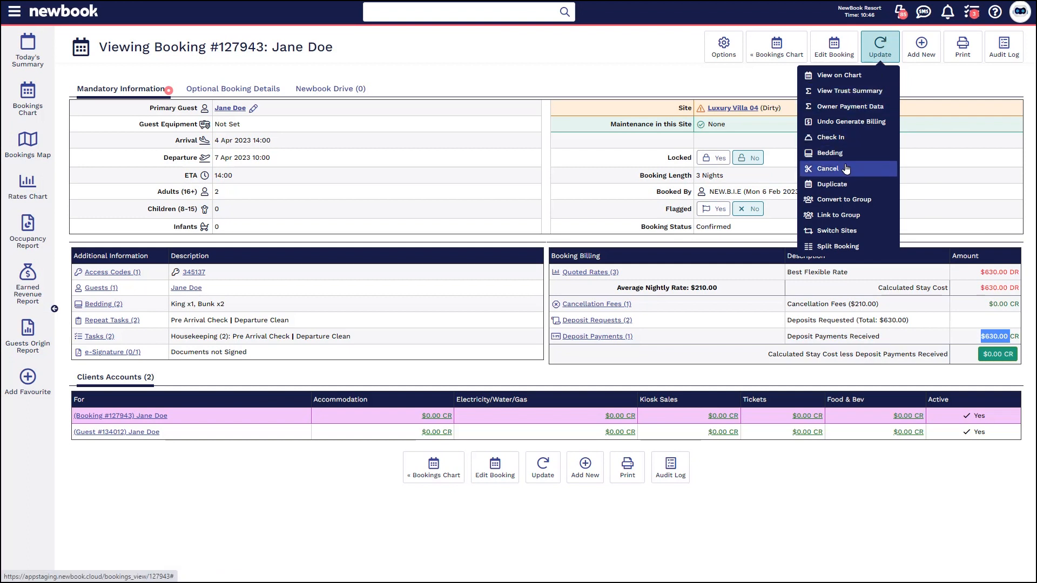
left_click(827, 167)
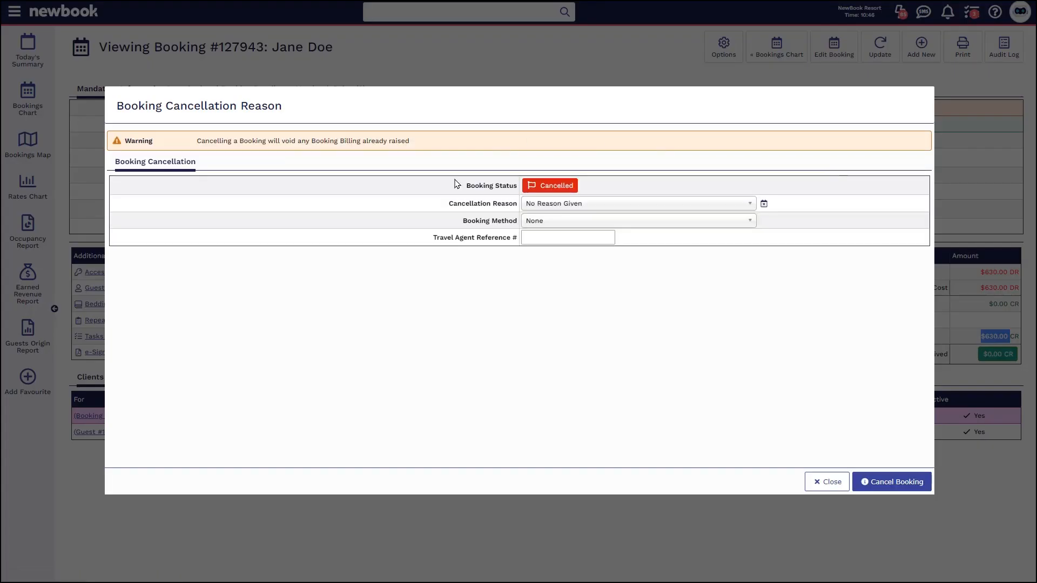
left_click(635, 203)
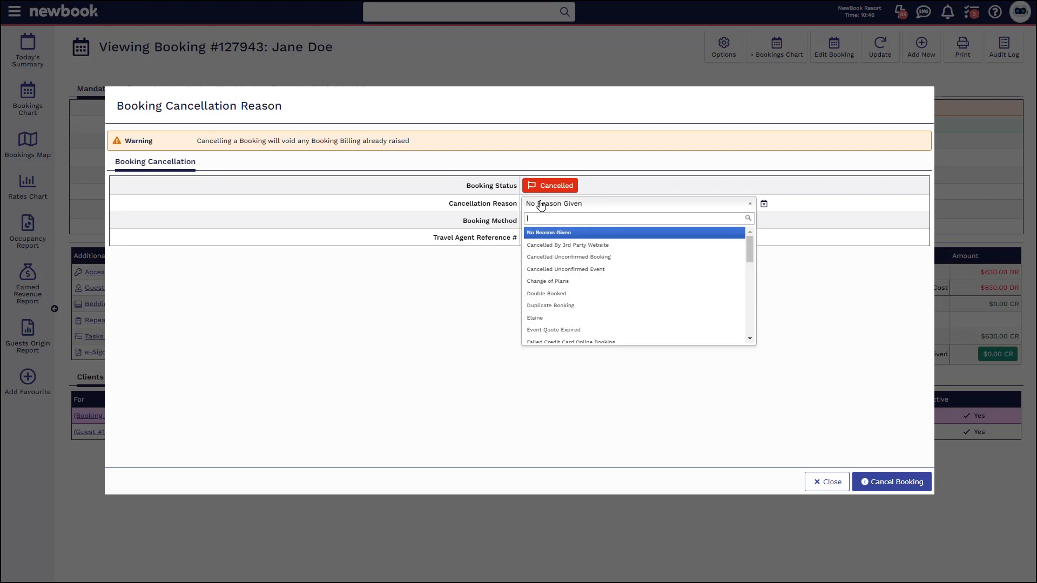
left_click(548, 281)
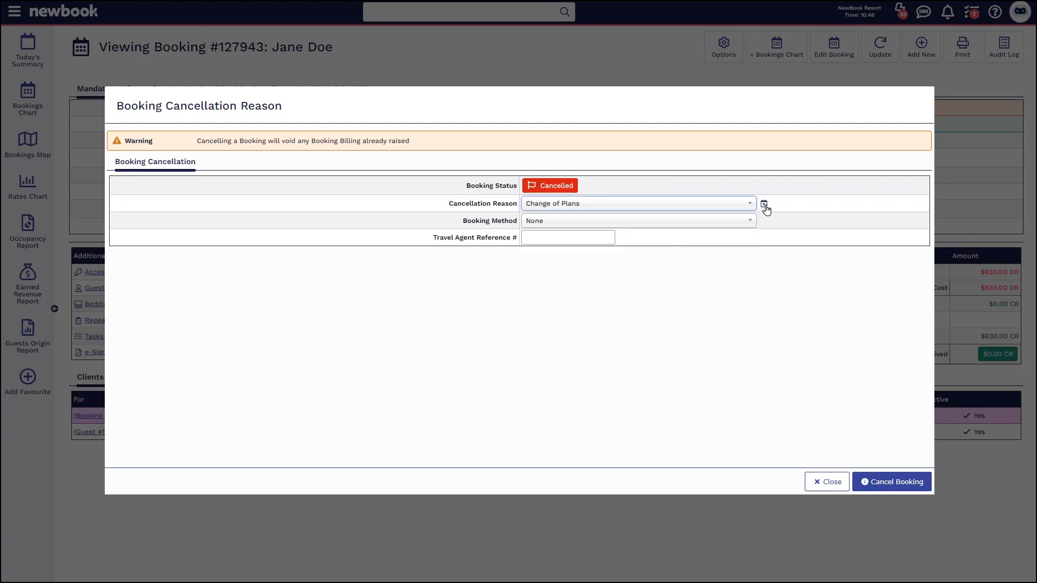
mouse_move(765, 206)
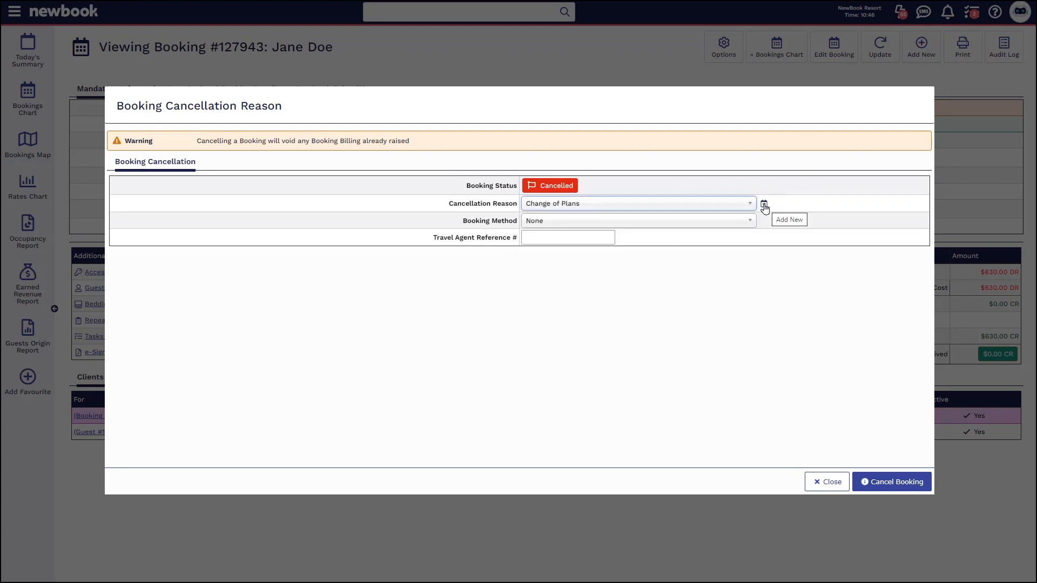
mouse_move(766, 220)
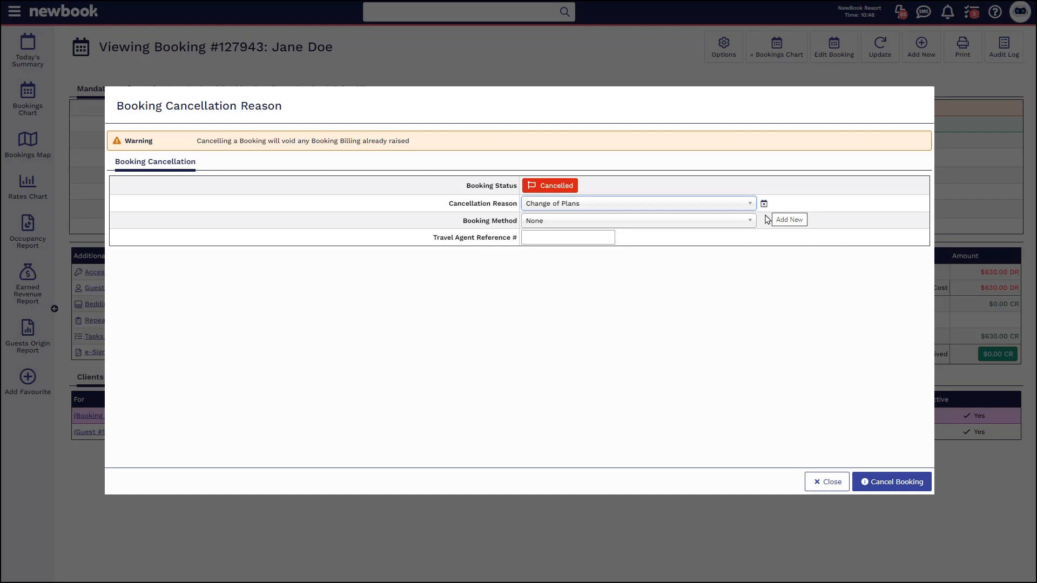
Confirm the cancellation, leaving a $210.00 fee and $420.00 credit
left_click(891, 481)
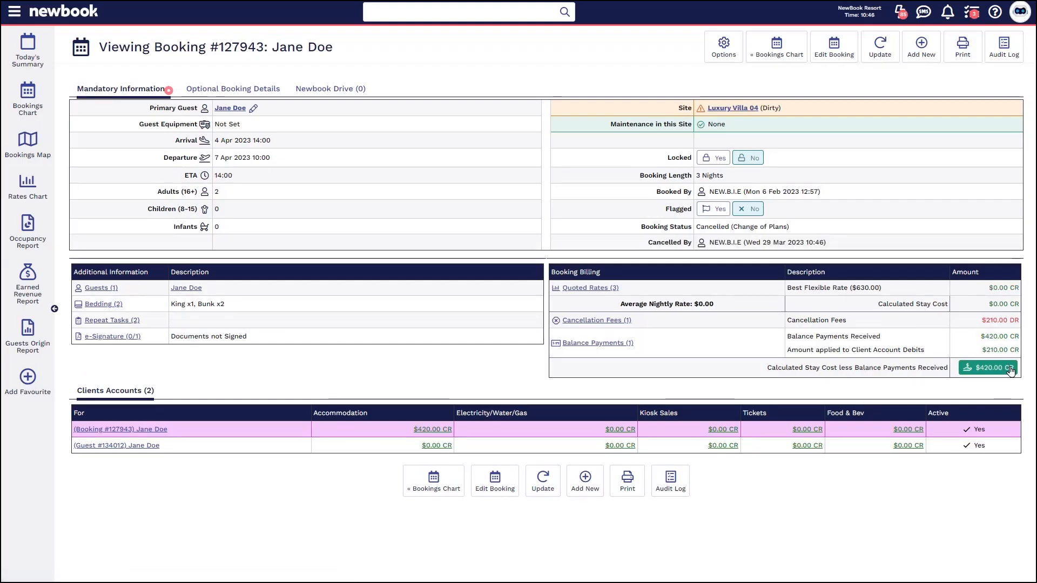
mouse_move(892, 241)
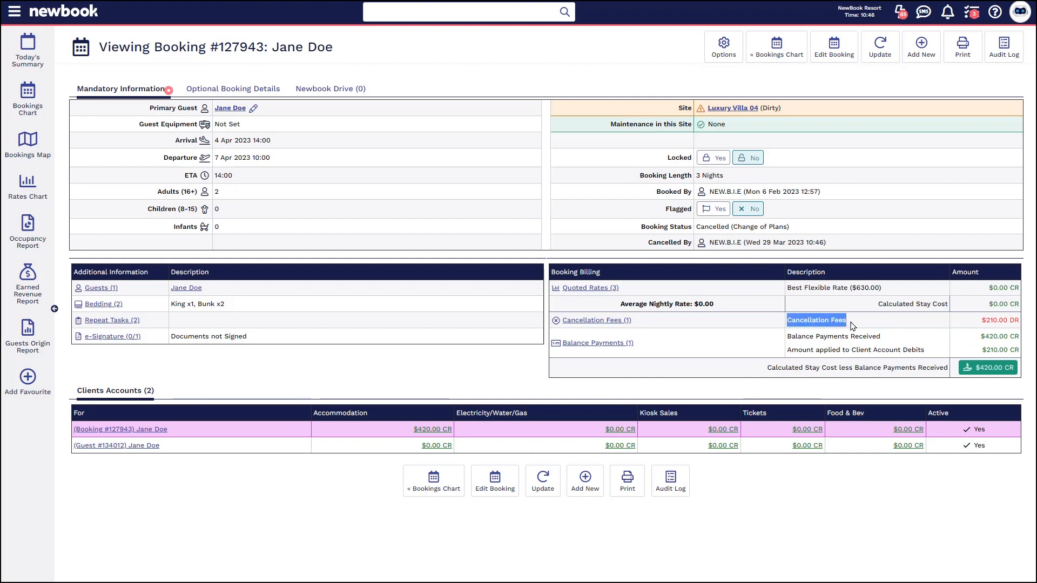
mouse_move(982, 325)
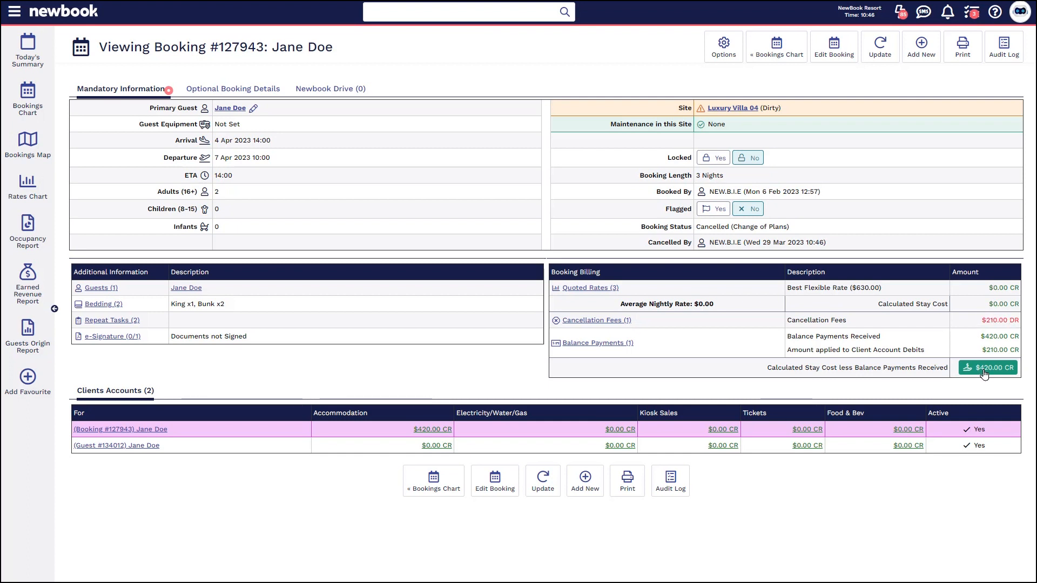
mouse_move(988, 368)
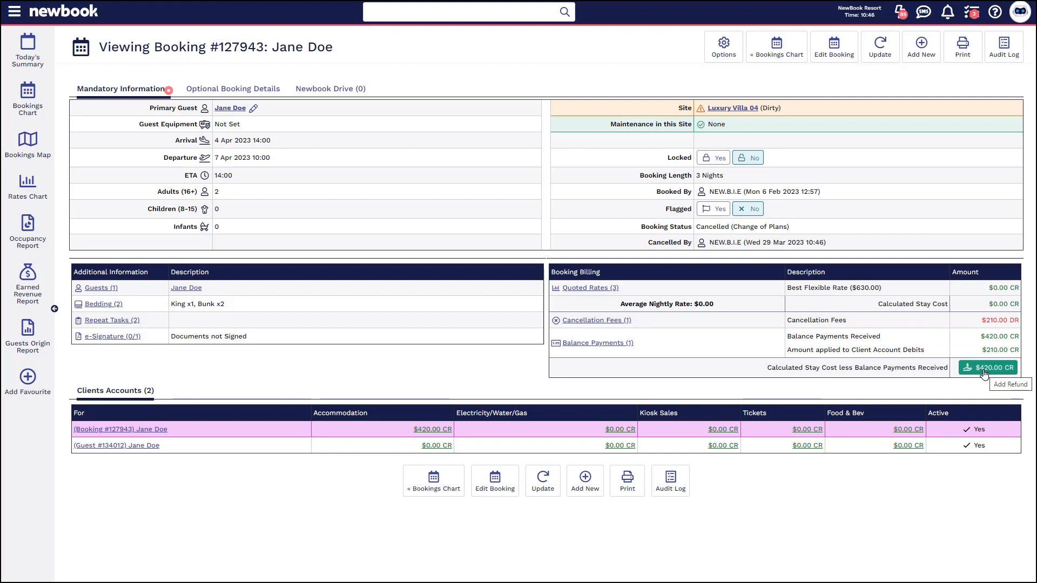
Set up a $420.00 manual cash refund applied to cash payment #1125782
left_click(988, 368)
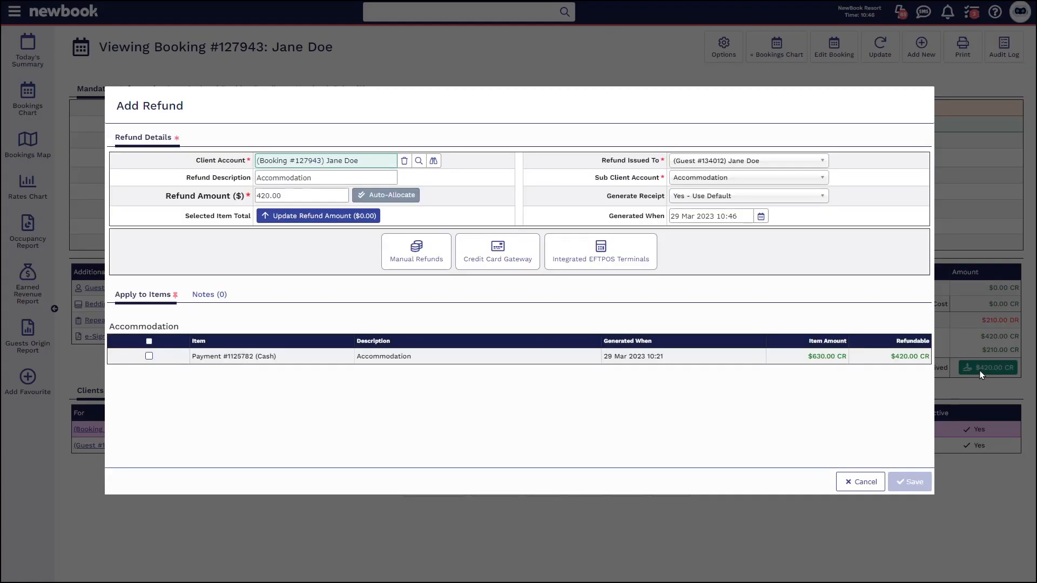
mouse_move(190, 247)
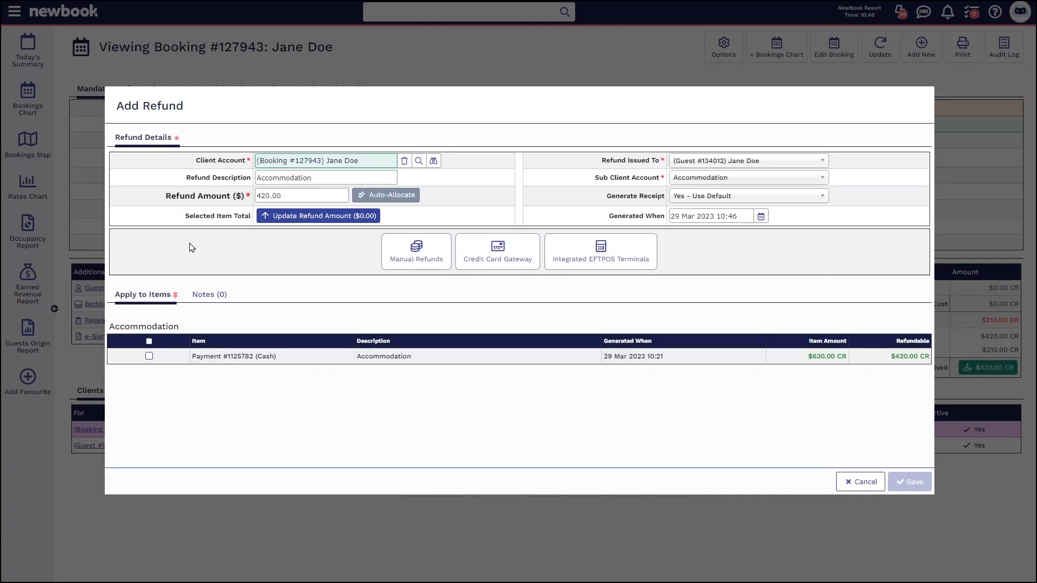
left_click(416, 251)
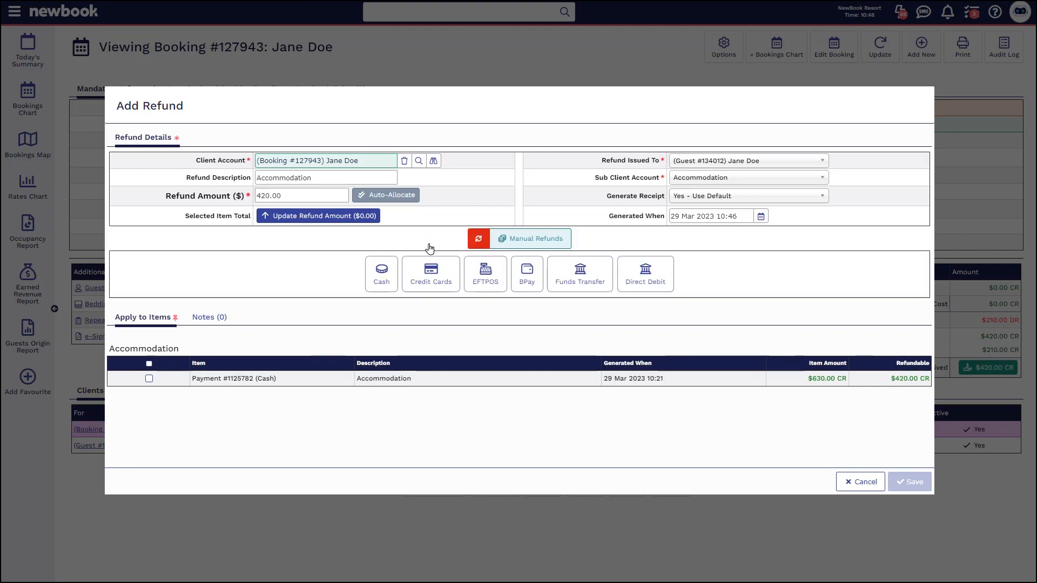
left_click(380, 274)
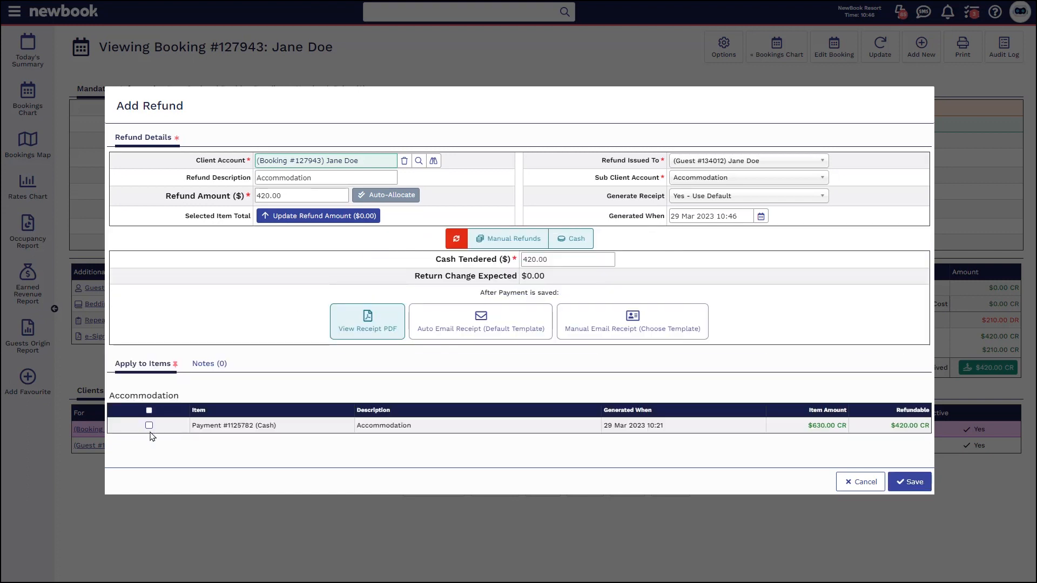
left_click(149, 425)
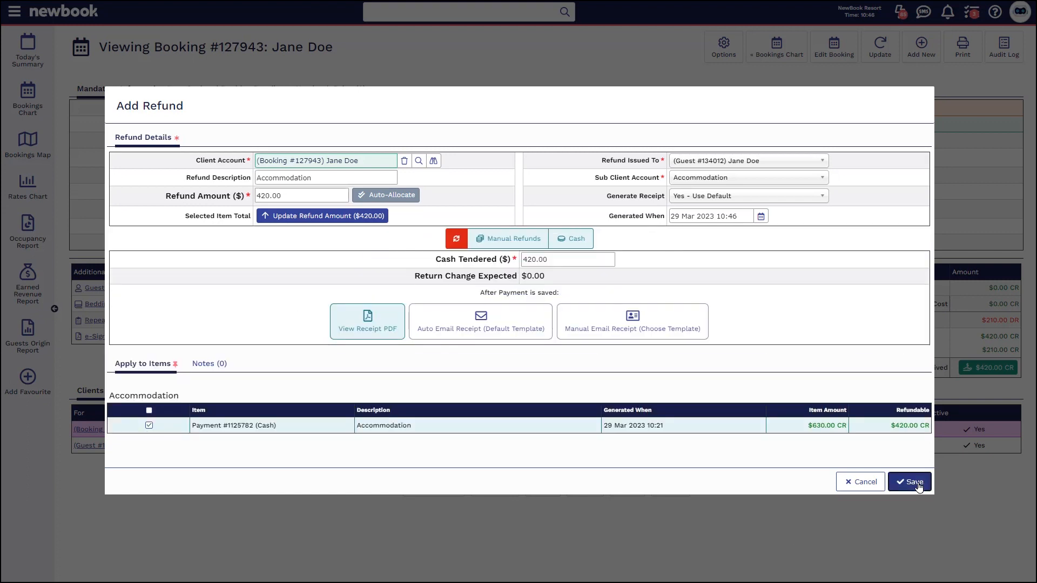
Save the $420.00 cash refund and check the sending options for receipt #312458
left_click(910, 481)
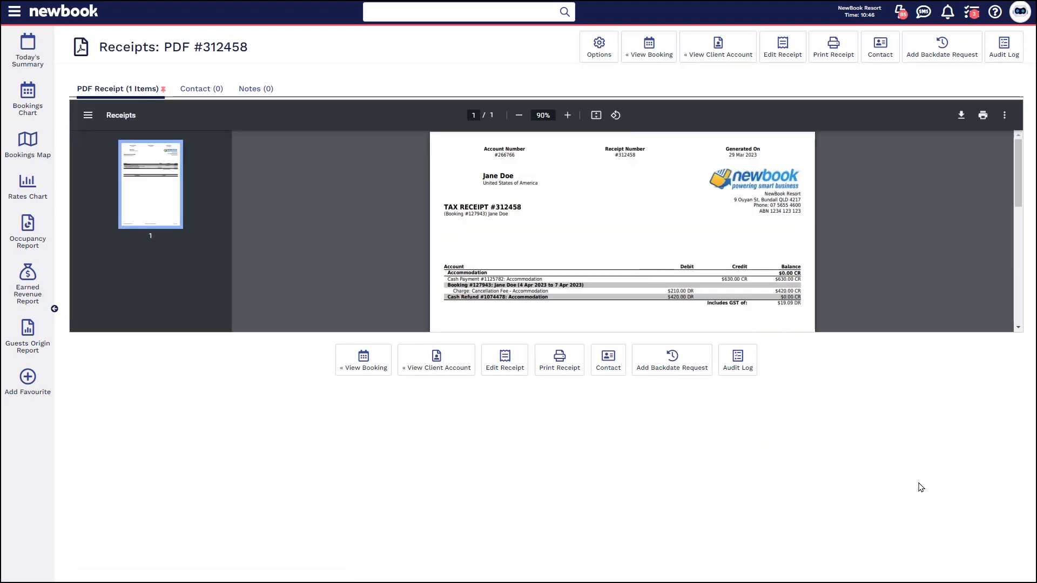
mouse_move(858, 171)
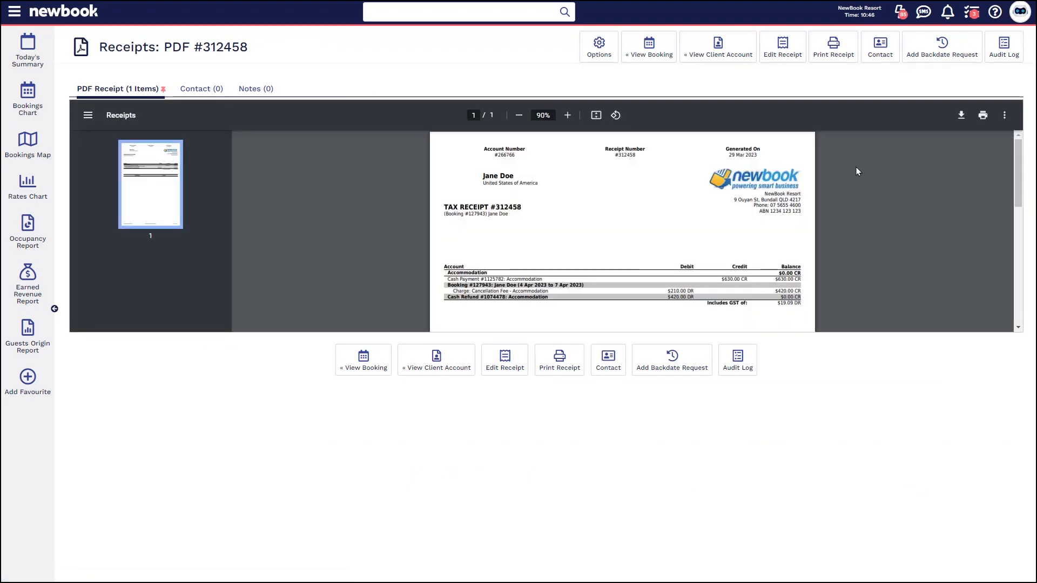
left_click(879, 46)
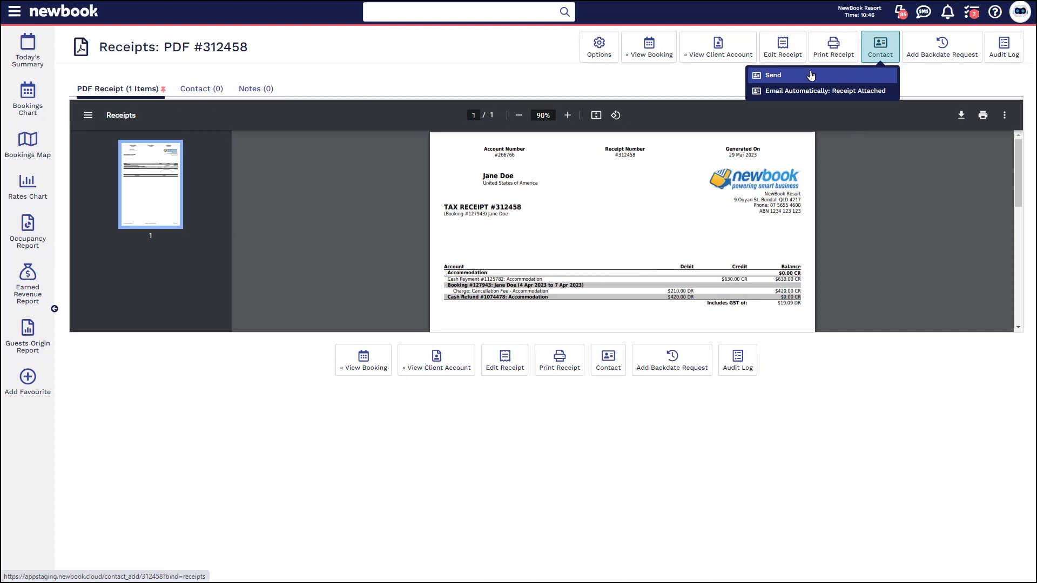
mouse_move(827, 77)
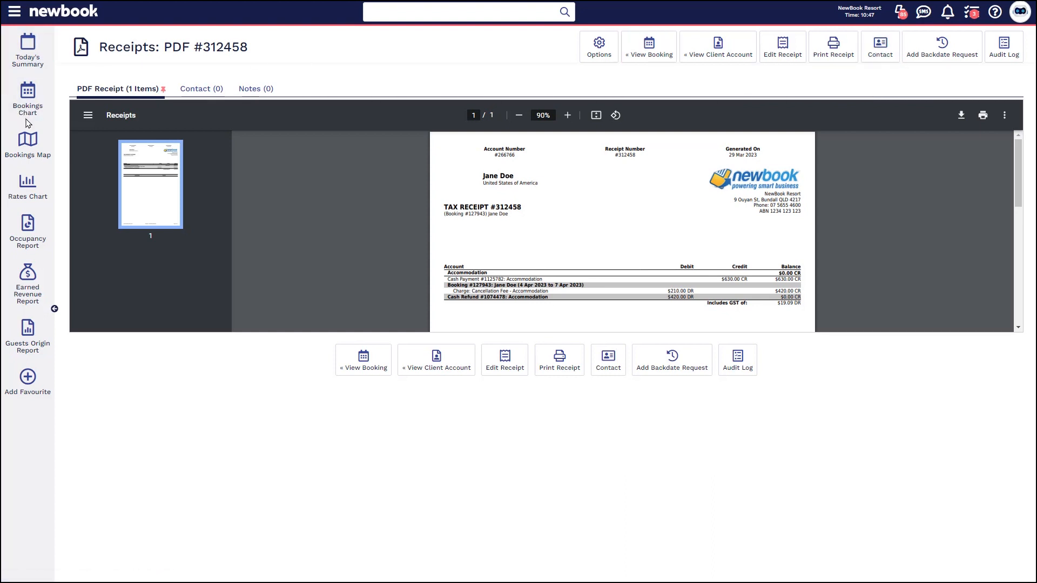
Open John Doe's booking #127950 for Family Villa 073 from the bookings chart
left_click(27, 96)
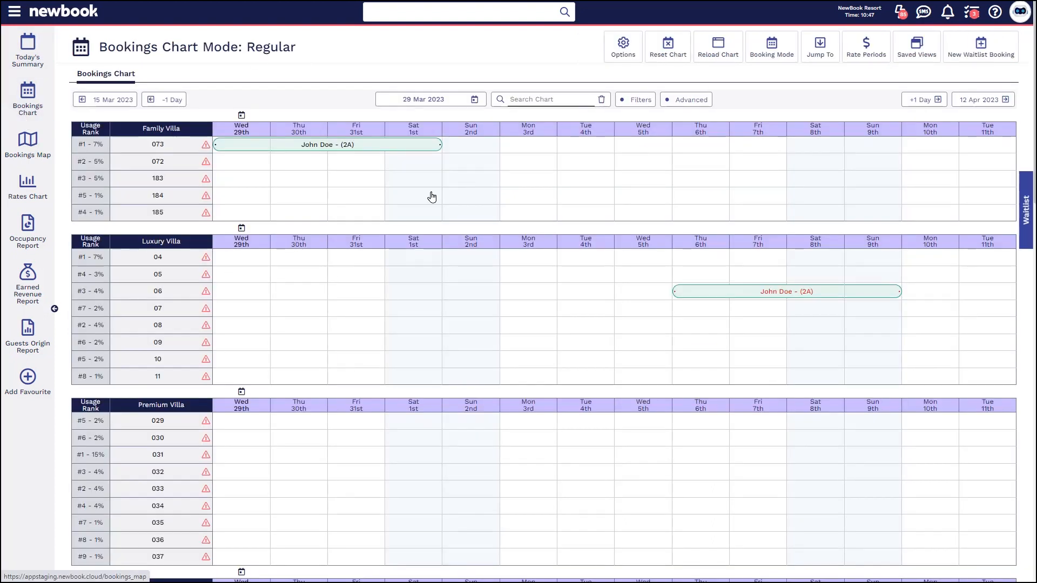
mouse_move(325, 144)
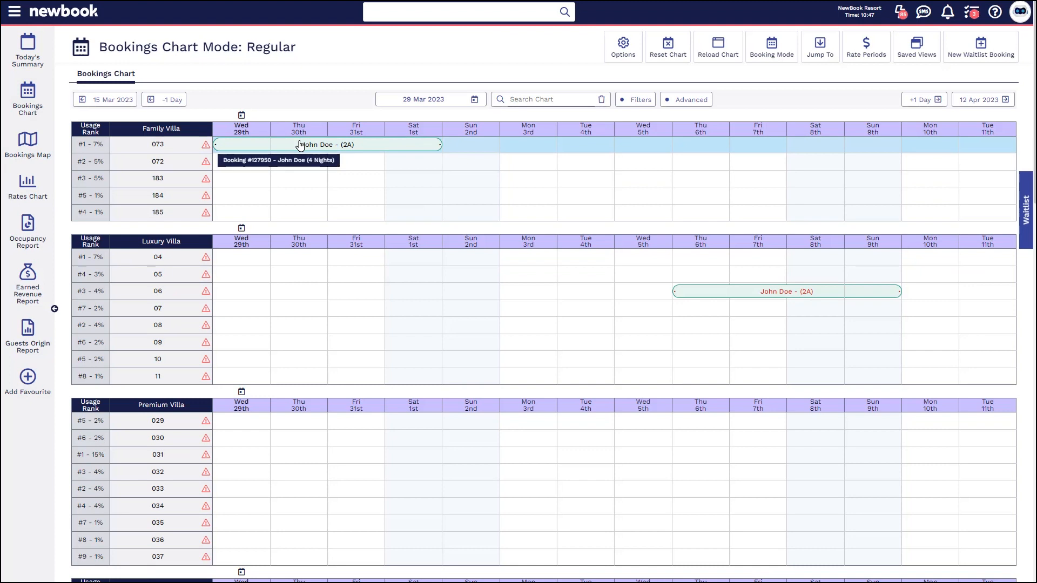
left_click(325, 144)
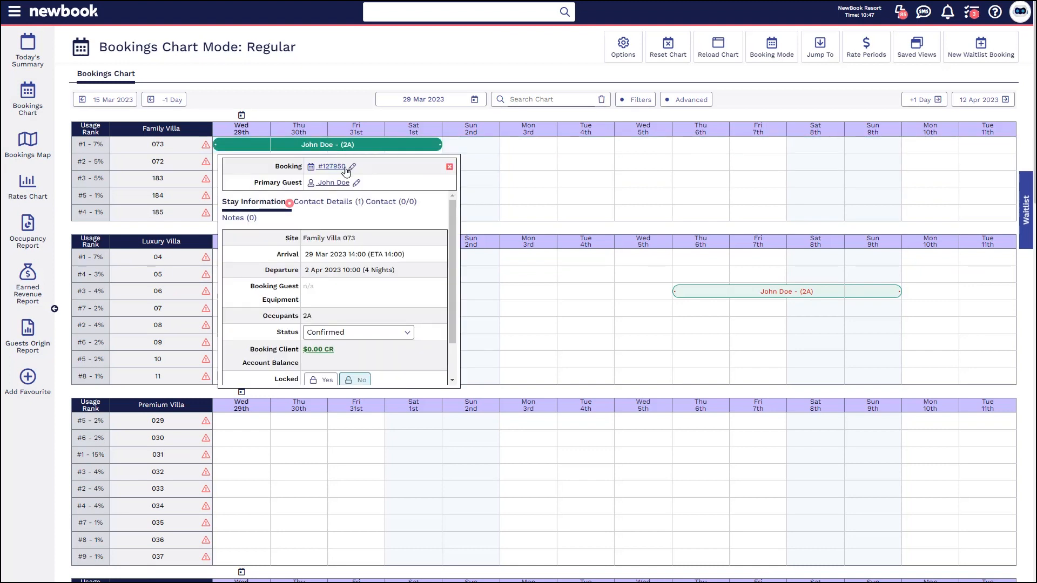
left_click(330, 166)
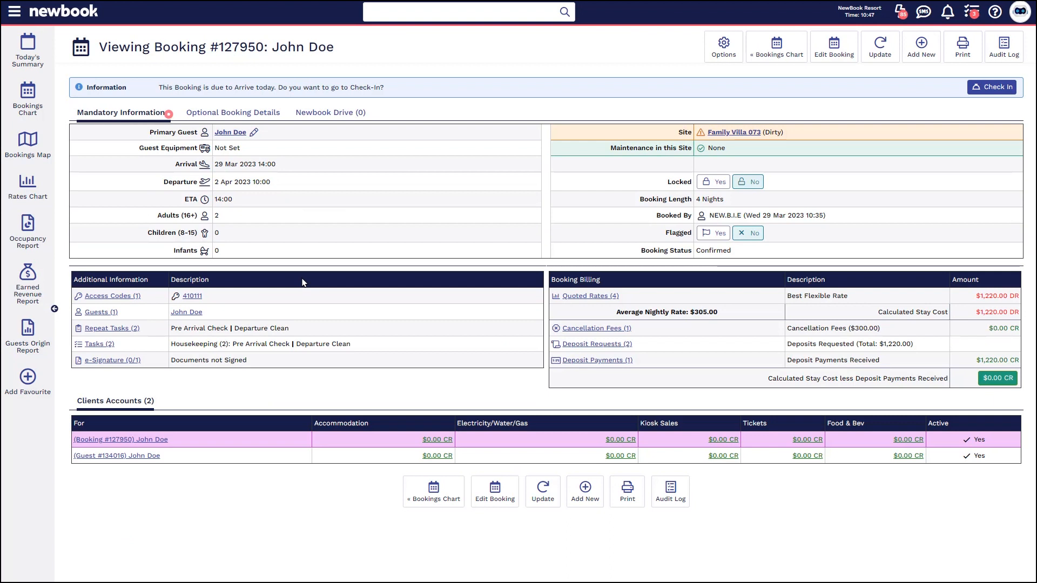
triple_click(216, 46)
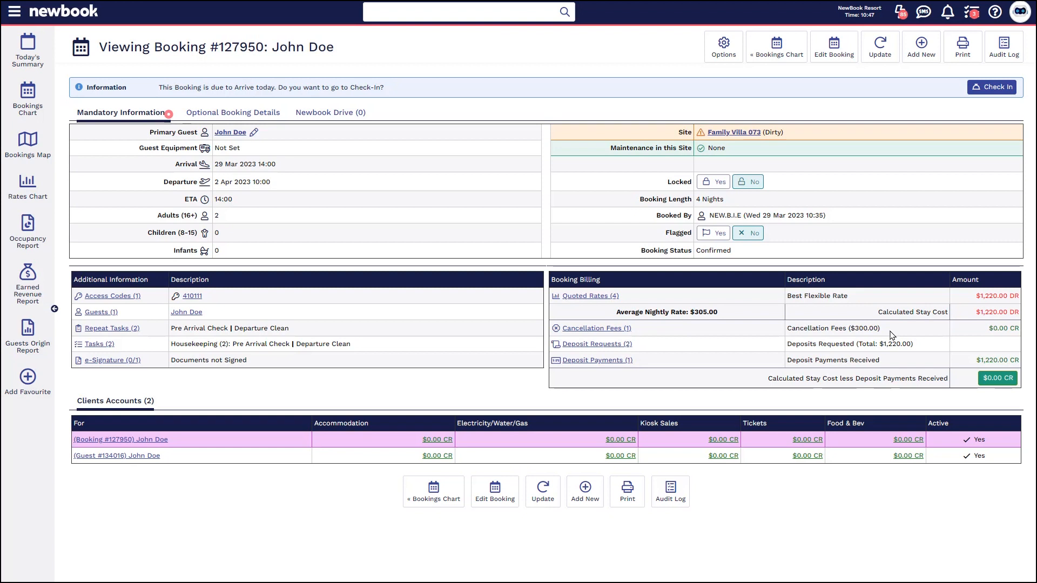
mouse_move(834, 46)
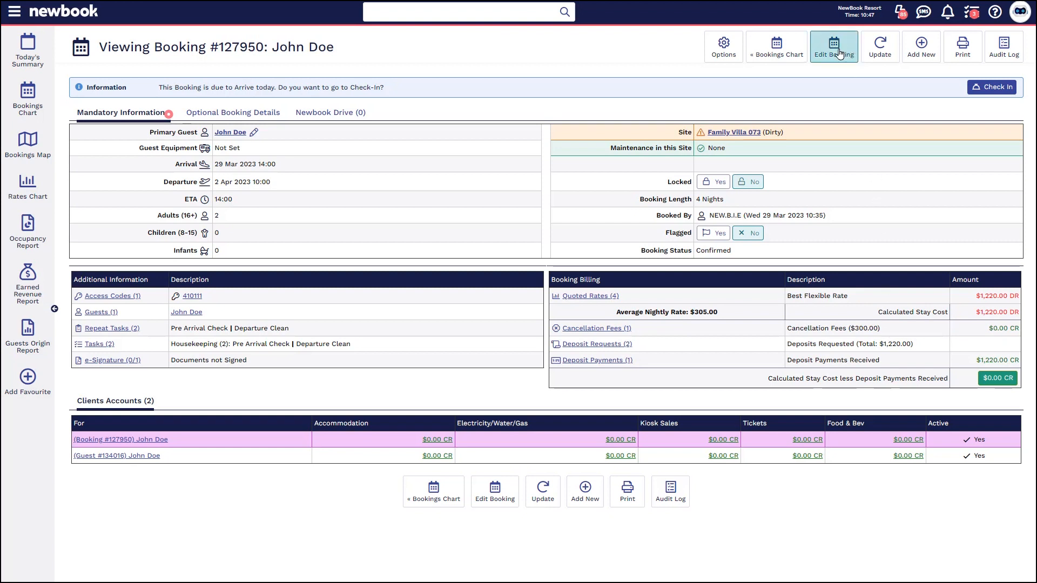
Set booking #127950 to Cancelled for Change of Plans, remove the $300.00 fee, and save
left_click(833, 46)
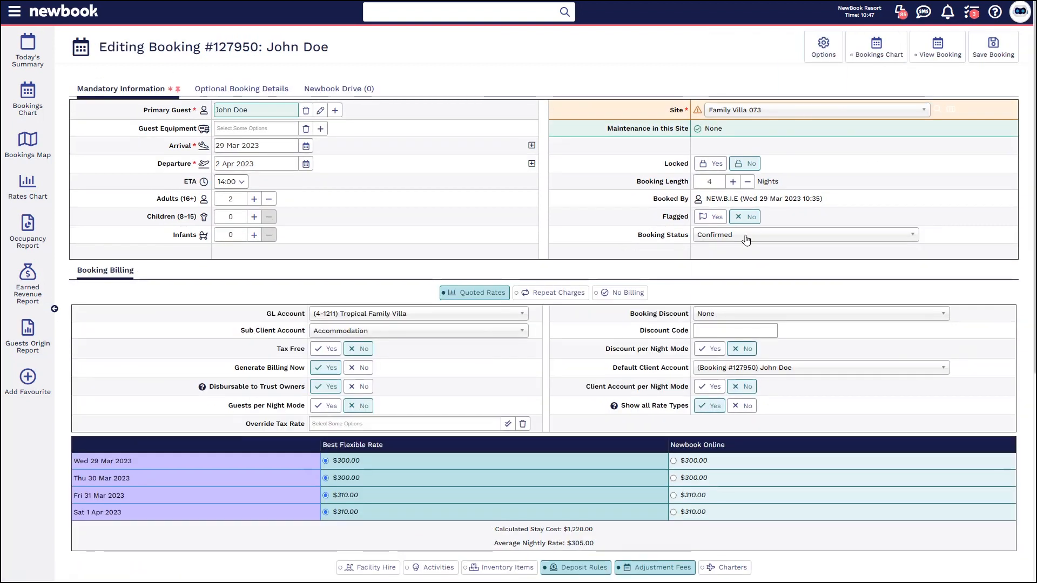
left_click(805, 235)
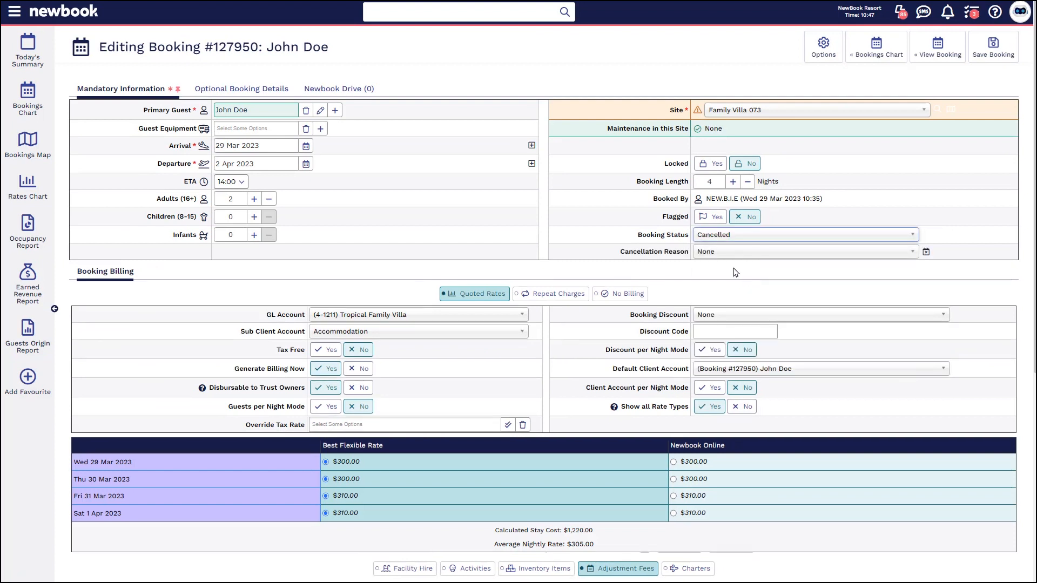
left_click(805, 251)
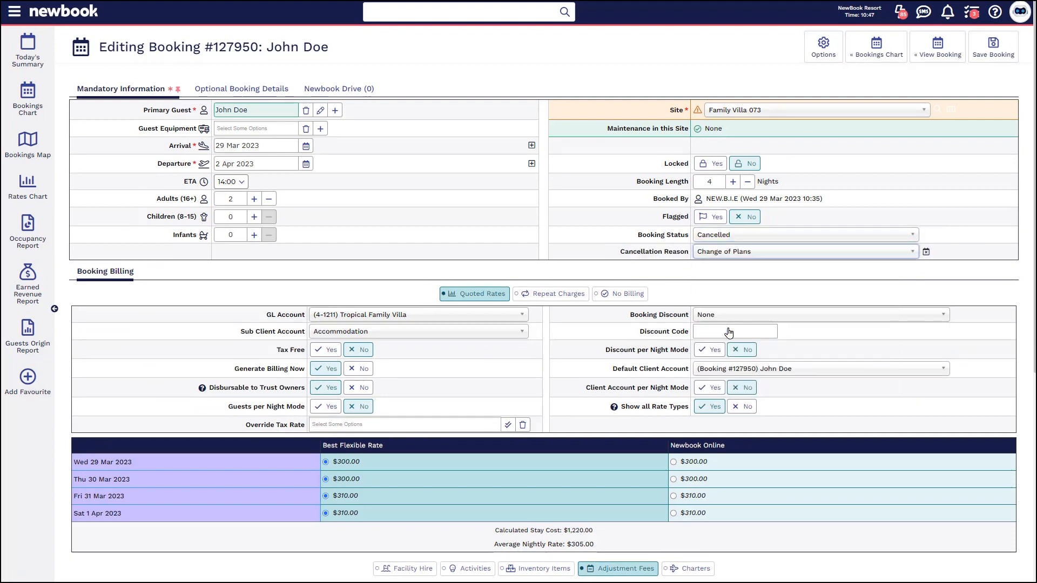
scroll("down", 3)
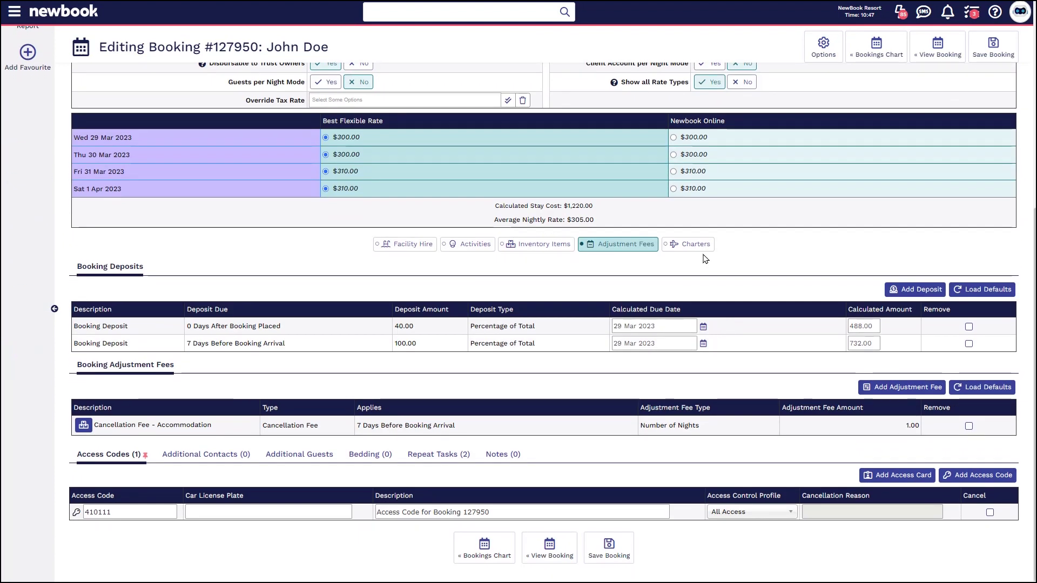
mouse_move(445, 402)
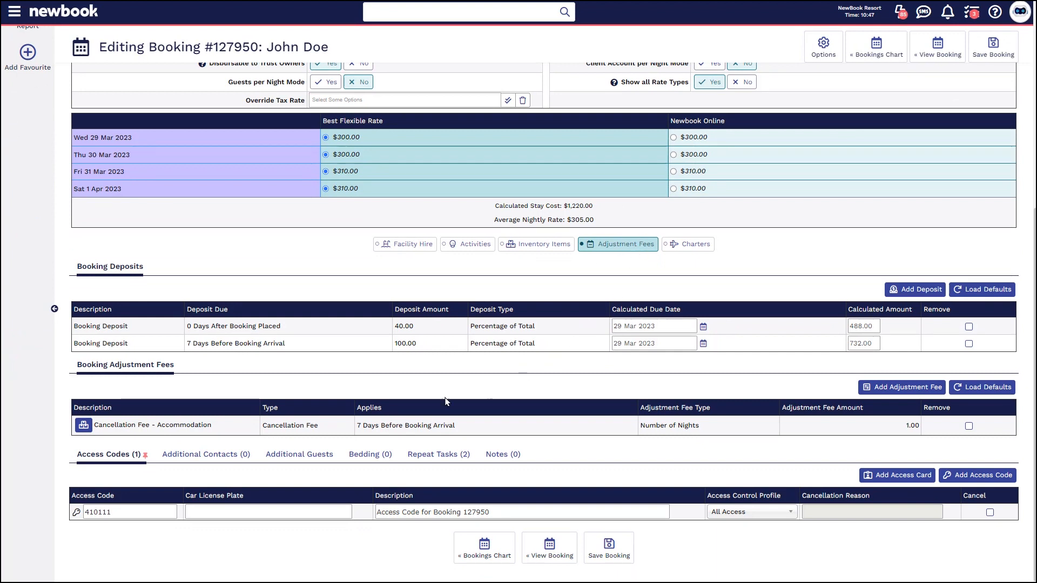
mouse_move(976, 425)
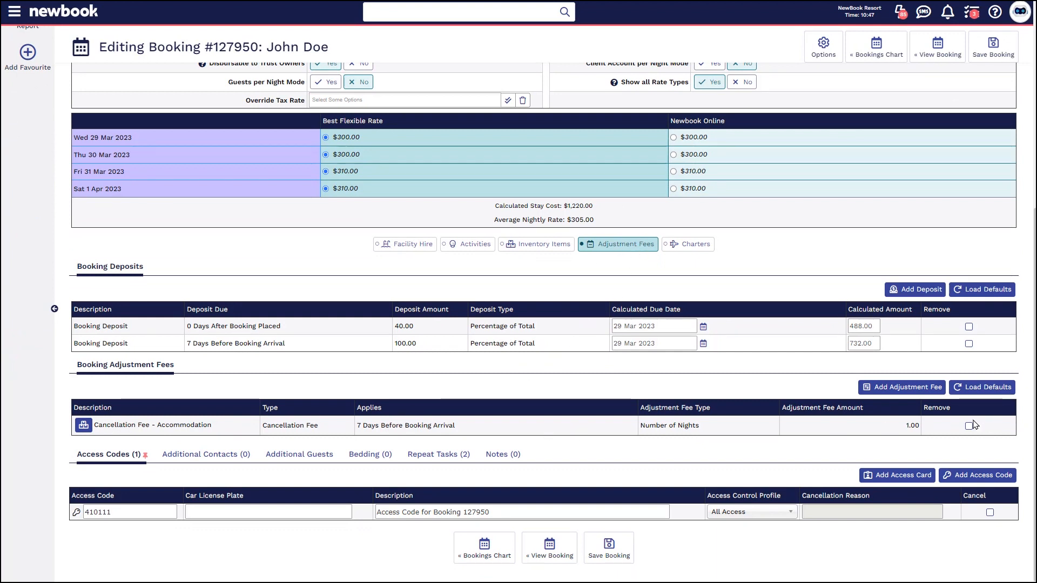
left_click(969, 425)
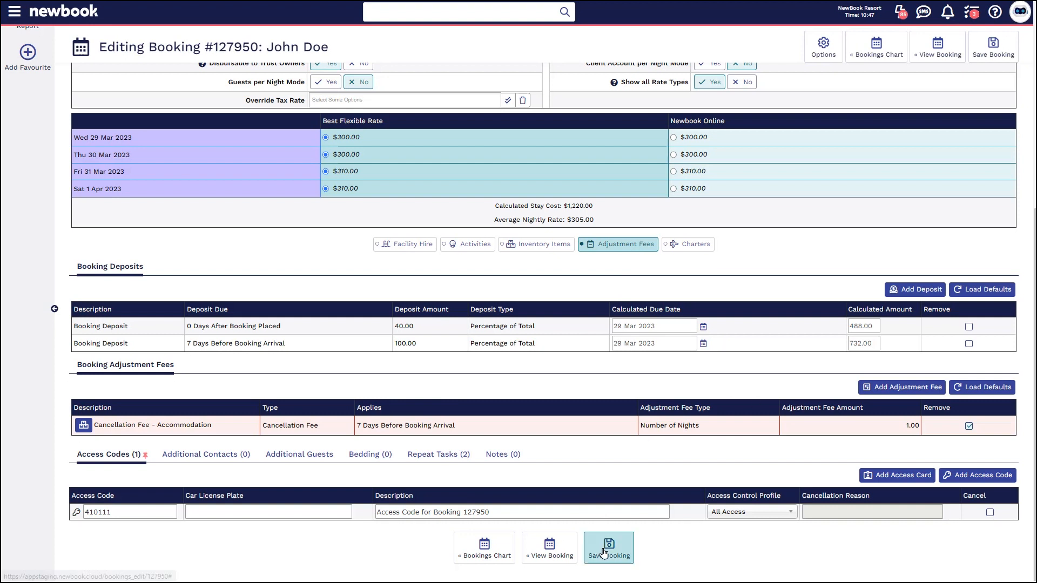
left_click(607, 546)
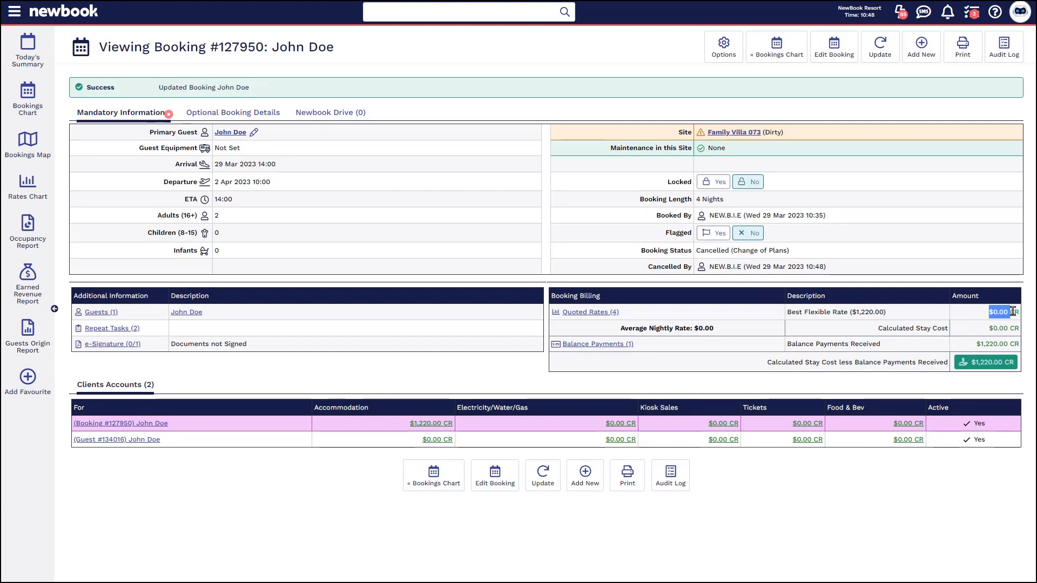
mouse_move(986, 362)
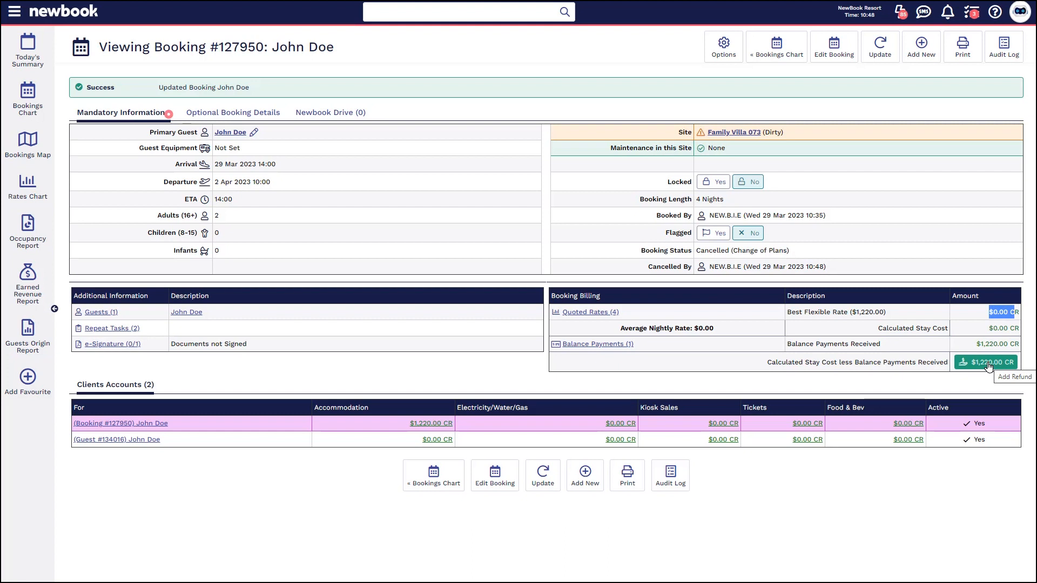
mouse_move(985, 366)
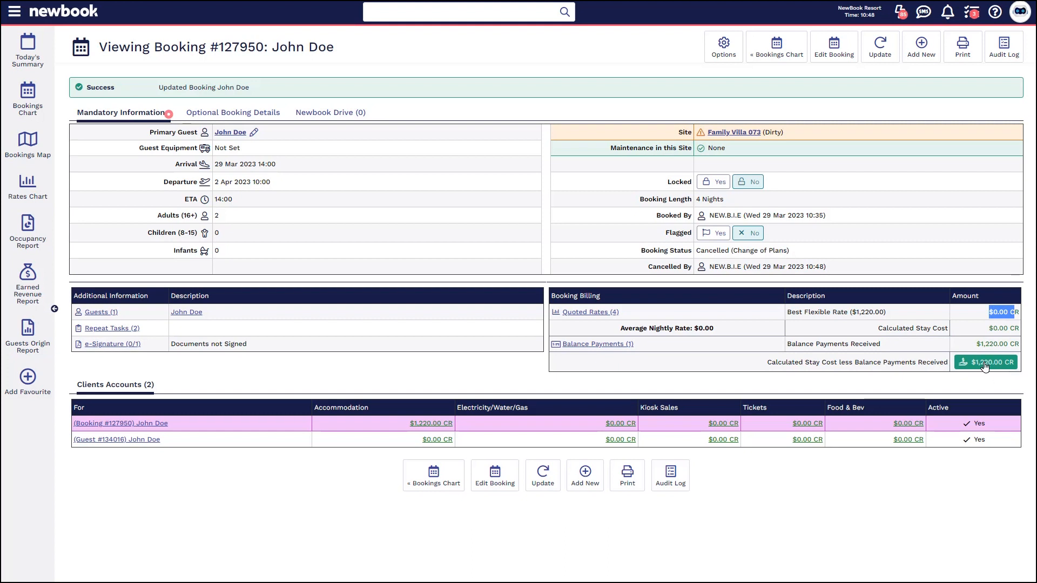
Refund the $1,220.00 credit manually in cash against payment #1125783 and save it
left_click(985, 362)
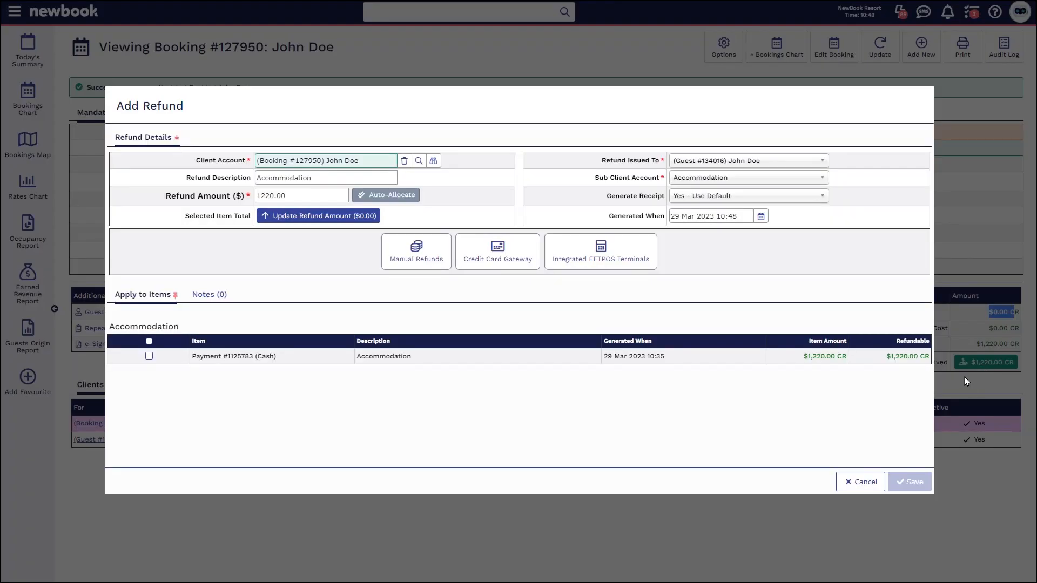
mouse_move(172, 256)
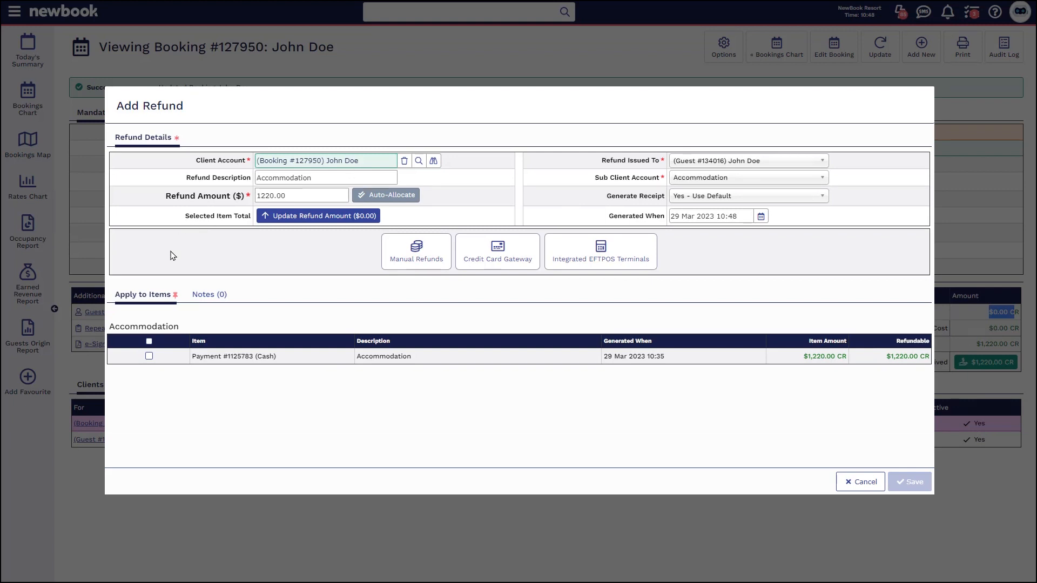
mouse_move(441, 366)
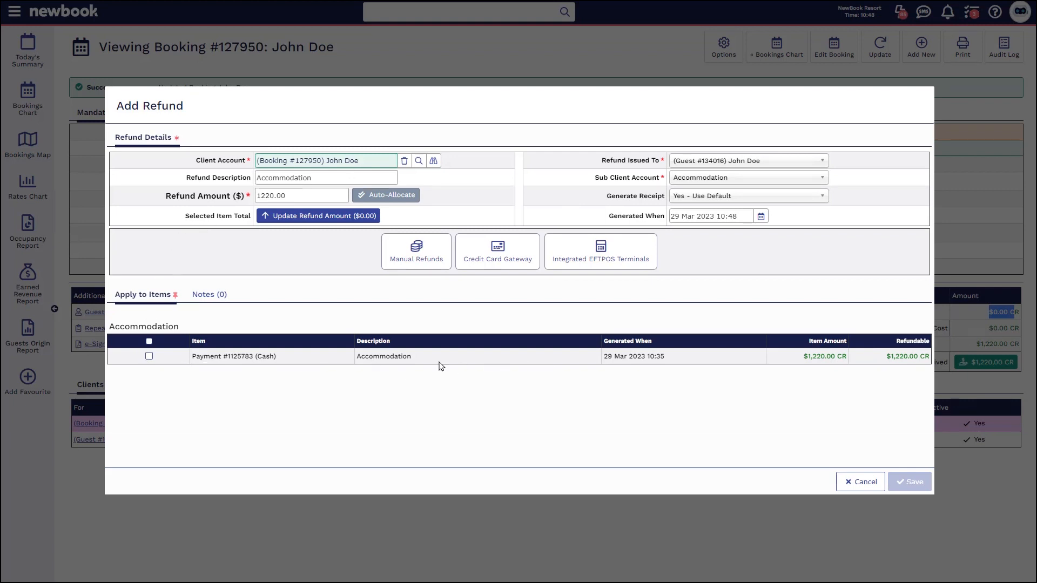
left_click(149, 356)
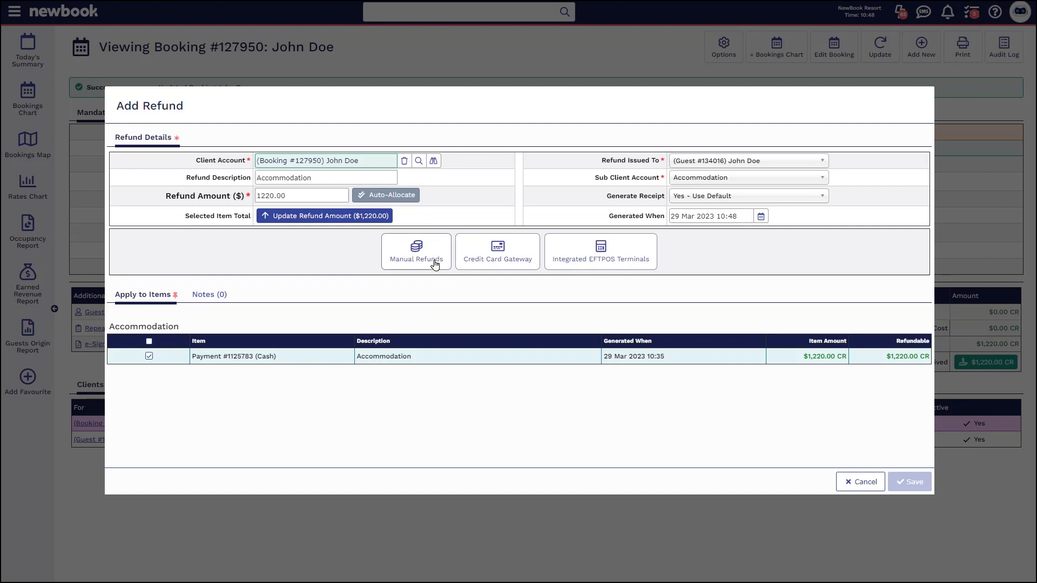
left_click(415, 251)
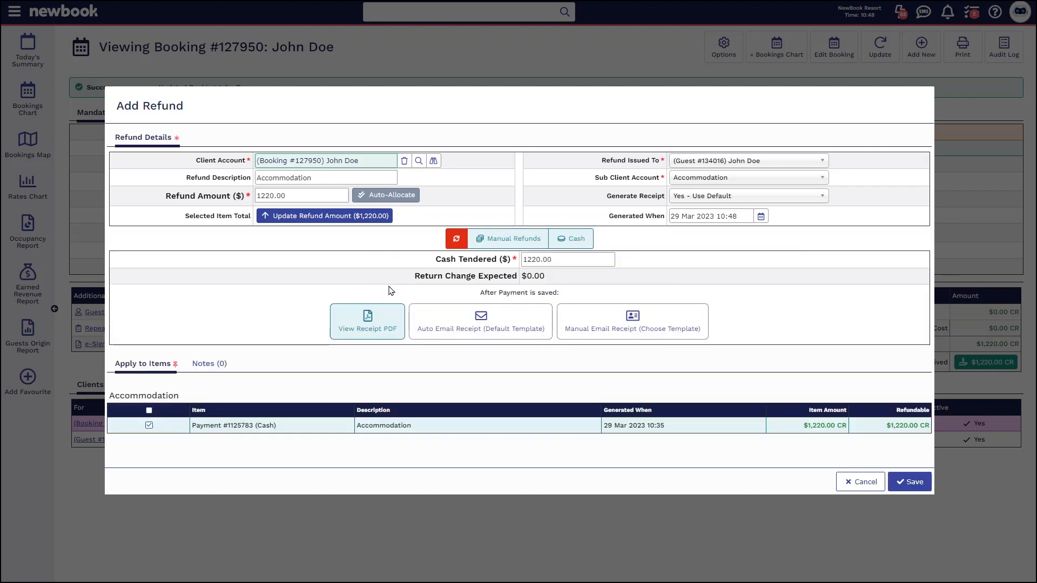
left_click(908, 481)
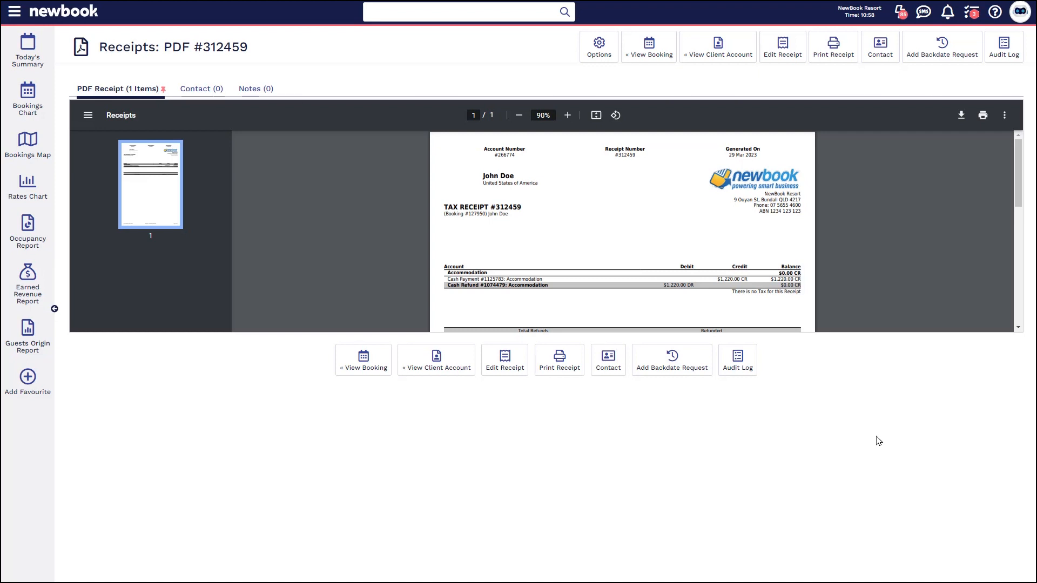
mouse_move(872, 439)
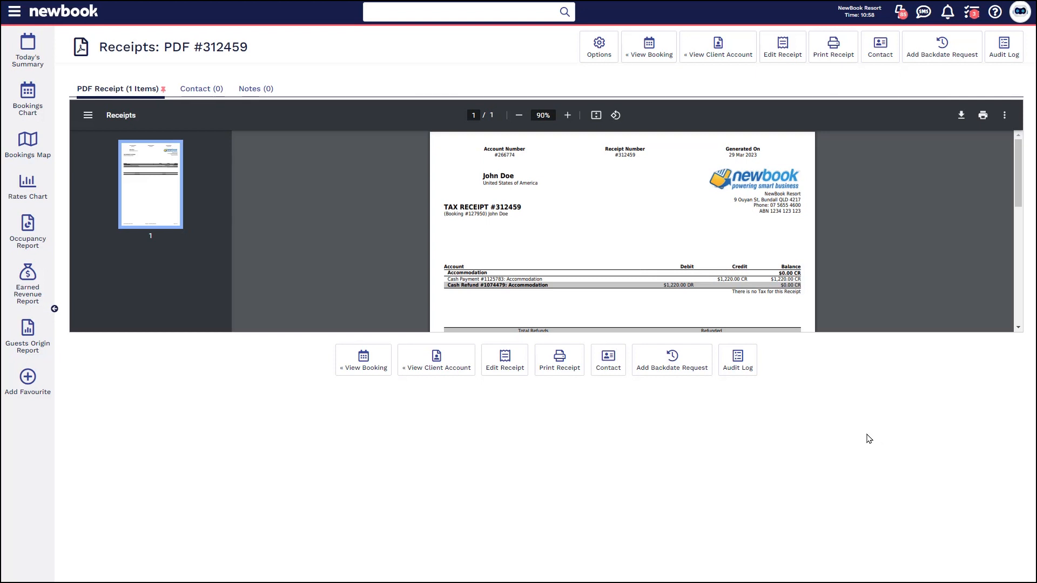
Finish reviewing receipt #312459 and go to the global search box
left_click(480, 12)
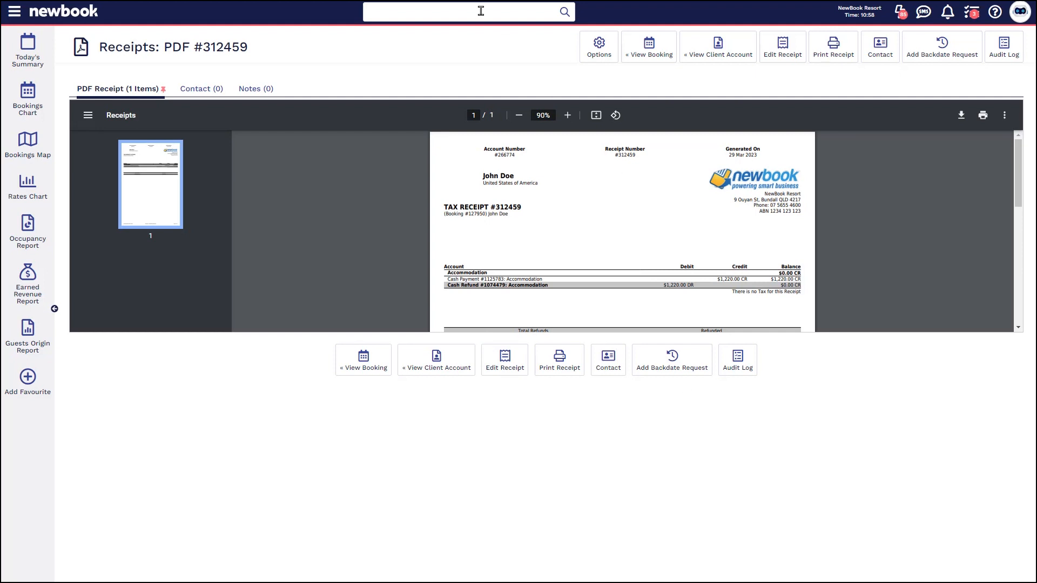
Search 127949 and open Test Name's booking at Family Villa 183
type("127949")
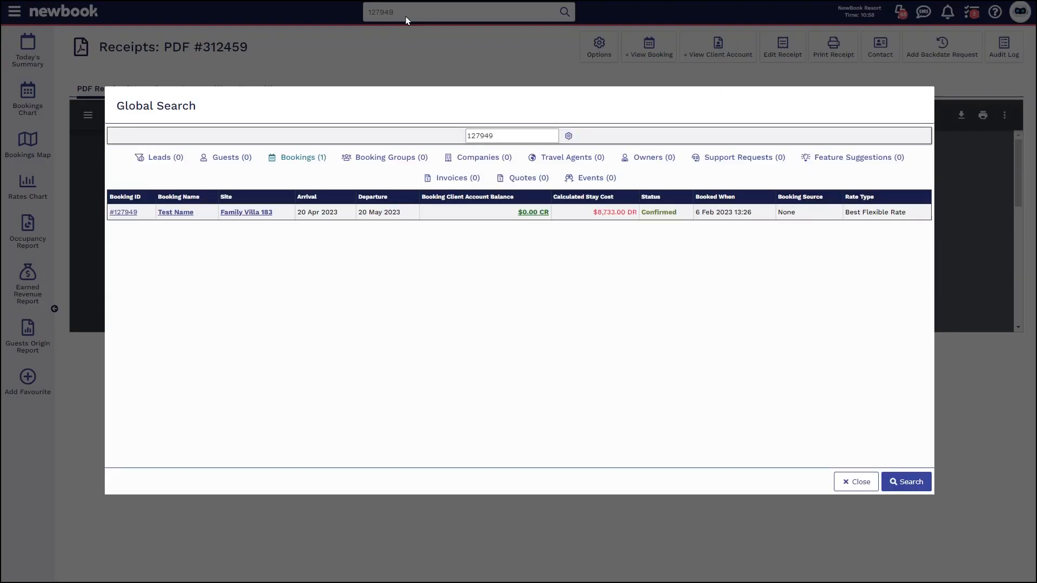
mouse_move(303, 163)
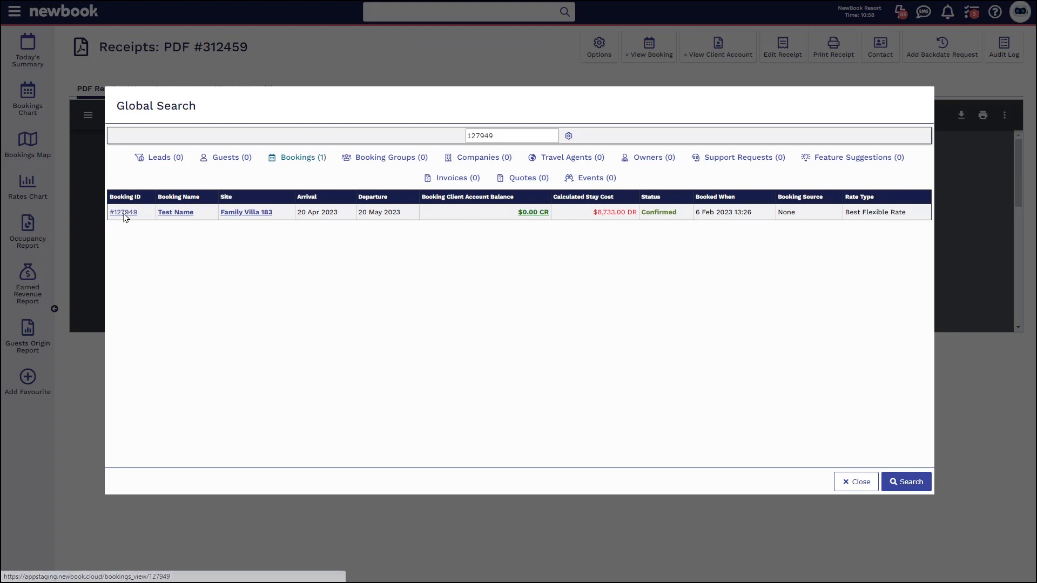
left_click(123, 212)
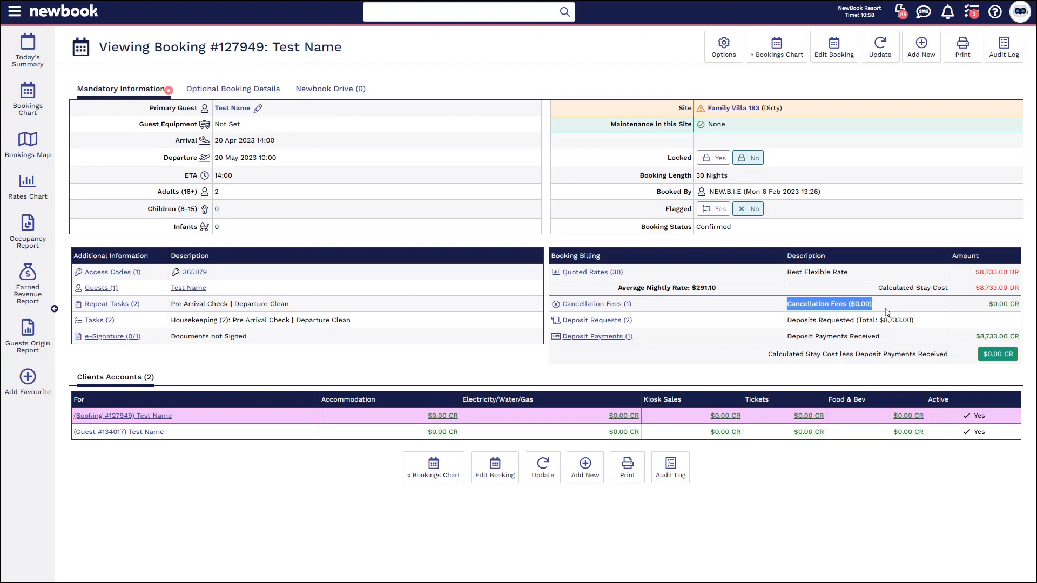
Cancel booking #127949 with reason Change of Plans, leaving an $8,733.00 credit
left_click(880, 47)
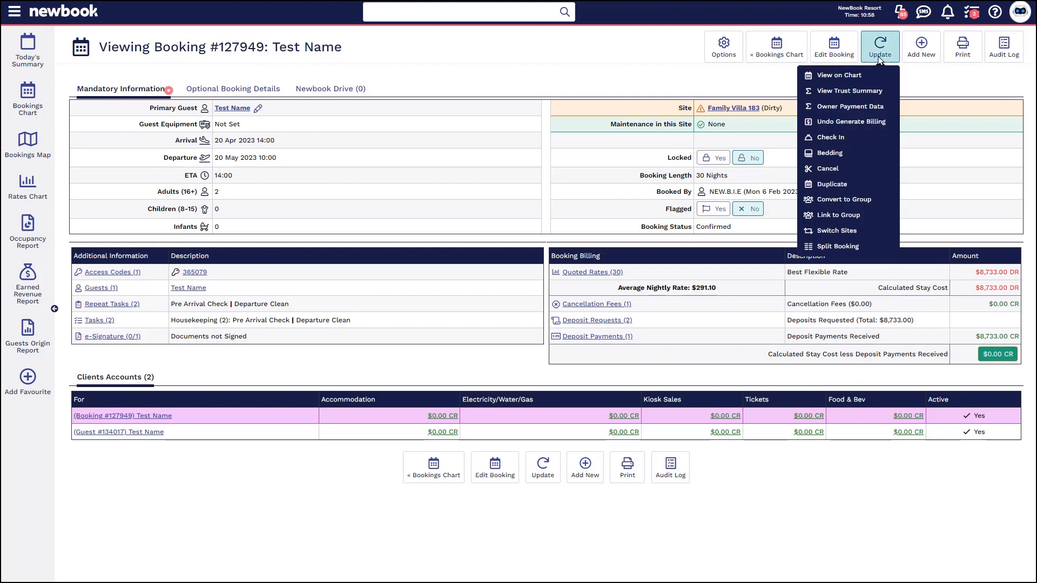
left_click(827, 168)
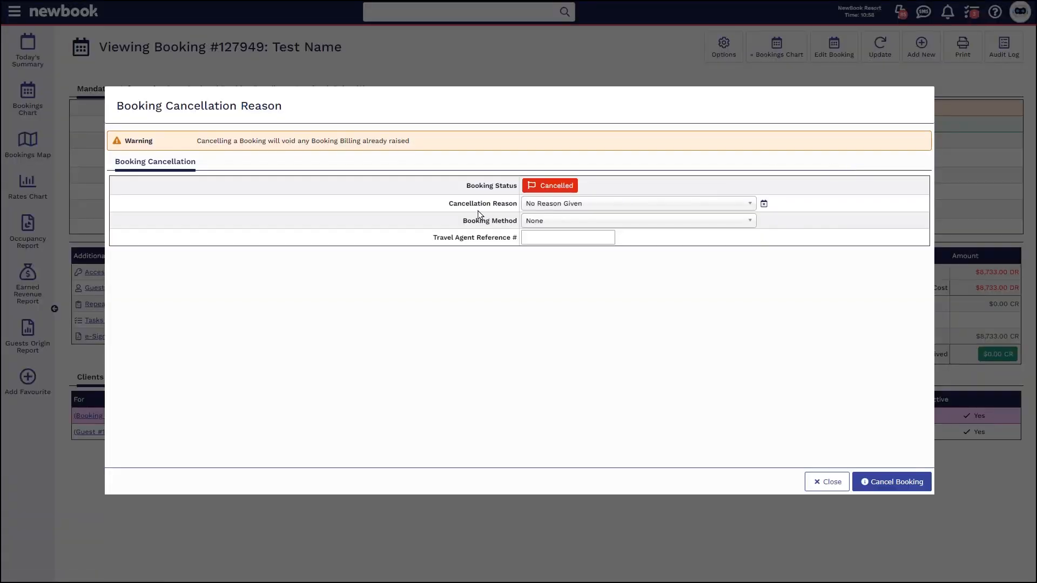
left_click(637, 203)
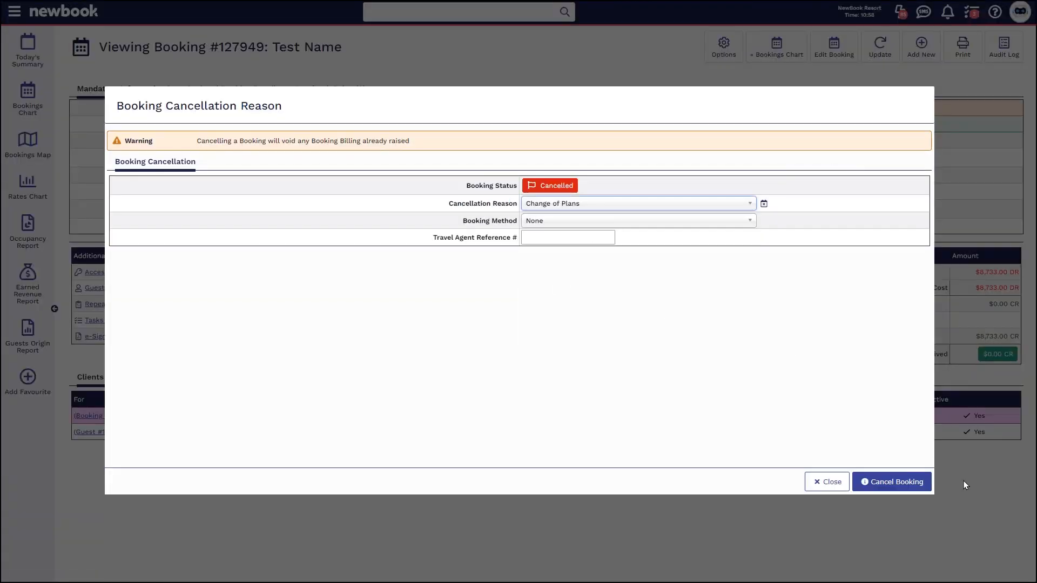
left_click(891, 481)
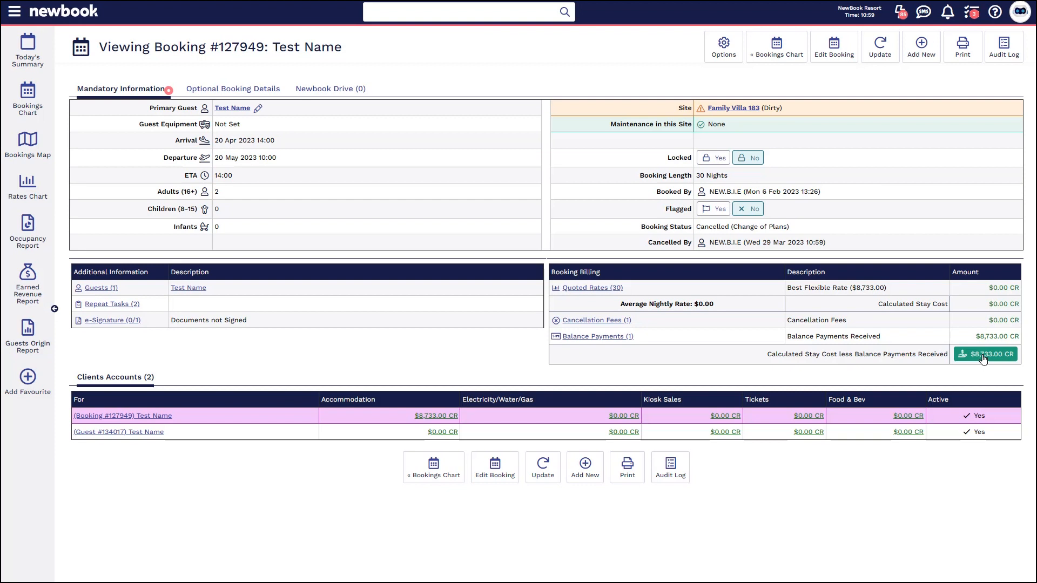
mouse_move(985, 354)
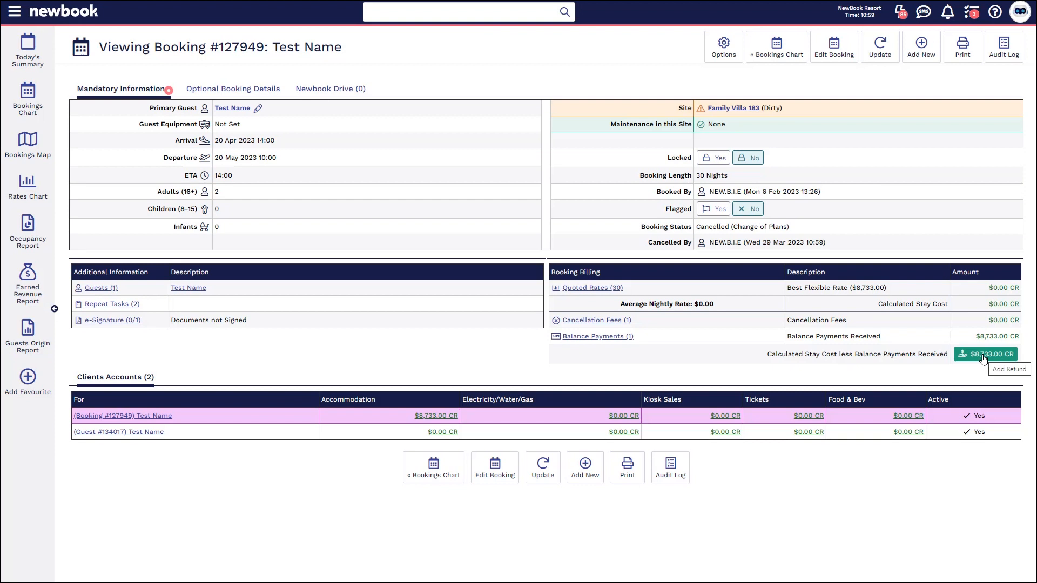
Refund the $8,733.00 credit through the Credit Card Gateway to the Visa transaction
left_click(986, 354)
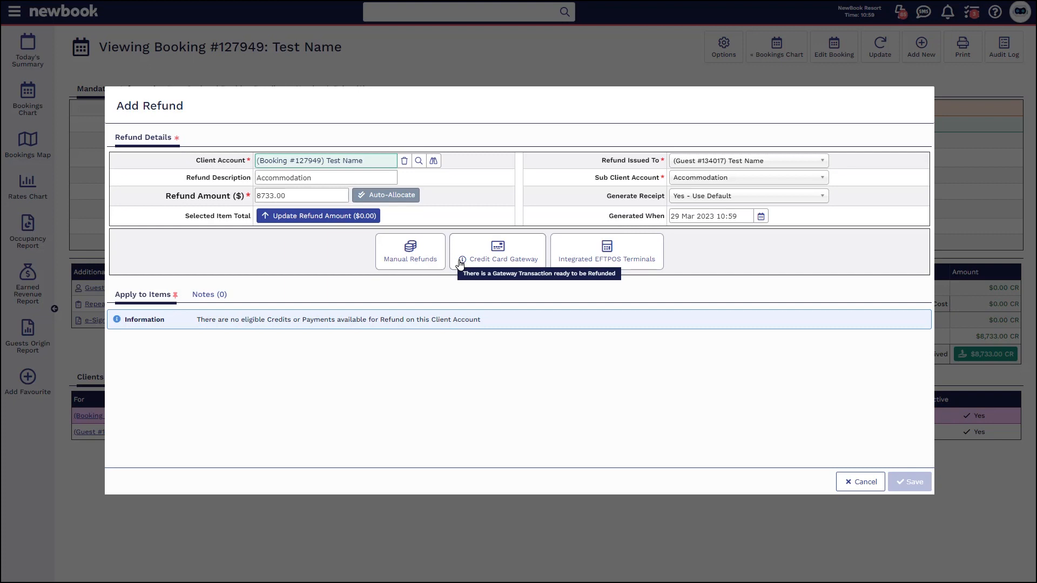
left_click(497, 251)
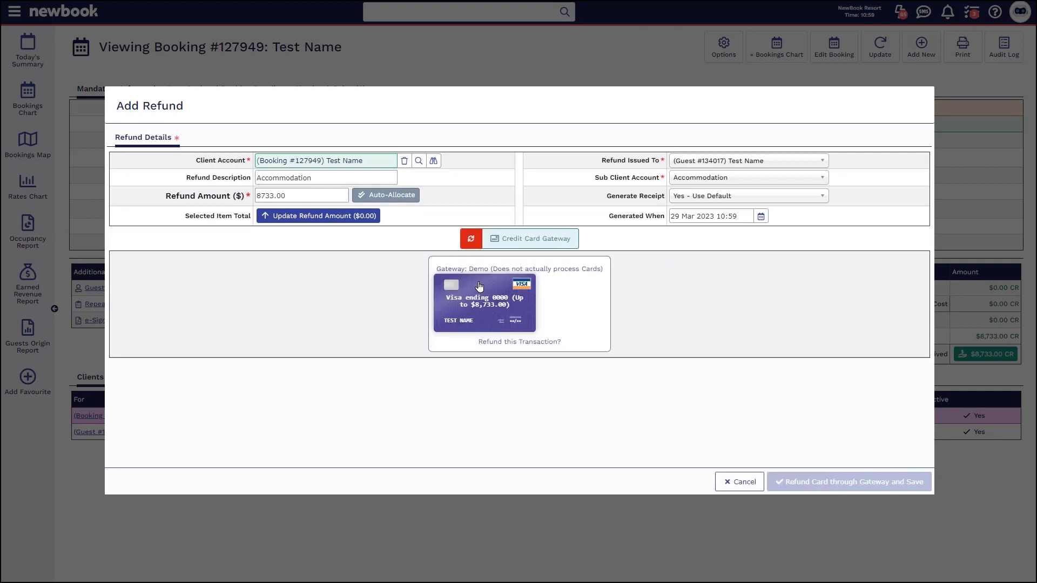
left_click(483, 303)
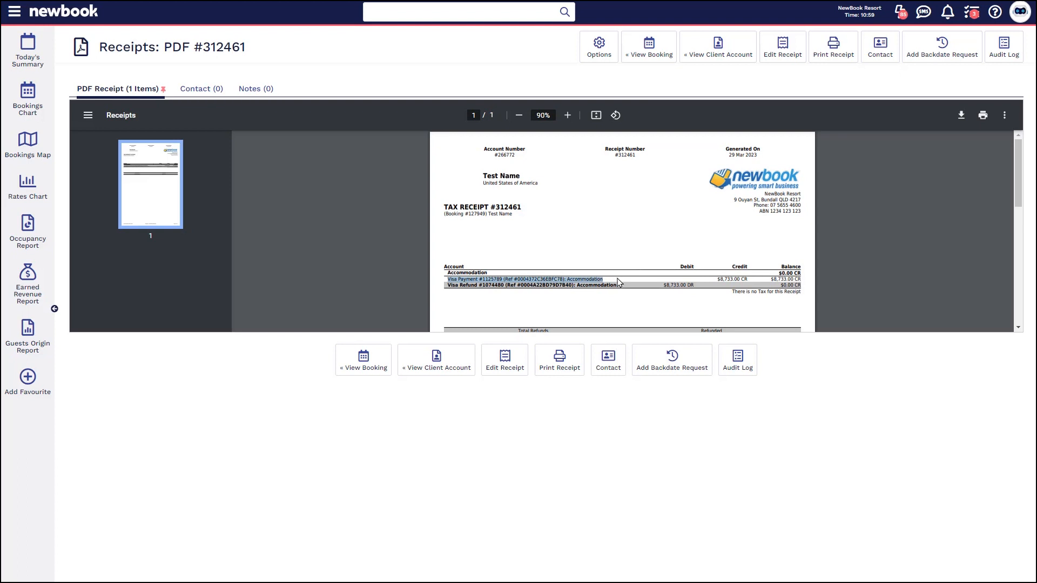
mouse_move(624, 288)
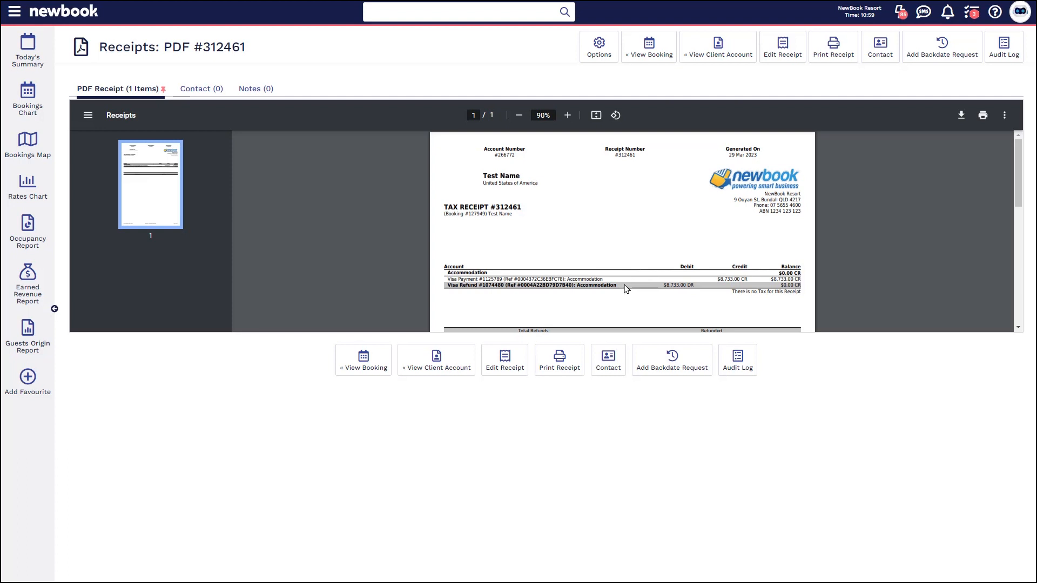
mouse_move(663, 81)
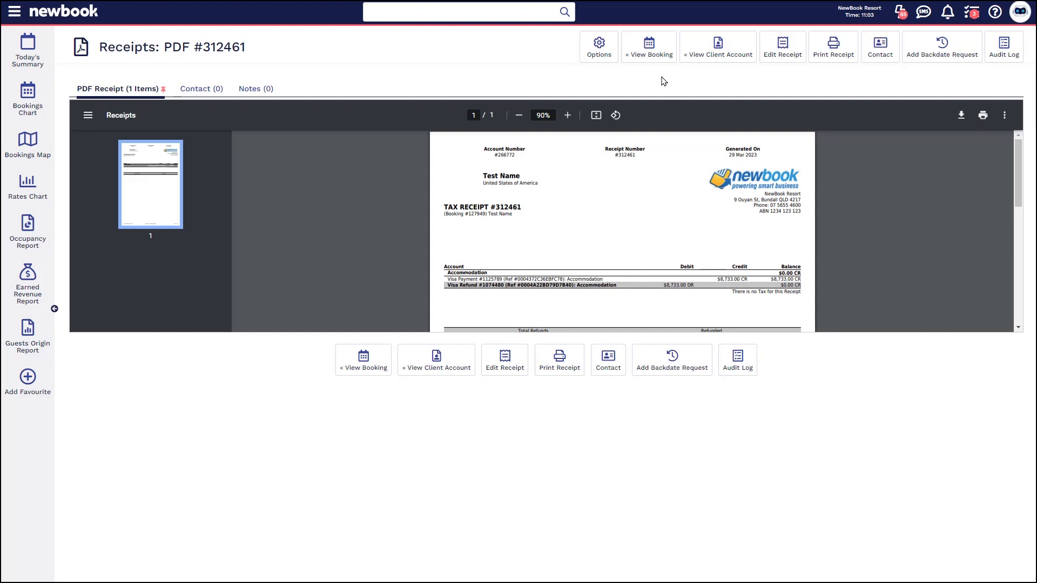
Search for and open John Doe's booking #127935 at Luxury Villa 06
left_click(467, 11)
type("127935")
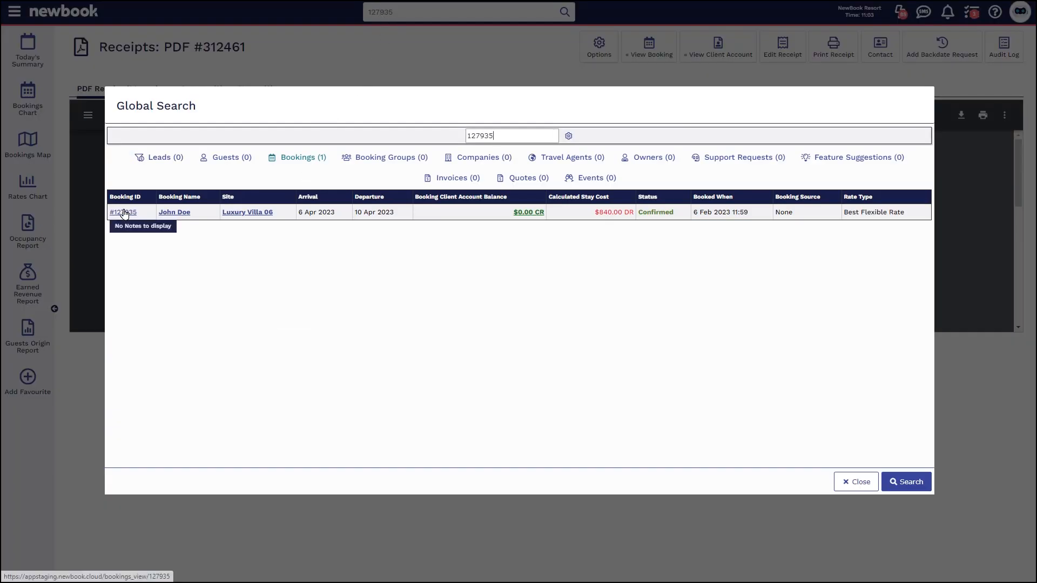
left_click(123, 212)
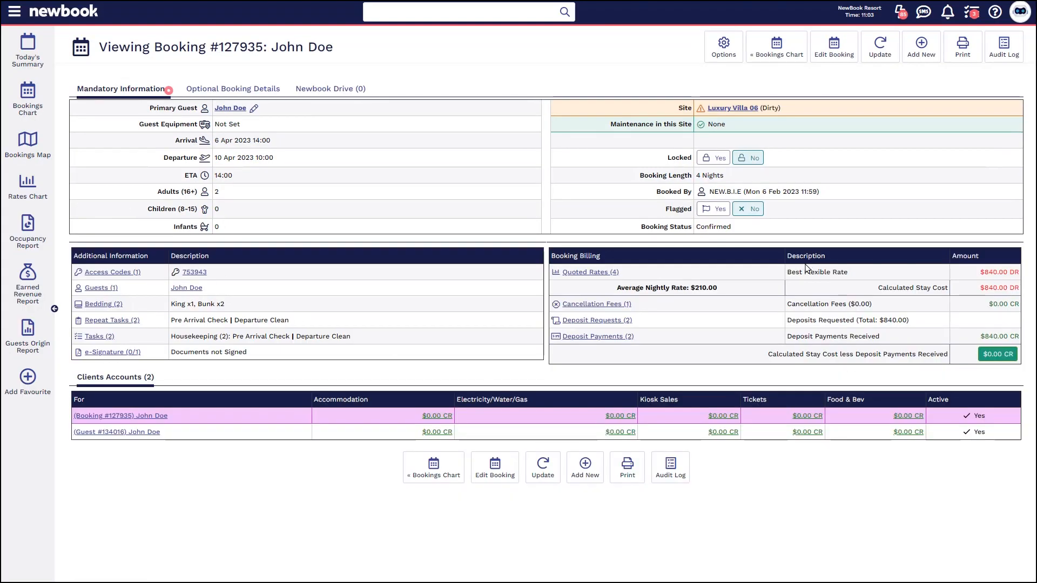
mouse_move(784, 316)
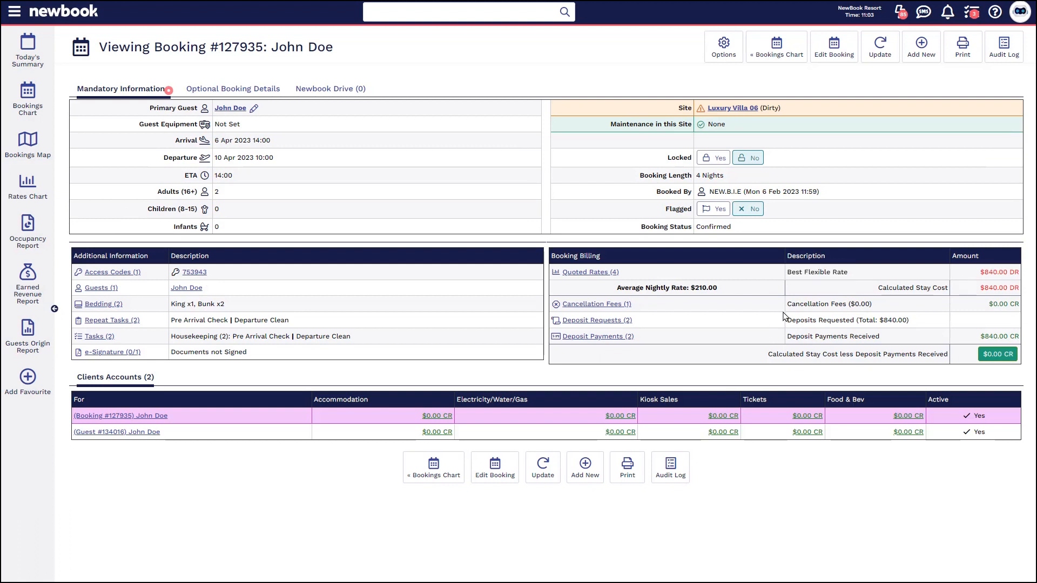
mouse_move(886, 312)
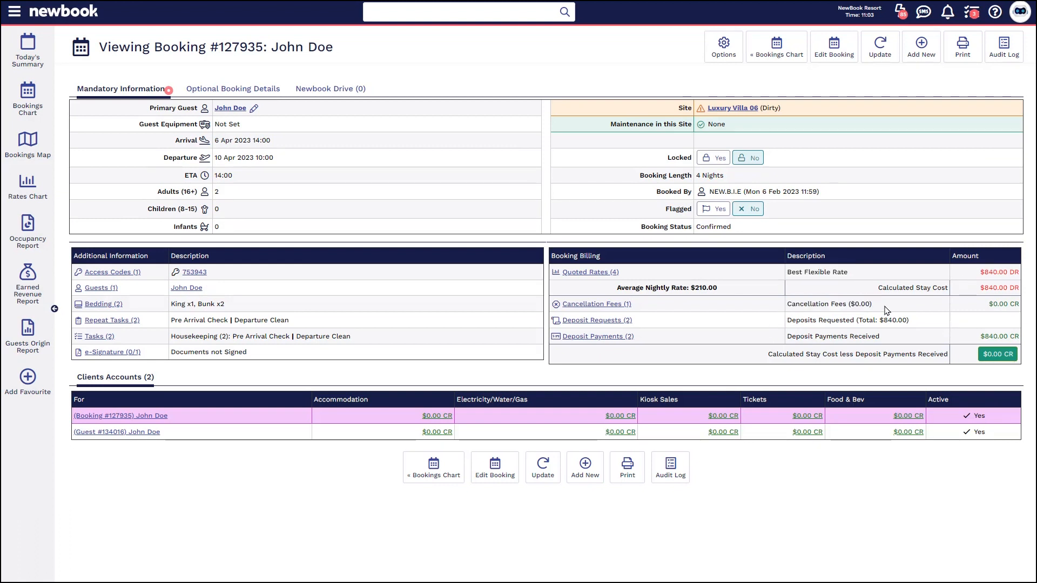
mouse_move(997, 361)
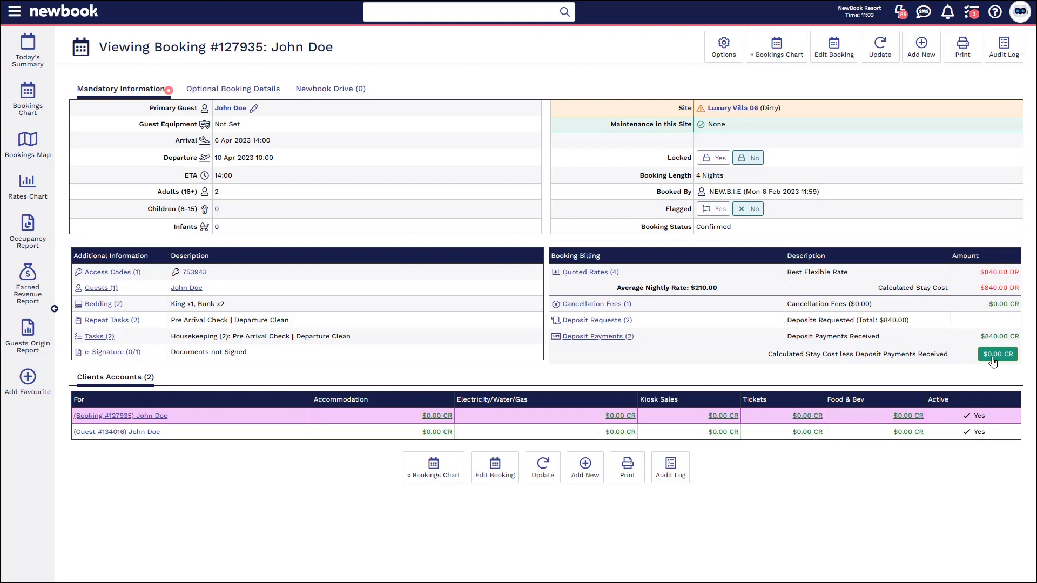
Cancel booking #127935 with reason Change of Plans, leaving an $840.00 credit
left_click(879, 46)
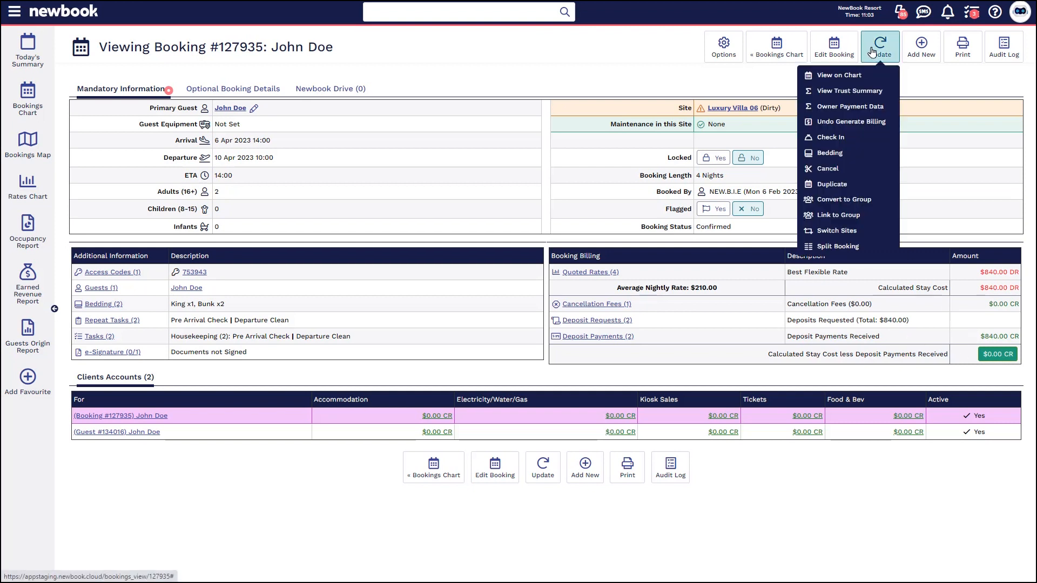
left_click(826, 168)
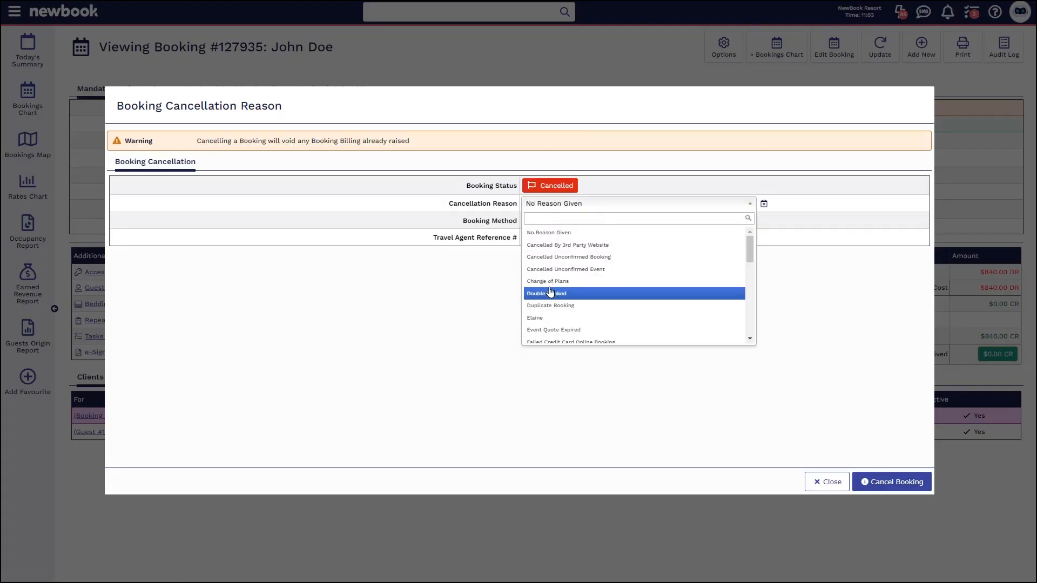
left_click(826, 481)
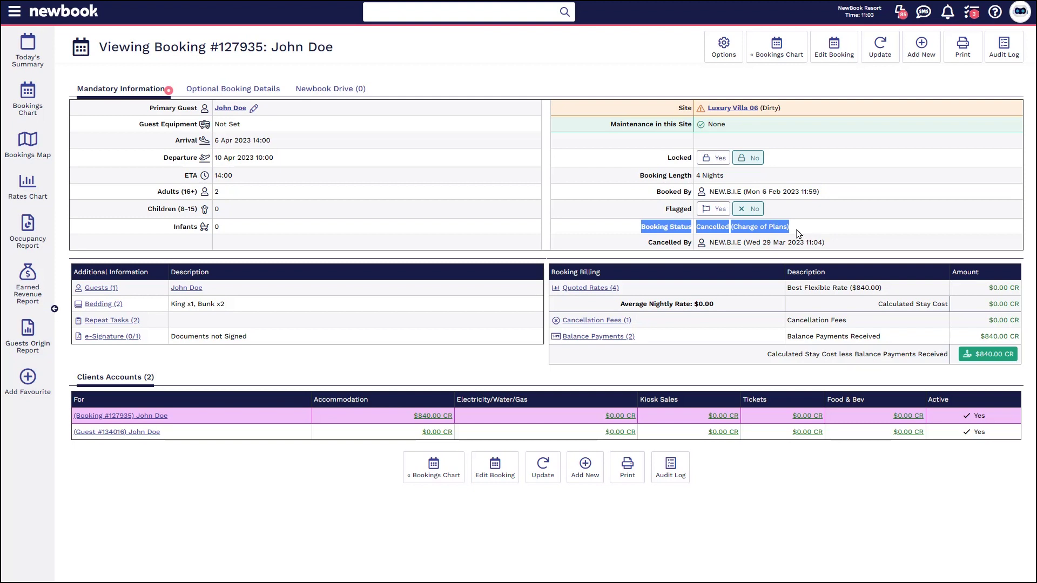
mouse_move(987, 353)
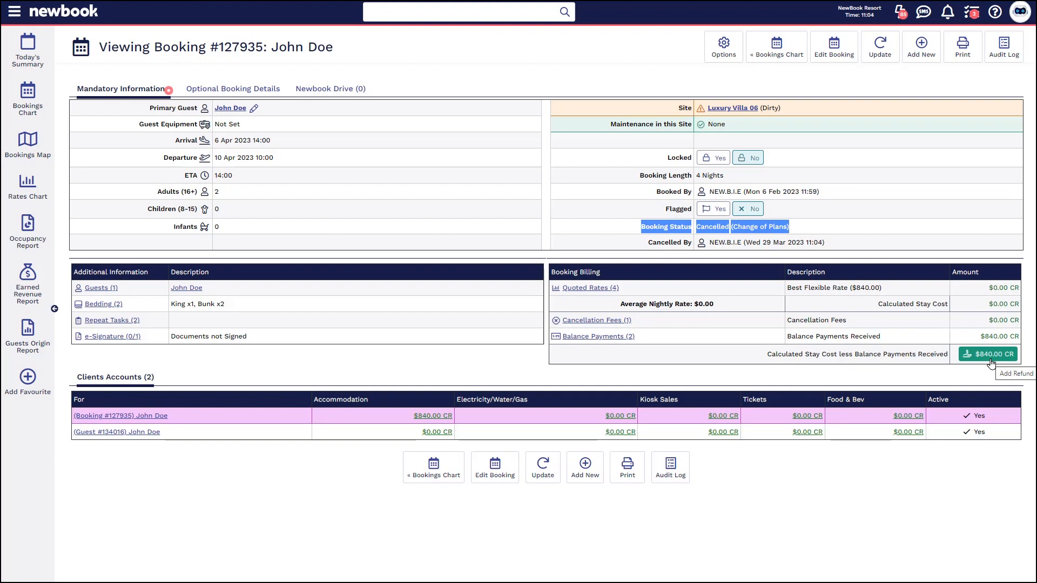
mouse_move(982, 367)
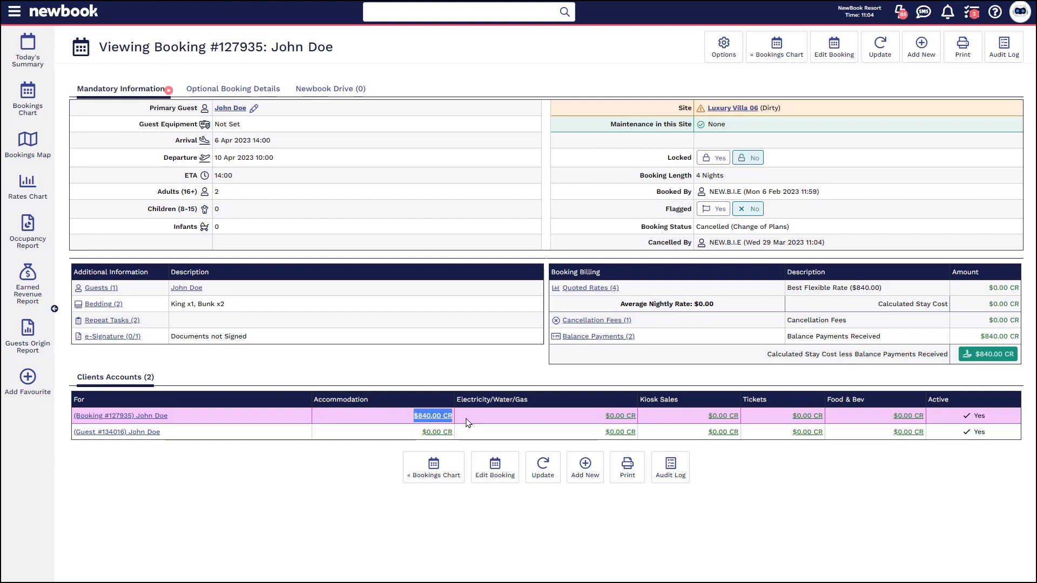
mouse_move(194, 438)
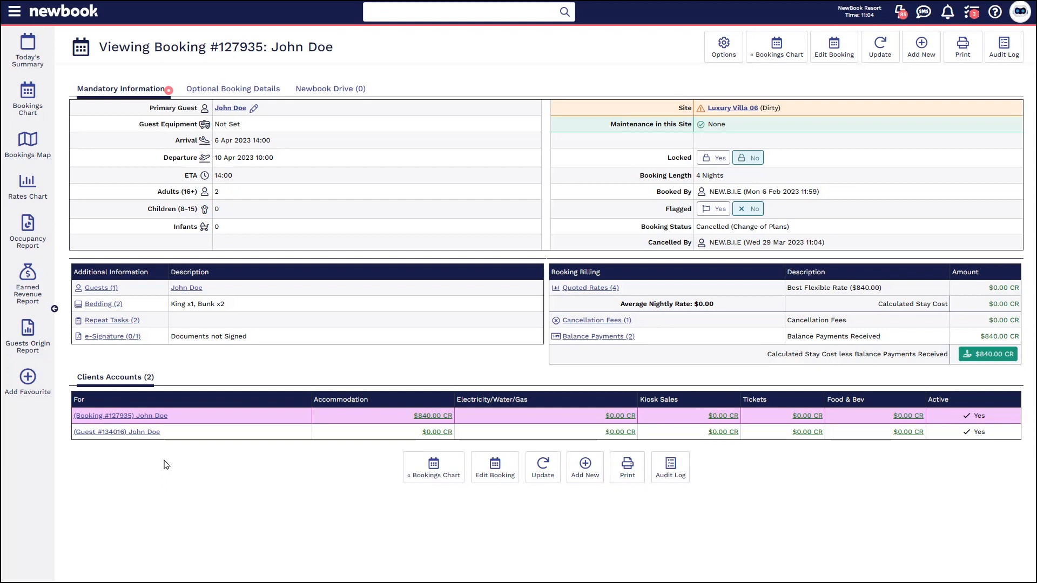
mouse_move(275, 469)
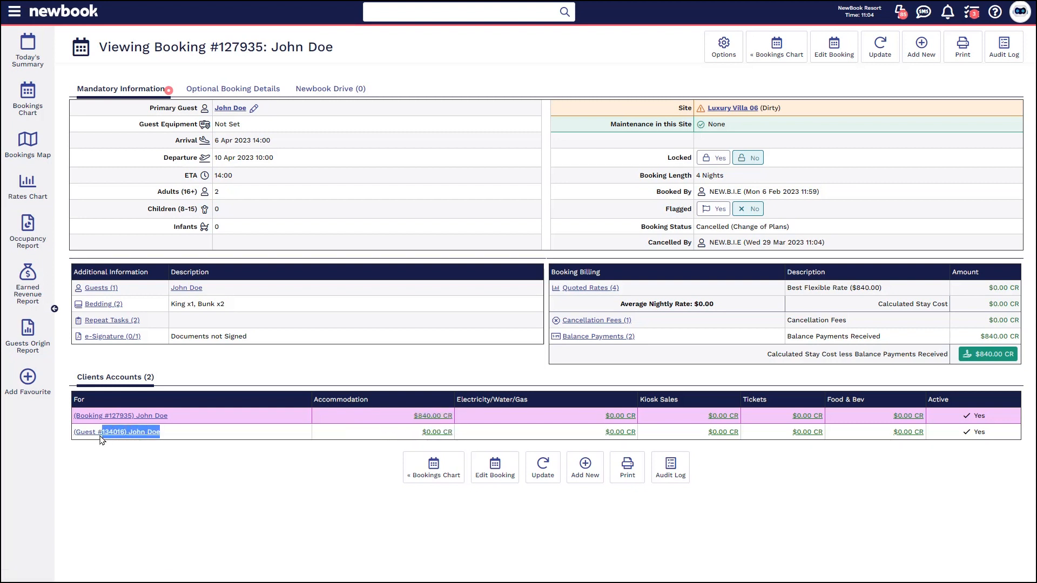
mouse_move(109, 442)
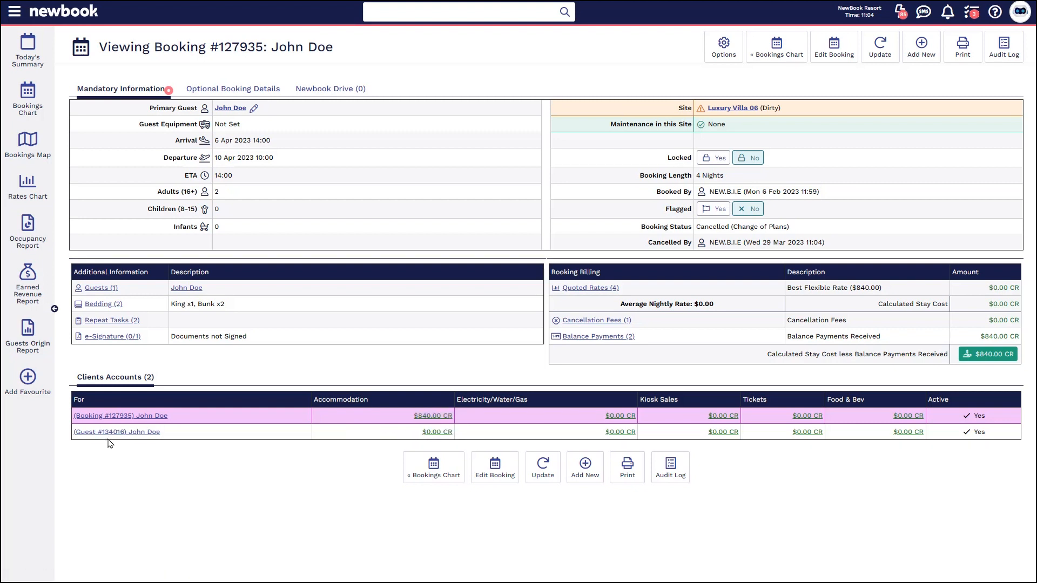
double_click(110, 432)
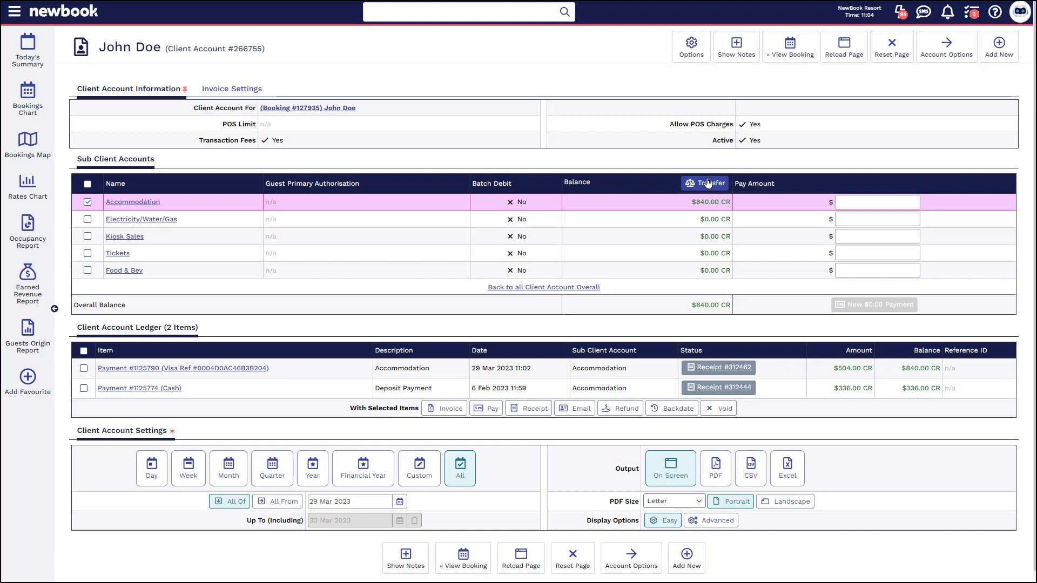
Transfer $840.00 to Guest #134016 described as a cancellation credit, with receipt, no deposit
left_click(704, 183)
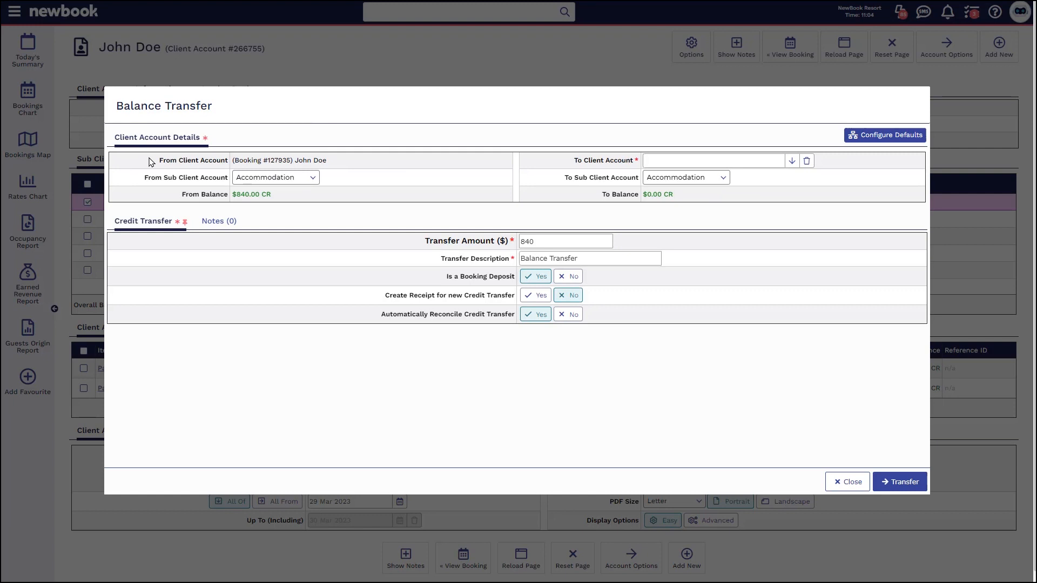
double_click(193, 160)
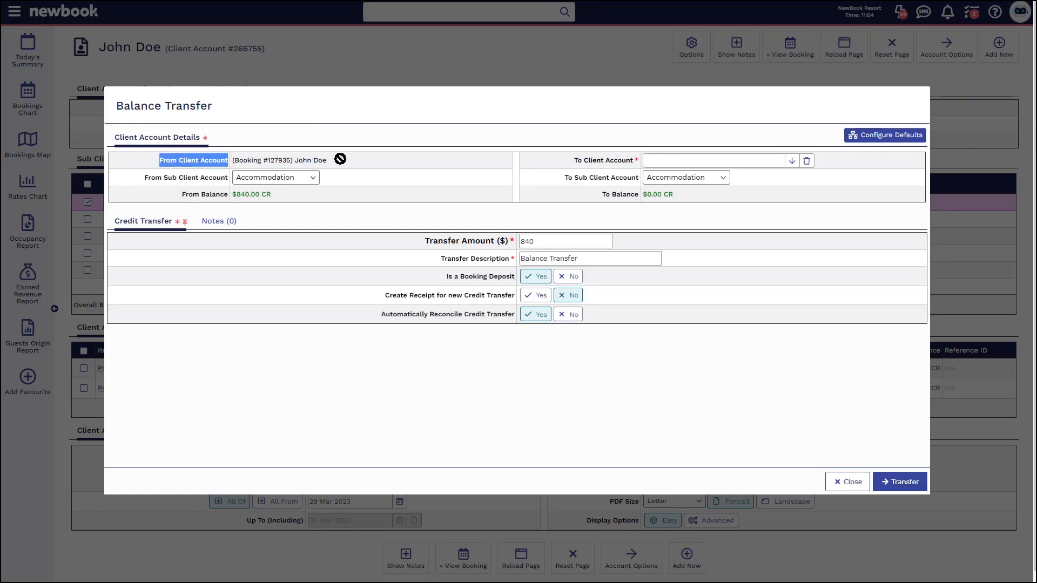
left_click(713, 161)
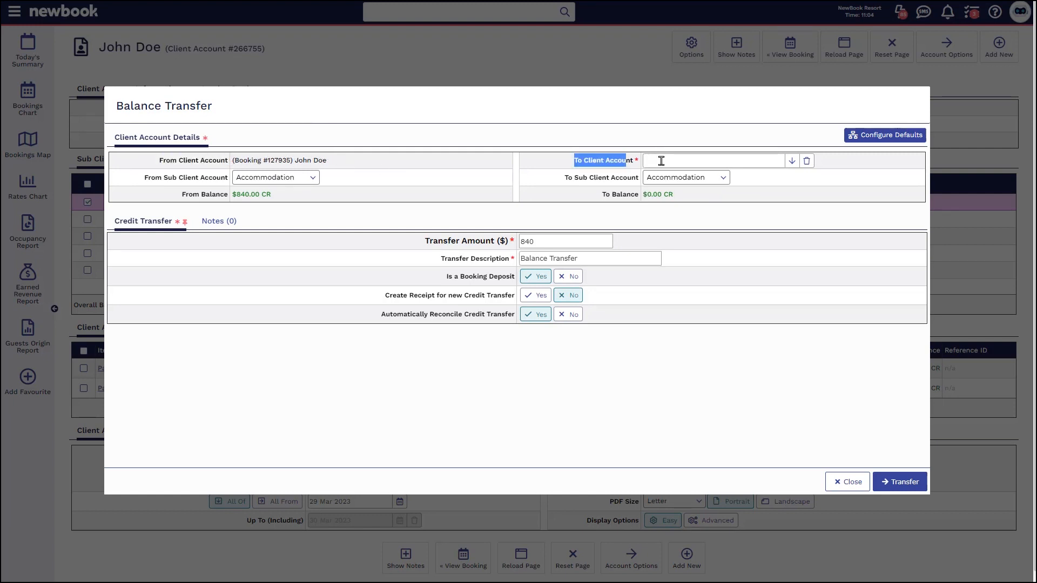
type("134C16) John Doe")
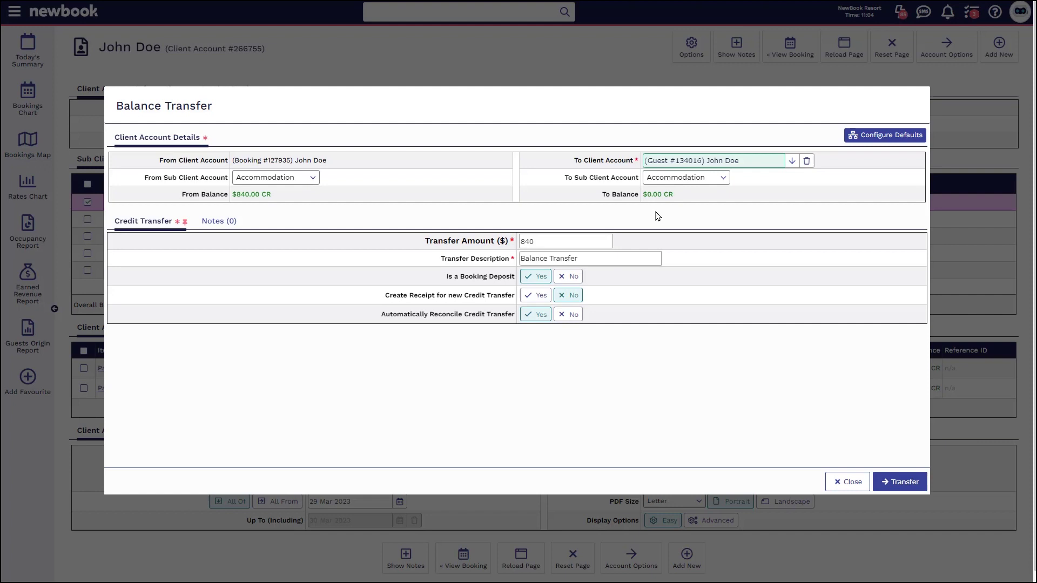
left_click(566, 241)
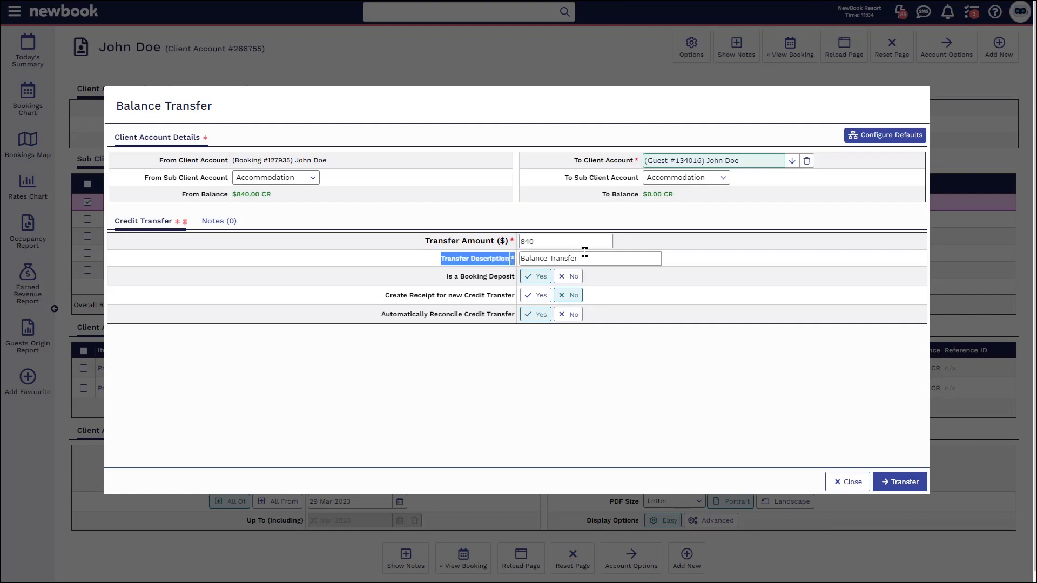
left_click(589, 259)
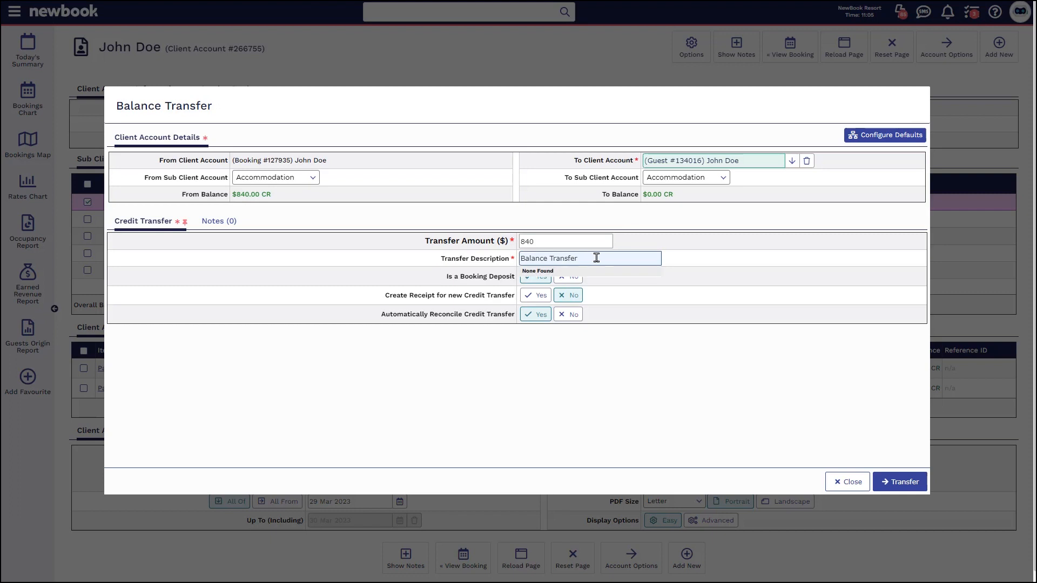
type("(cancellation")
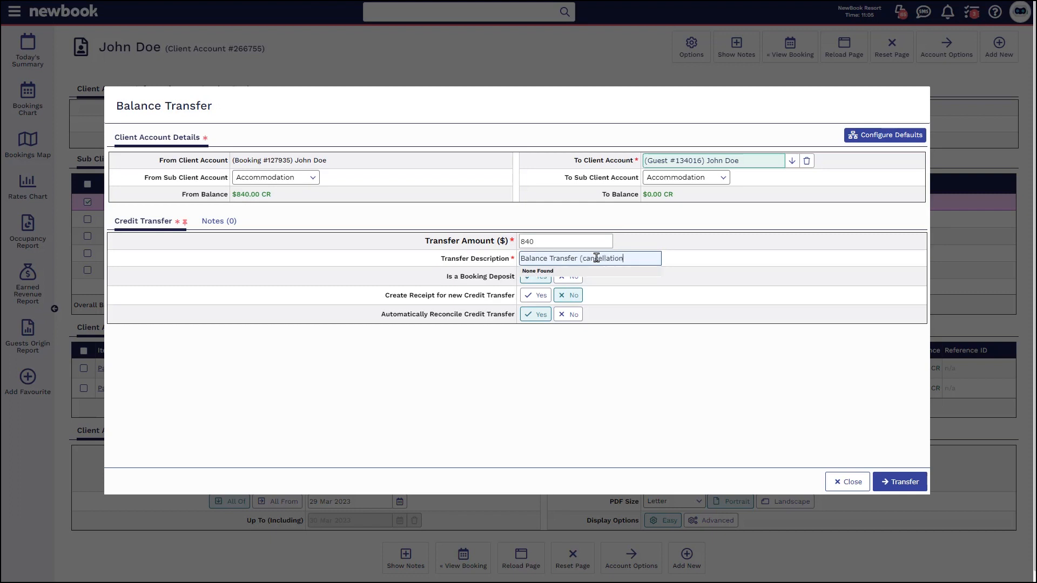
type("credit")
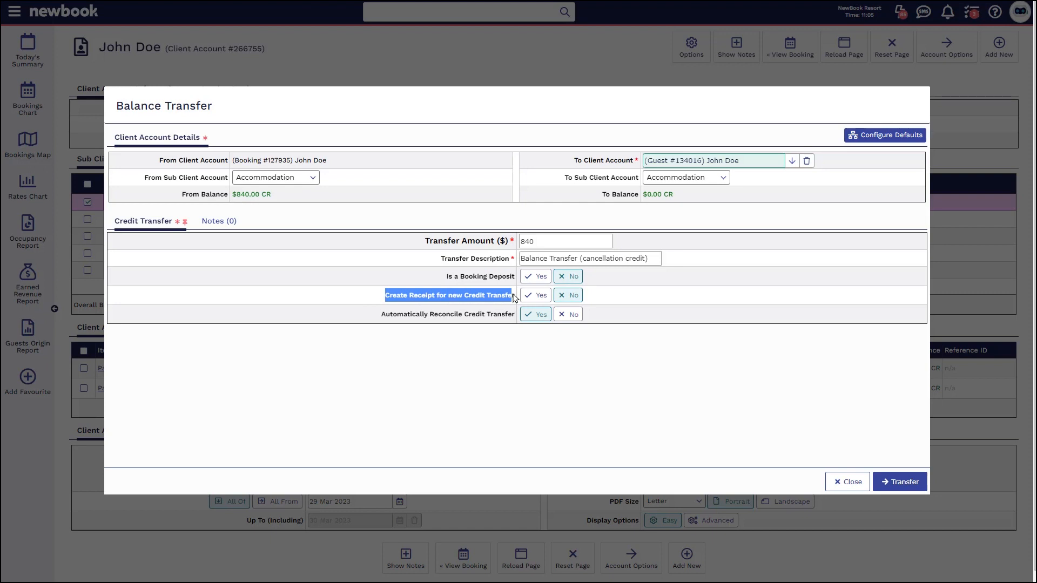
mouse_move(541, 359)
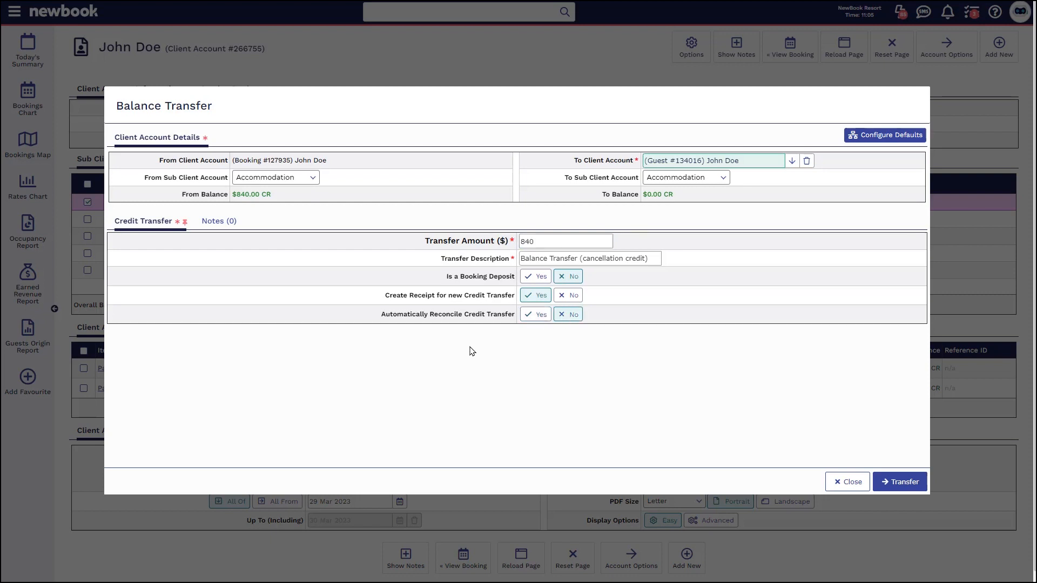
mouse_move(899, 481)
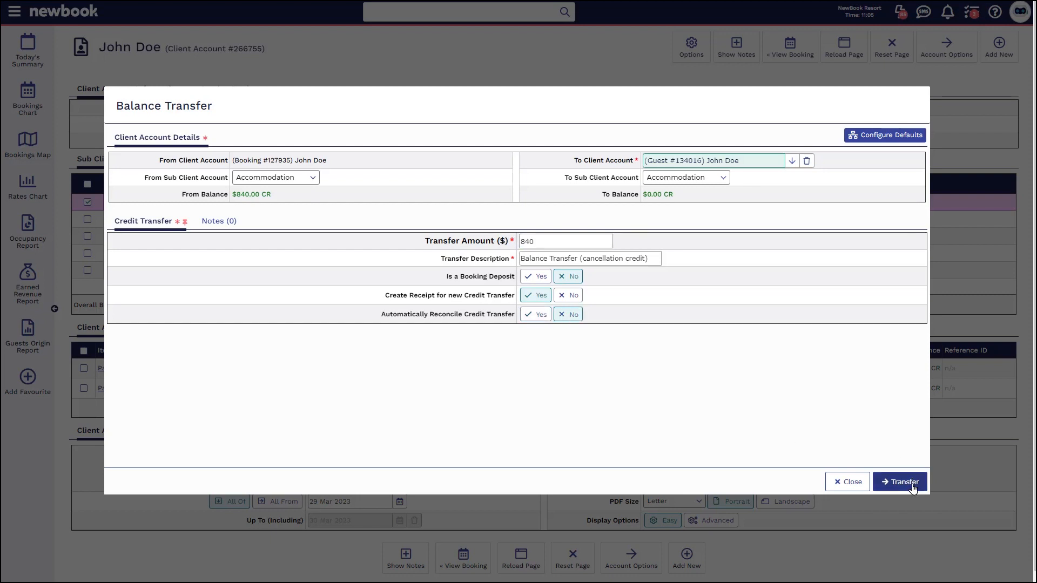
left_click(900, 481)
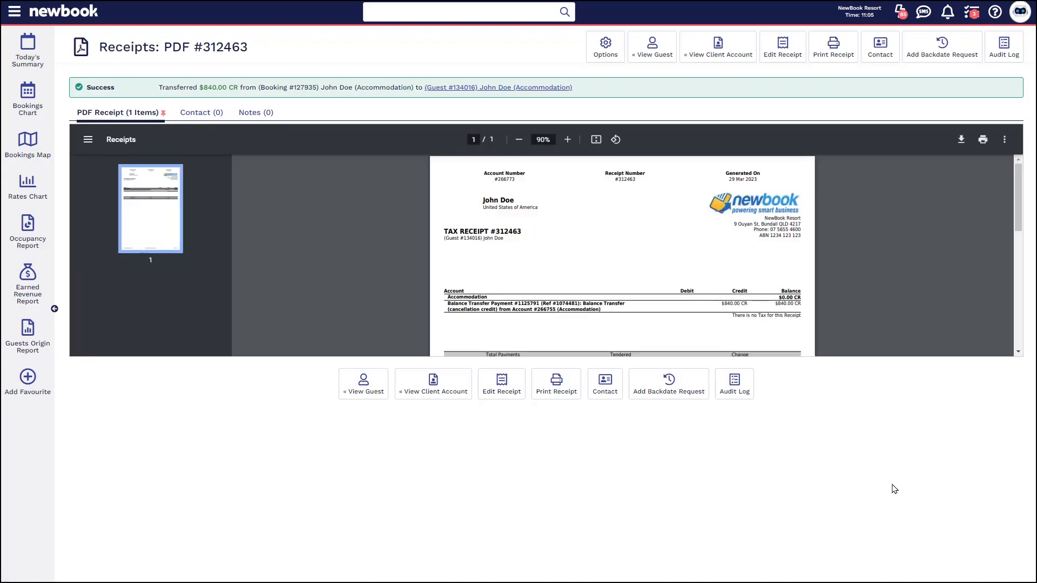
mouse_move(584, 86)
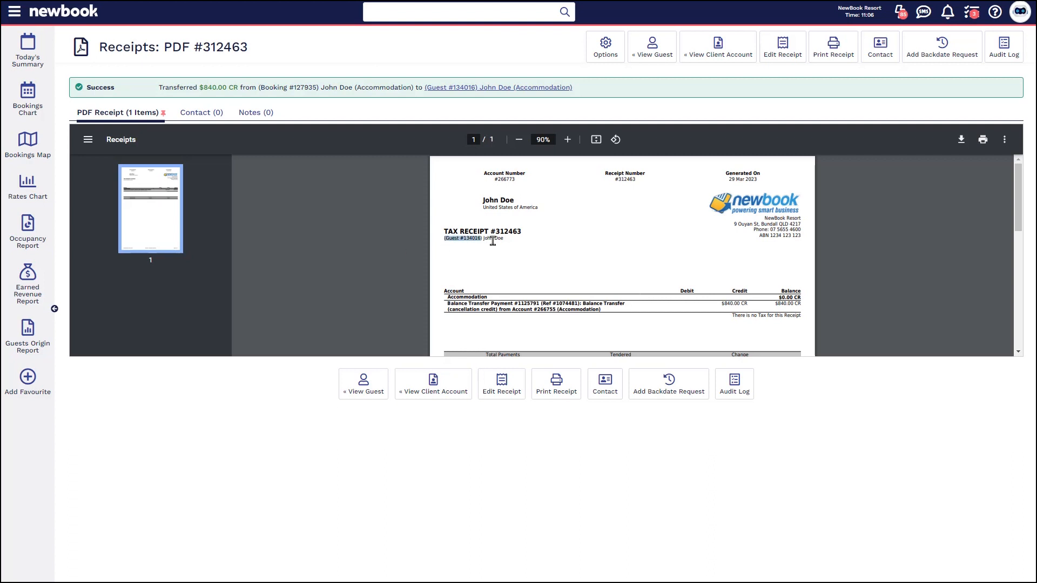
mouse_move(324, 236)
type("john doe")
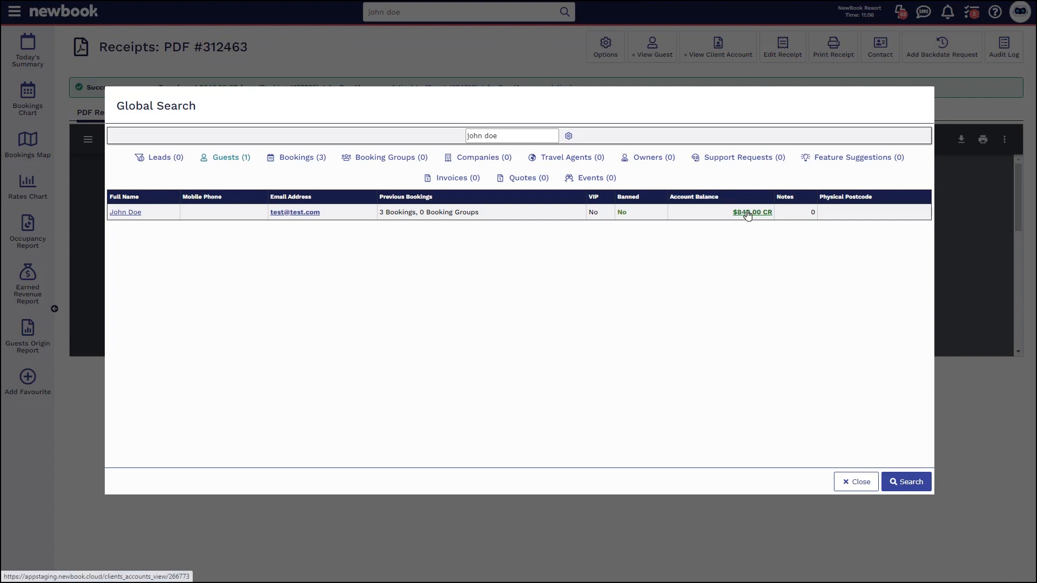
mouse_move(165, 201)
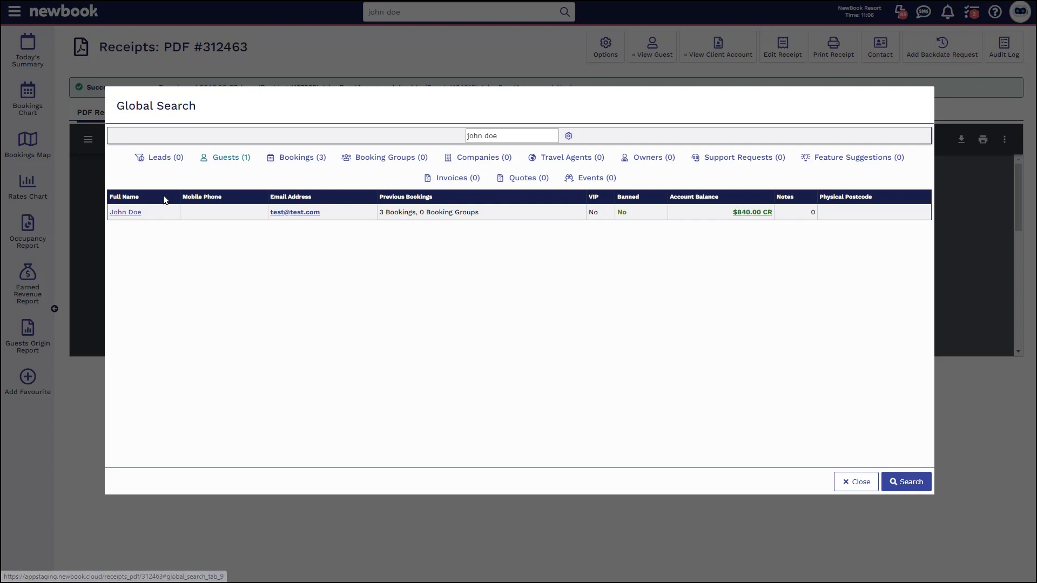
Open John Doe's guest record #134016 from the search results
left_click(125, 212)
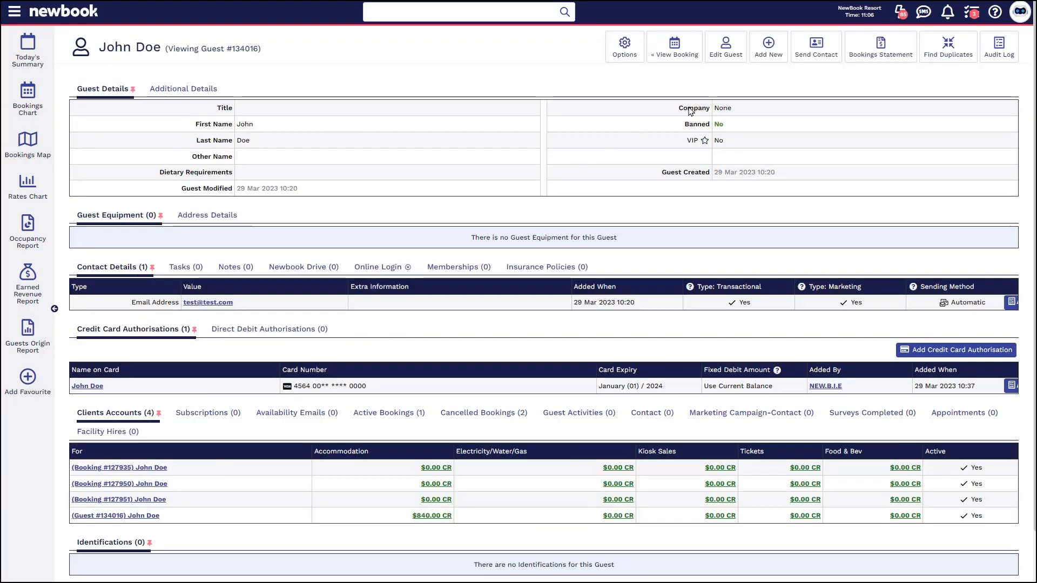
left_click(768, 46)
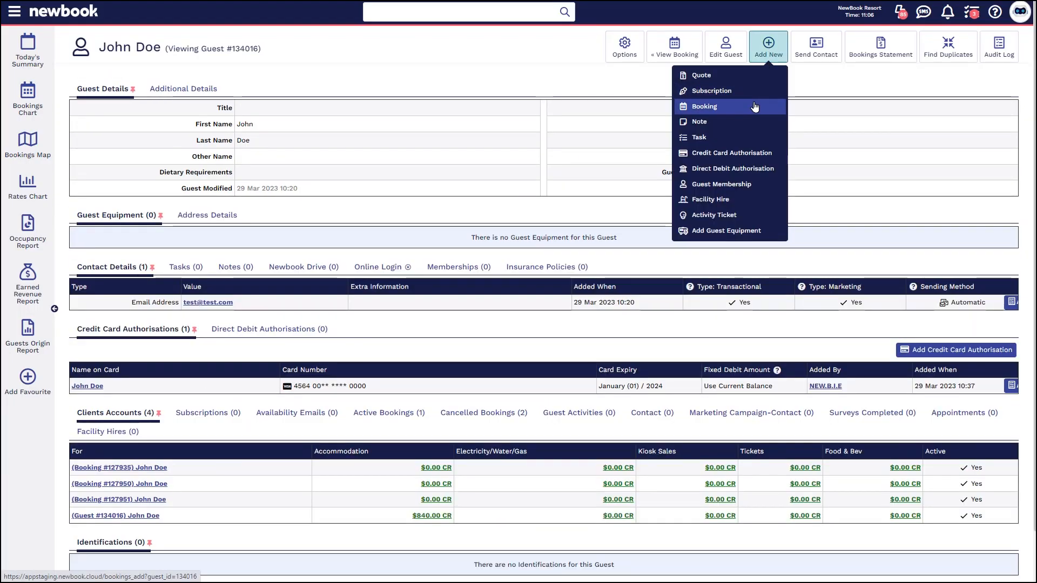
Book Family Villa 073 for John Doe, 13–16 Apr 2023, saved as booking #127952
left_click(704, 107)
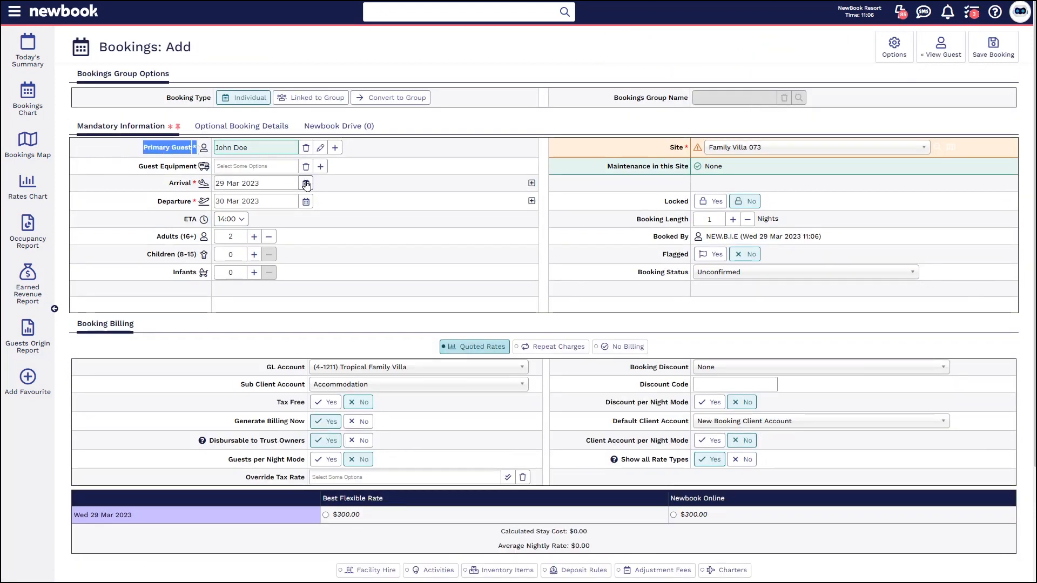
left_click(305, 183)
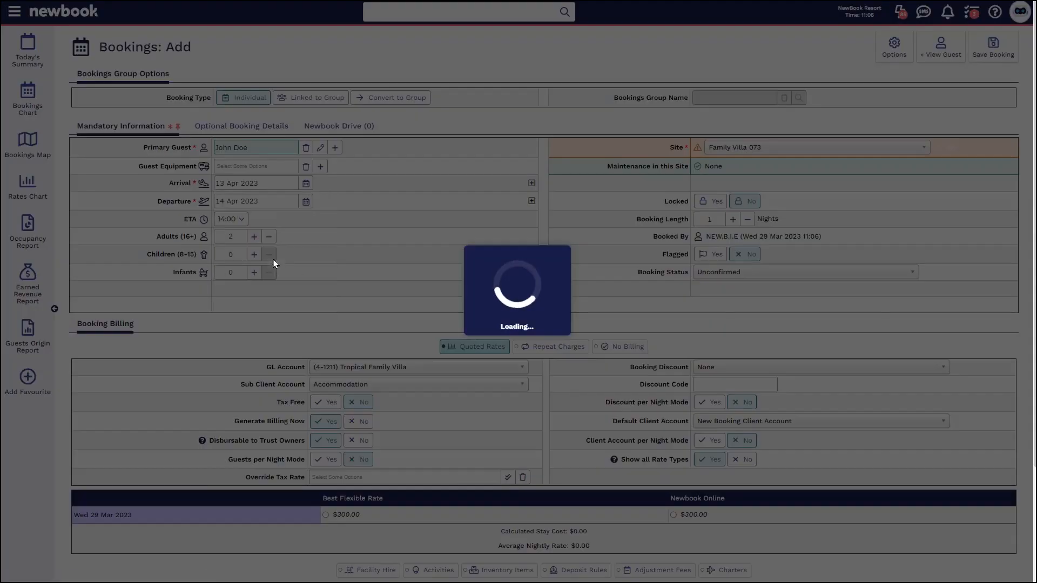
left_click(733, 219)
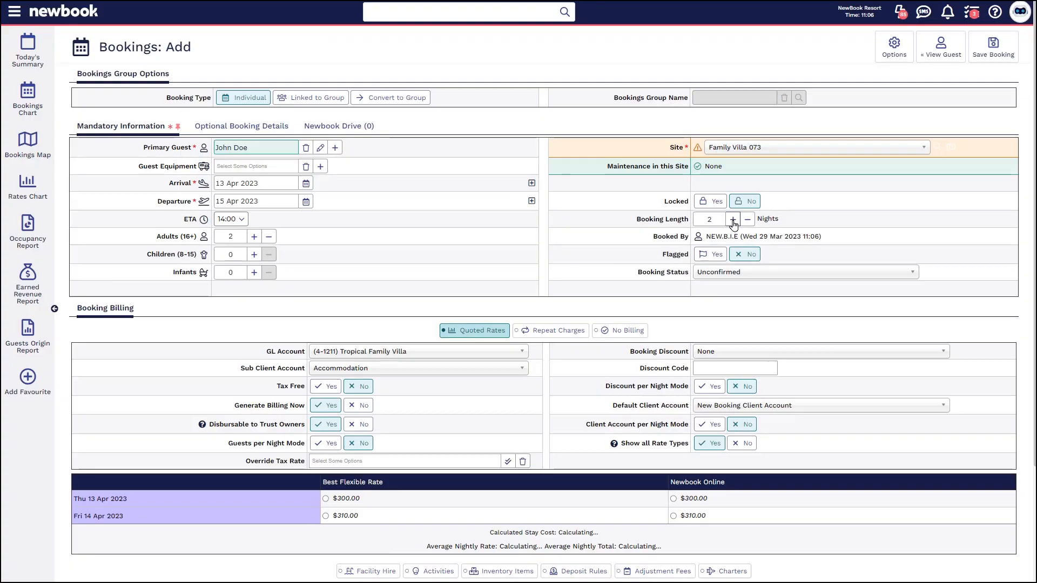
left_click(733, 219)
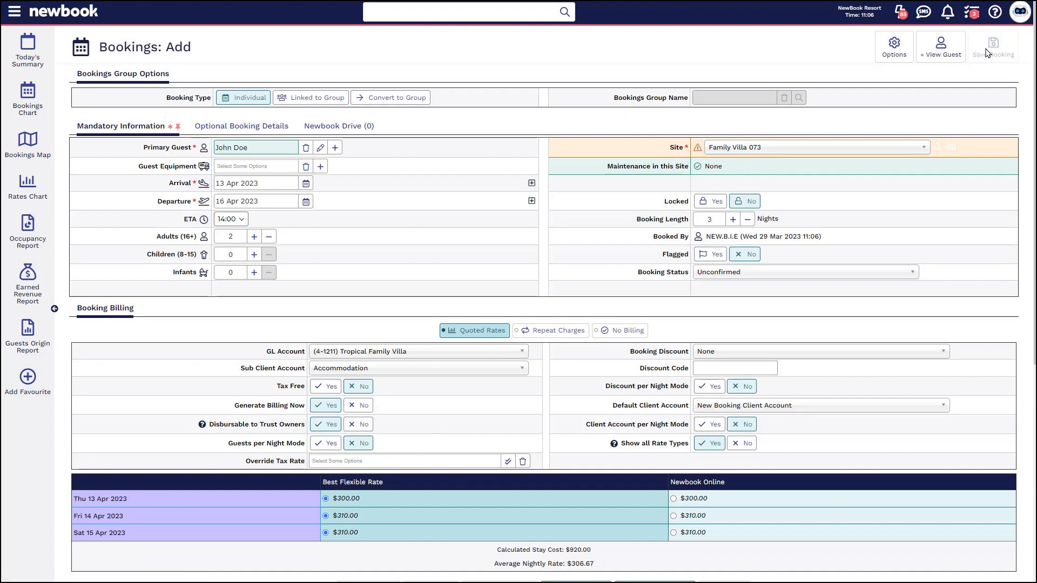
left_click(993, 46)
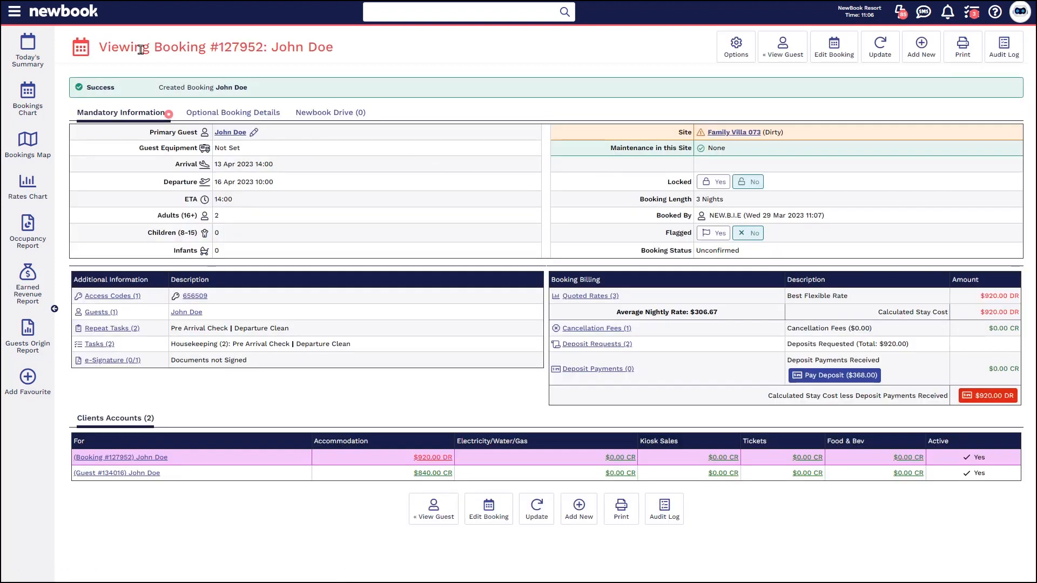
mouse_move(352, 53)
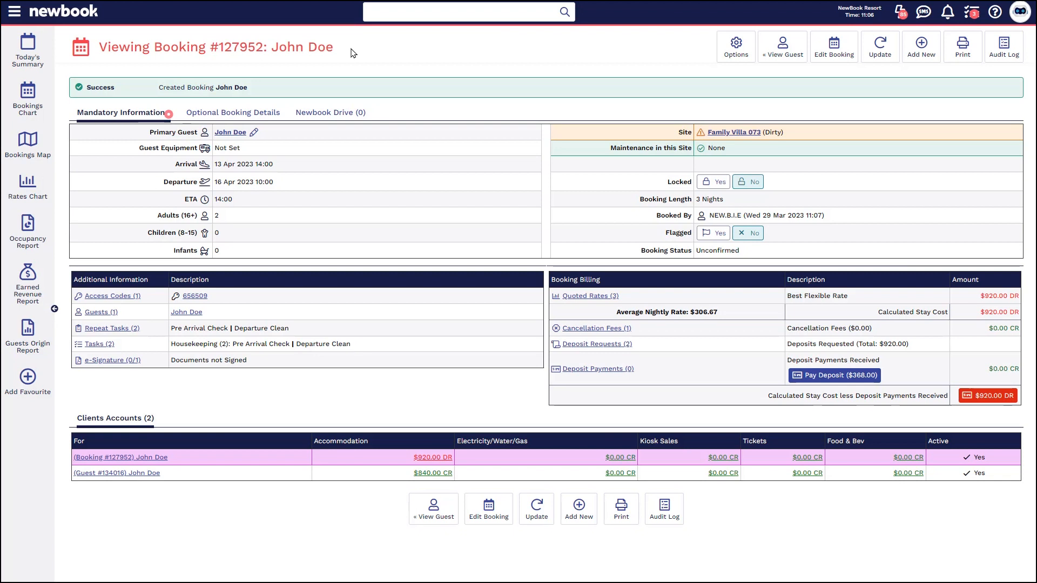
mouse_move(774, 257)
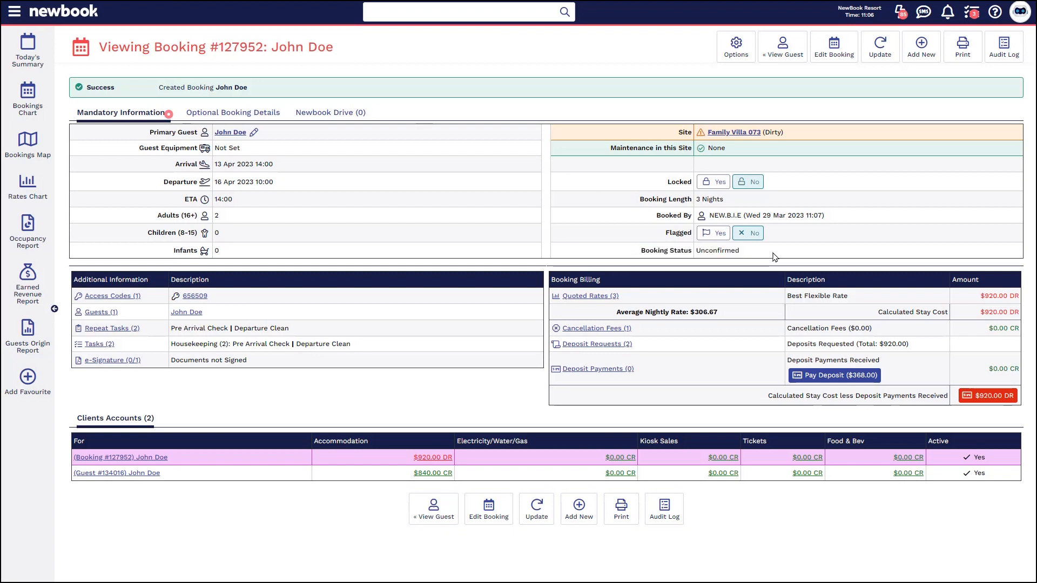
mouse_move(111, 432)
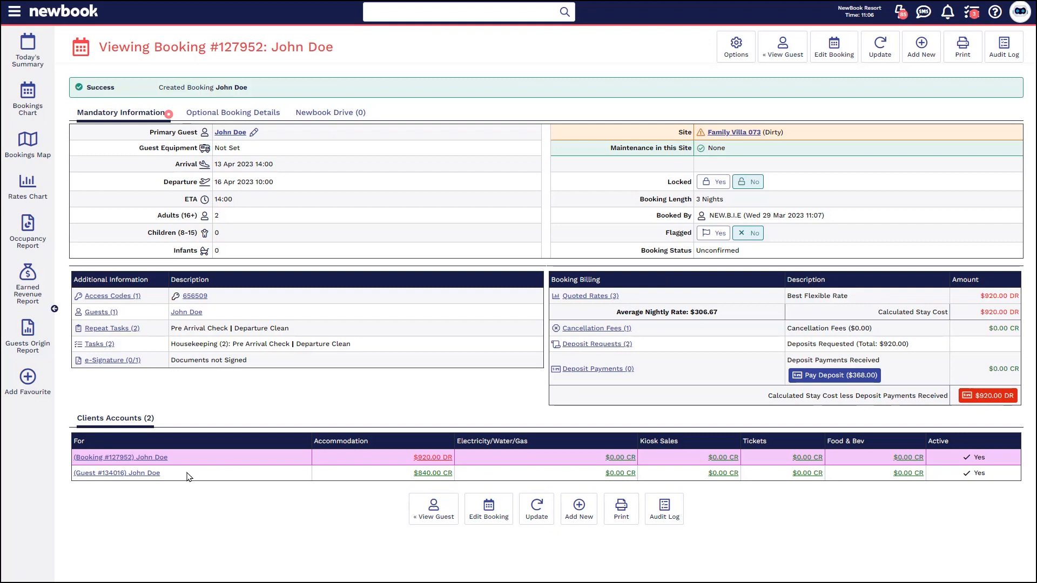
mouse_move(415, 479)
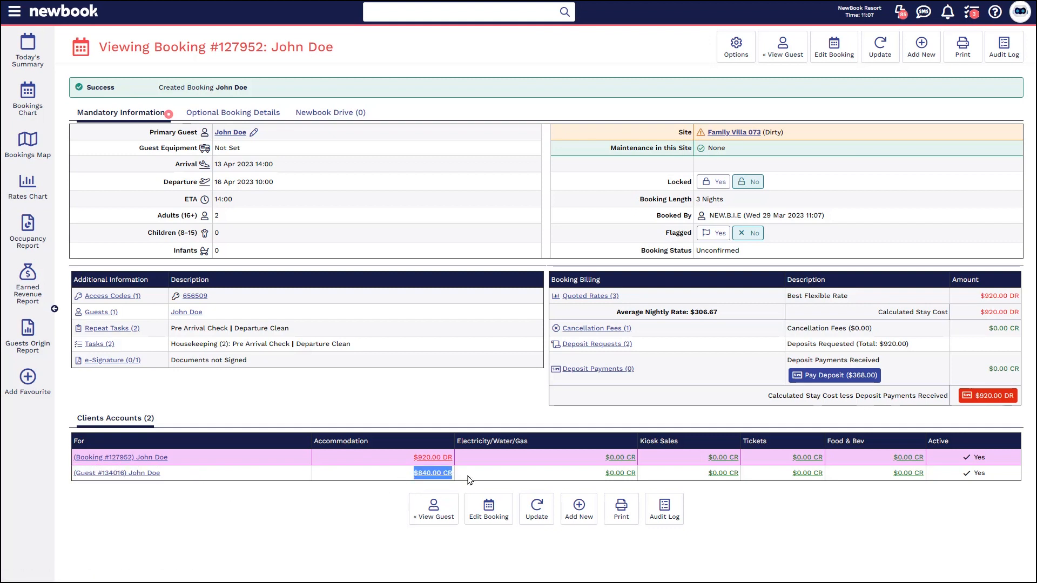
mouse_move(405, 477)
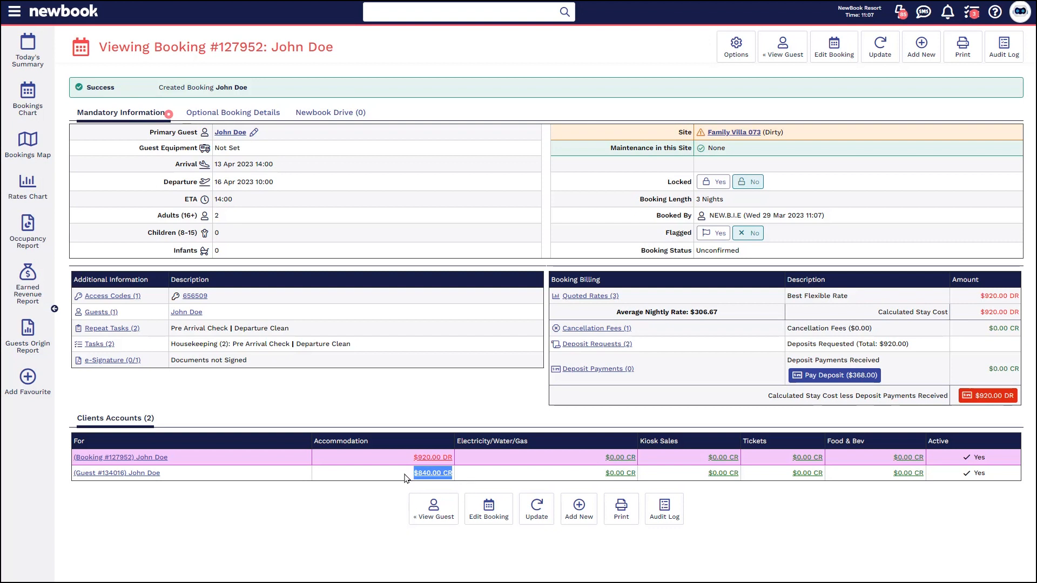
mouse_move(483, 466)
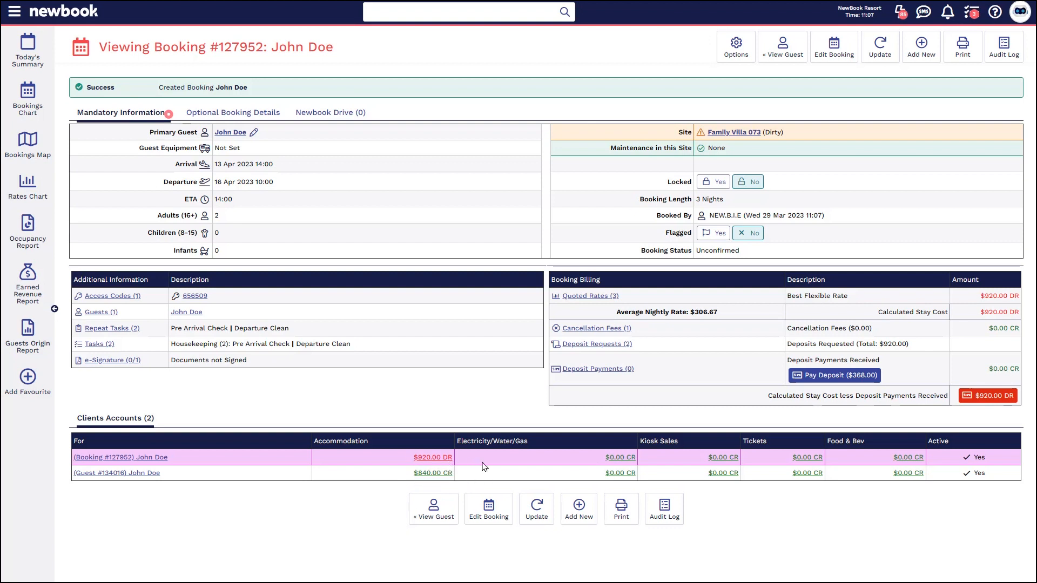
mouse_move(573, 323)
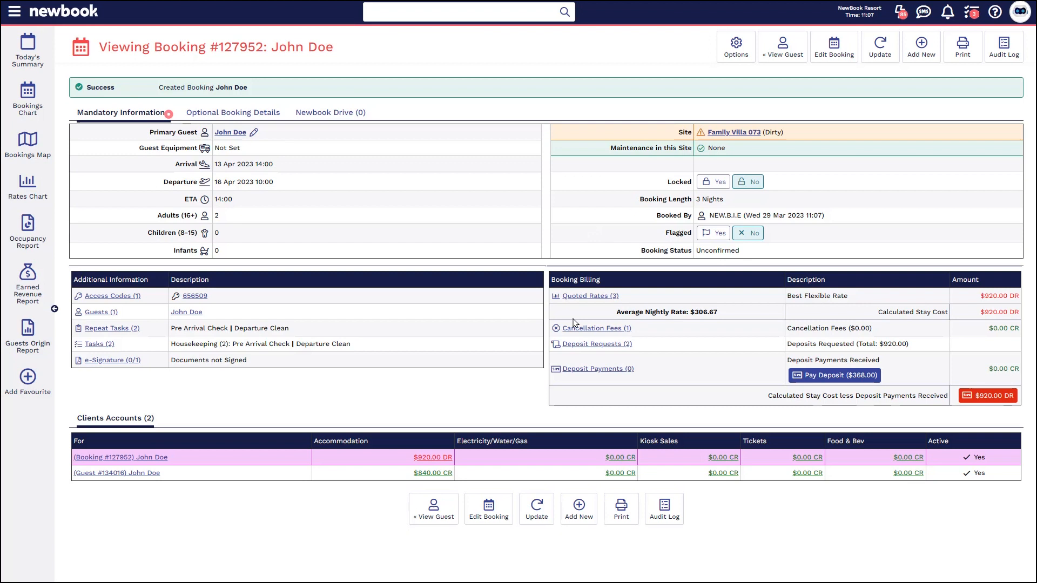
mouse_move(117, 466)
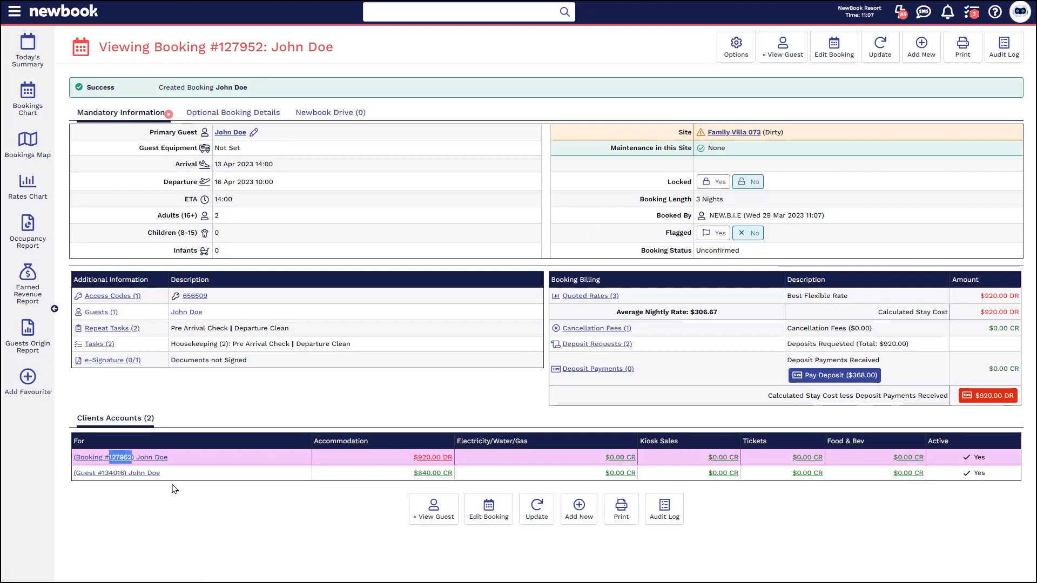
left_click(118, 472)
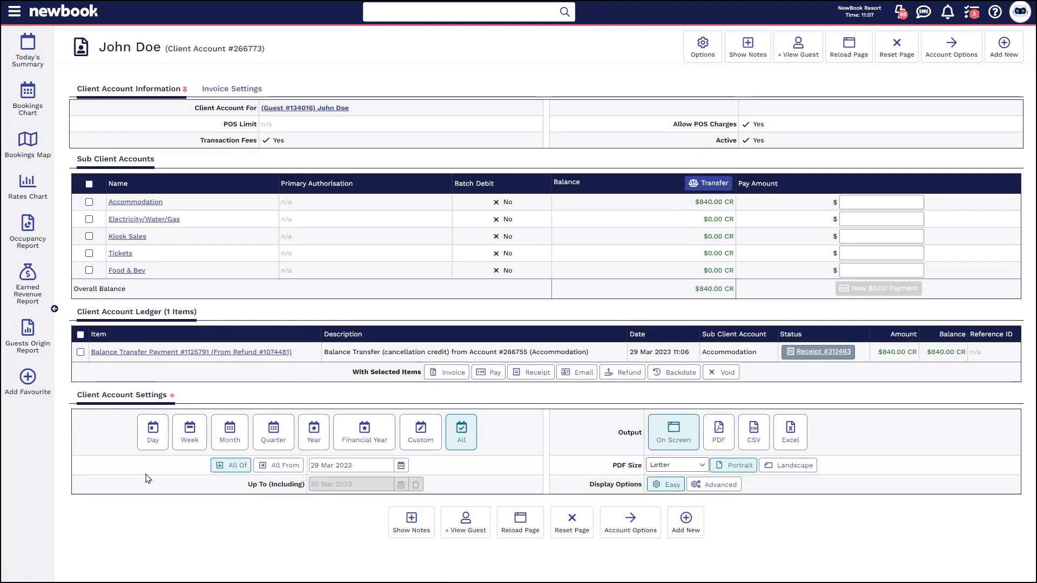
mouse_move(714, 195)
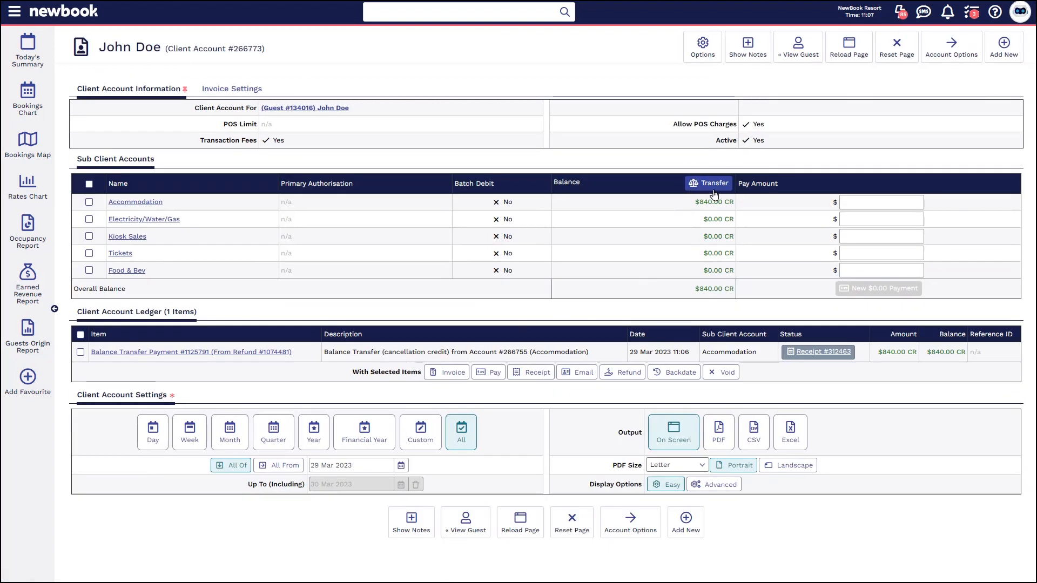
Transfer $840 to booking #127952 as a deposit with receipt, producing receipt #312464
left_click(707, 183)
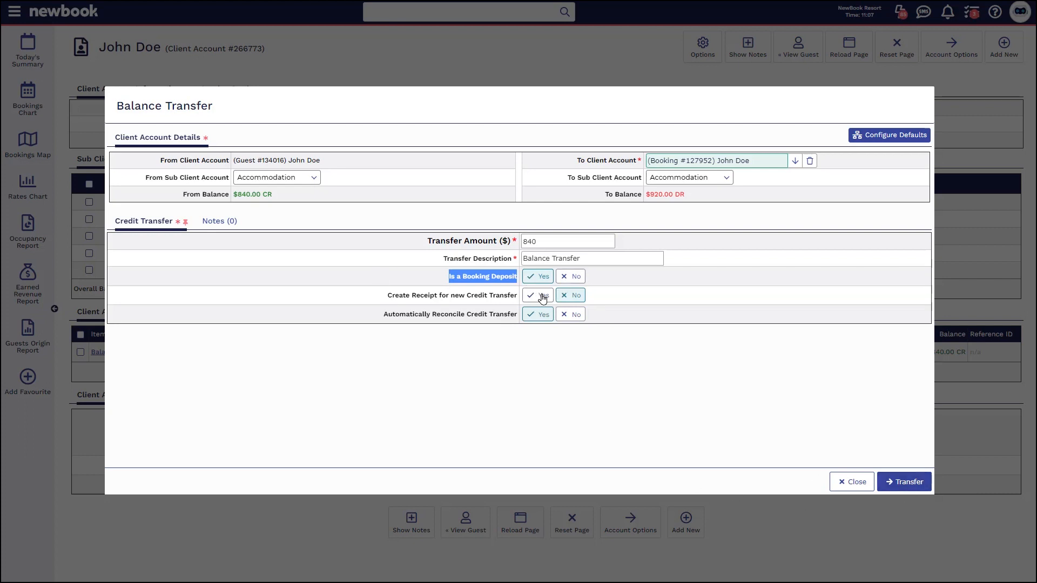
left_click(903, 481)
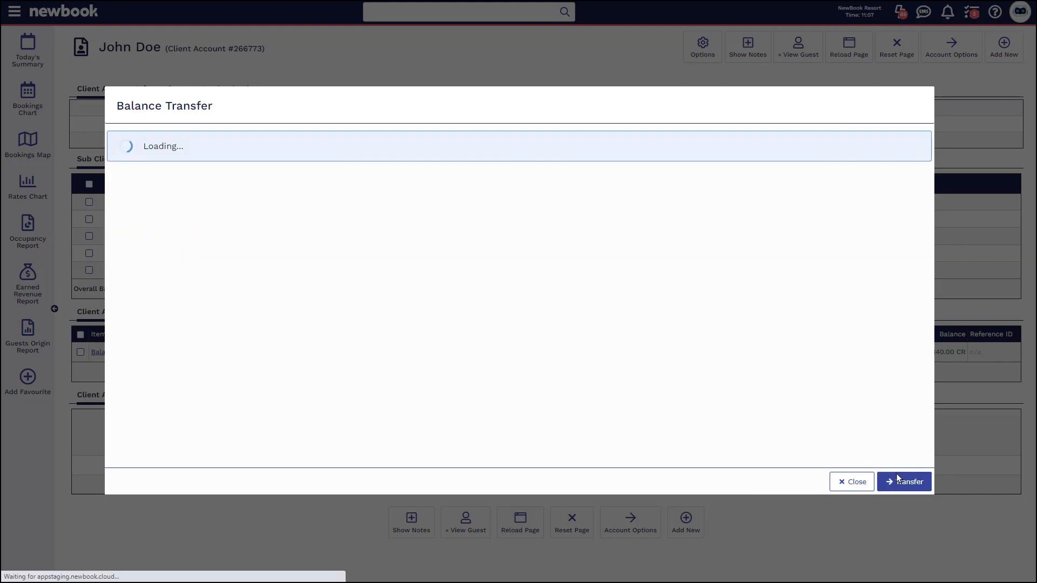
left_click(904, 482)
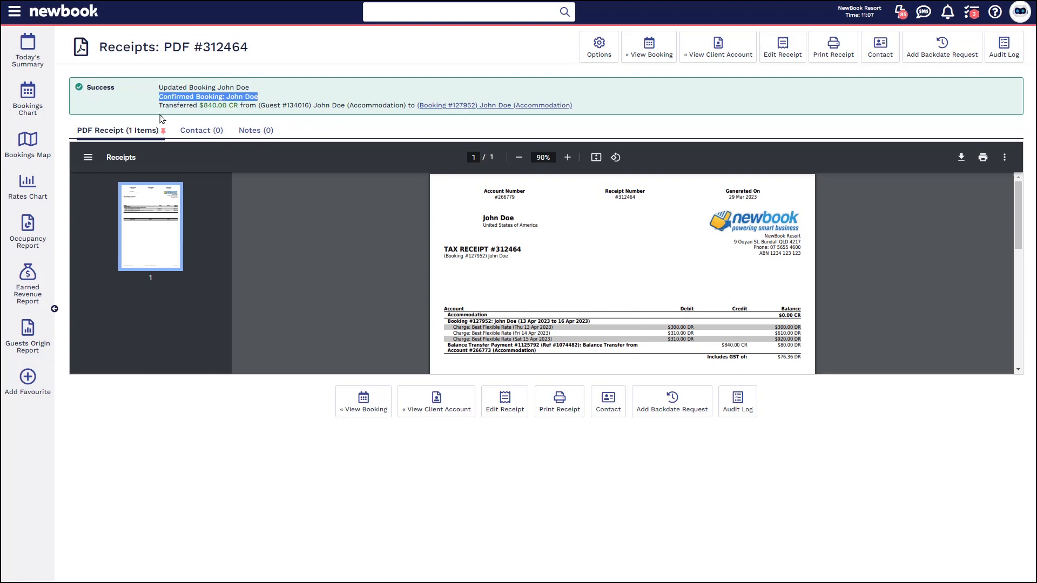
mouse_move(328, 106)
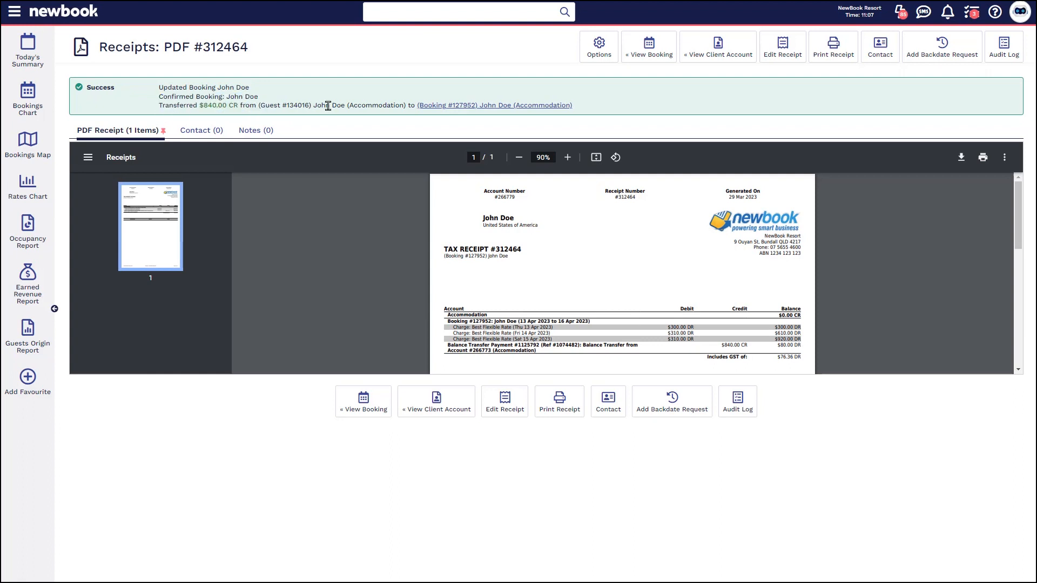
mouse_move(587, 112)
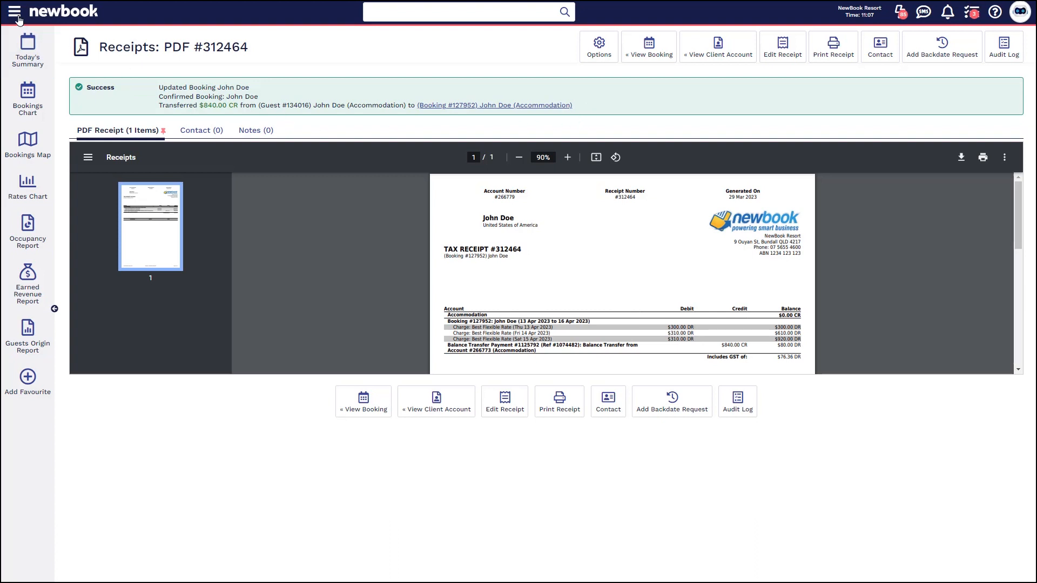
Review tax receipt #312464, then bring up the main navigation menu
left_click(15, 12)
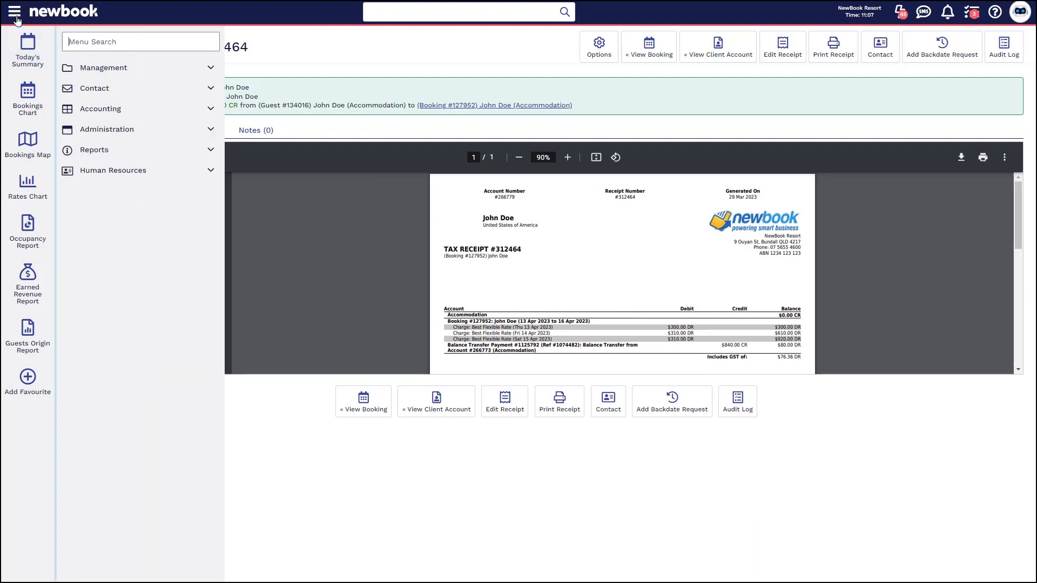
Search the menu for 'canc', view the Cancelled List, and bring up its Options
type("canc")
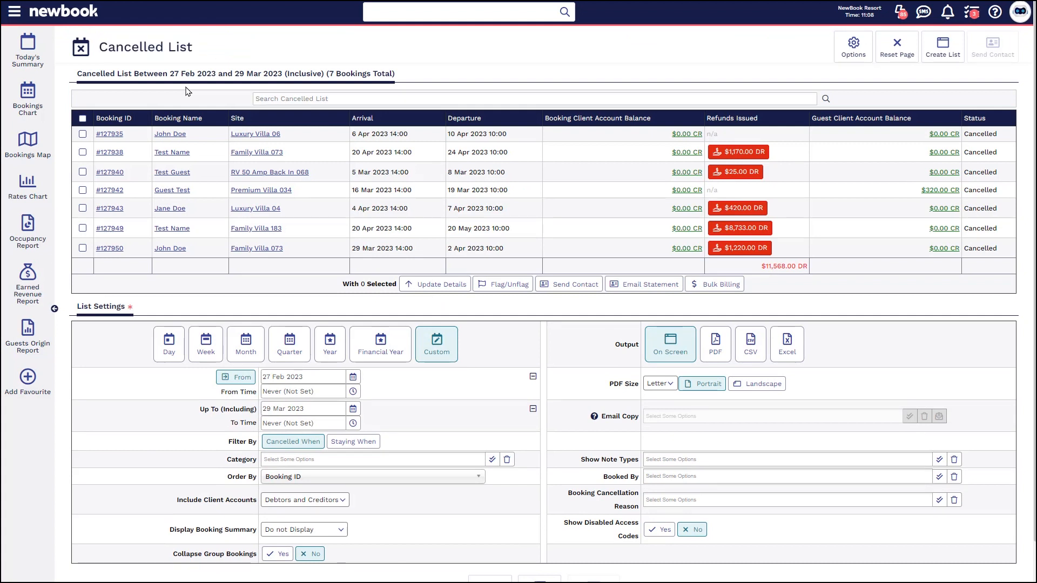
mouse_move(117, 143)
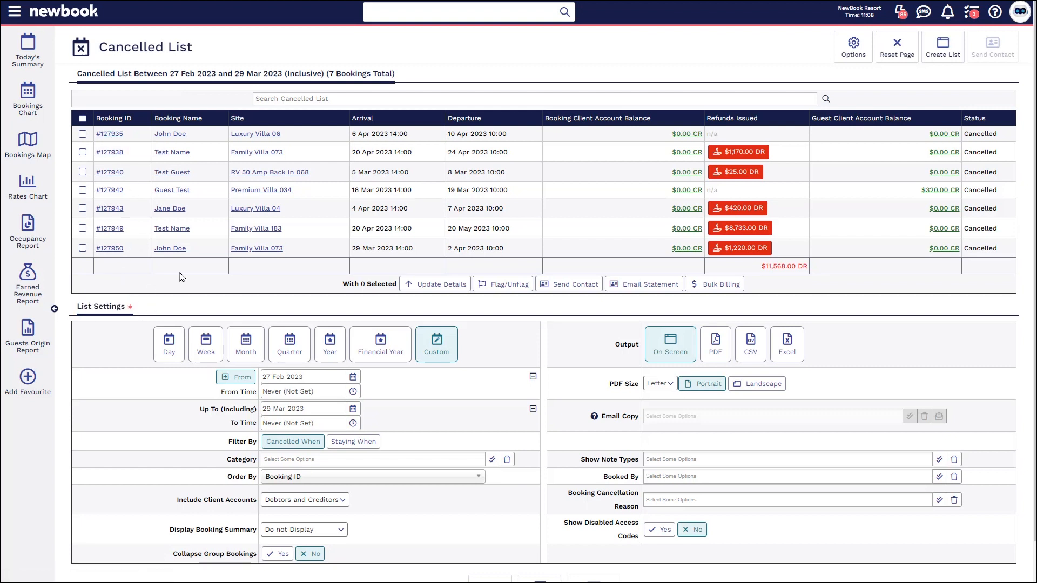
mouse_move(534, 200)
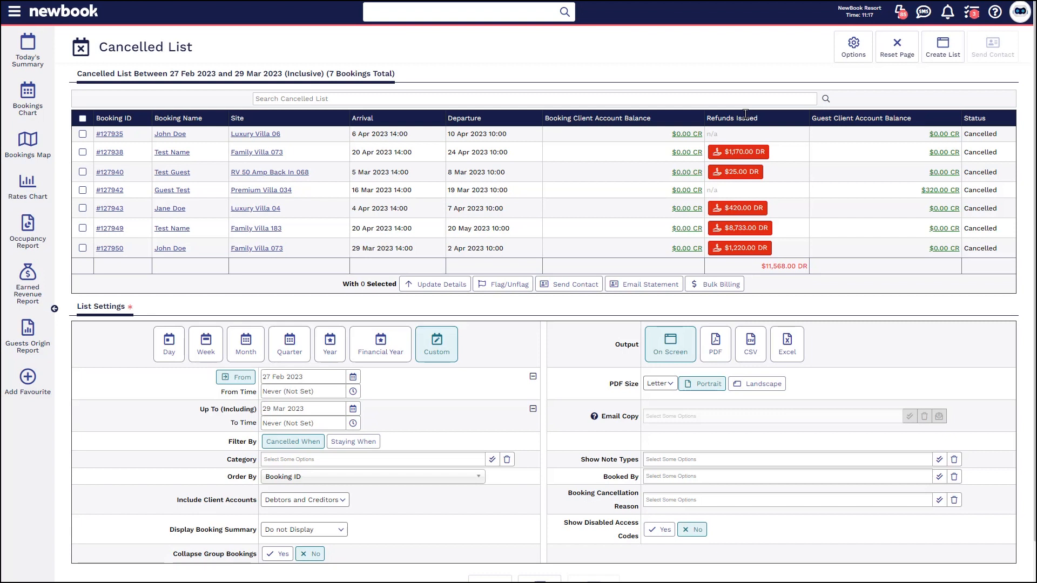
left_click(852, 47)
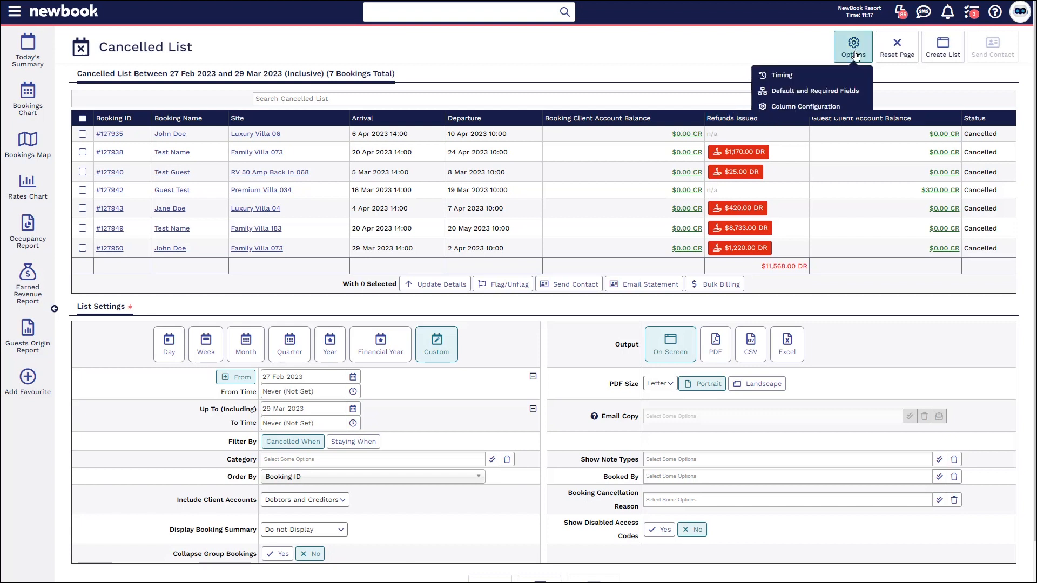
mouse_move(813, 106)
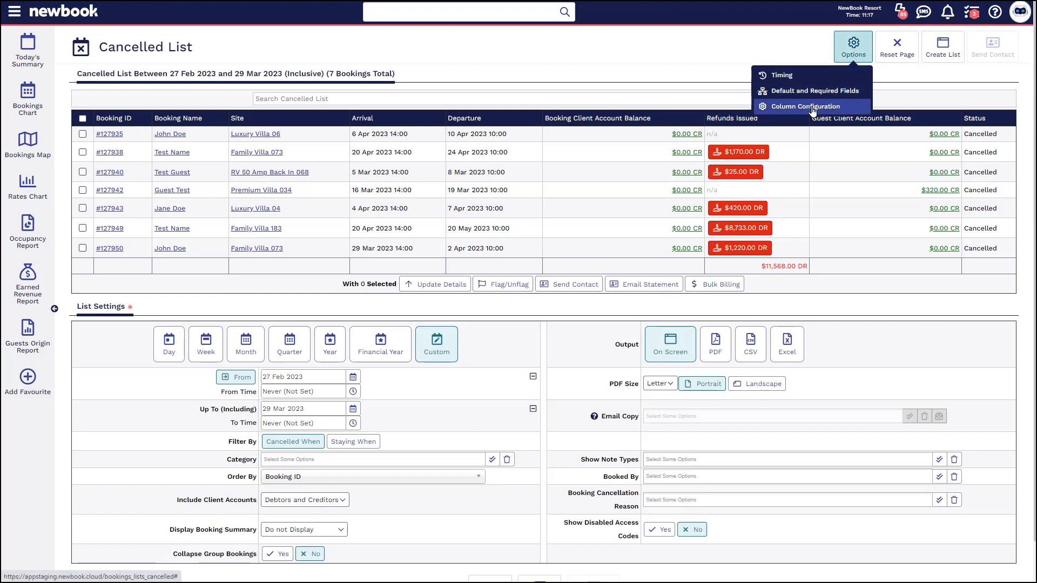
left_click(804, 107)
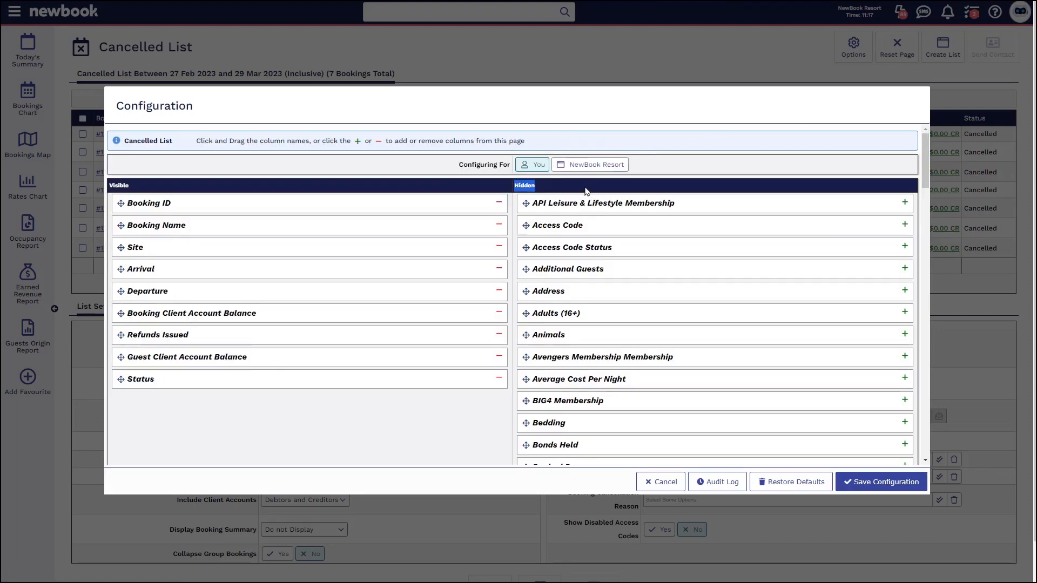
mouse_move(919, 208)
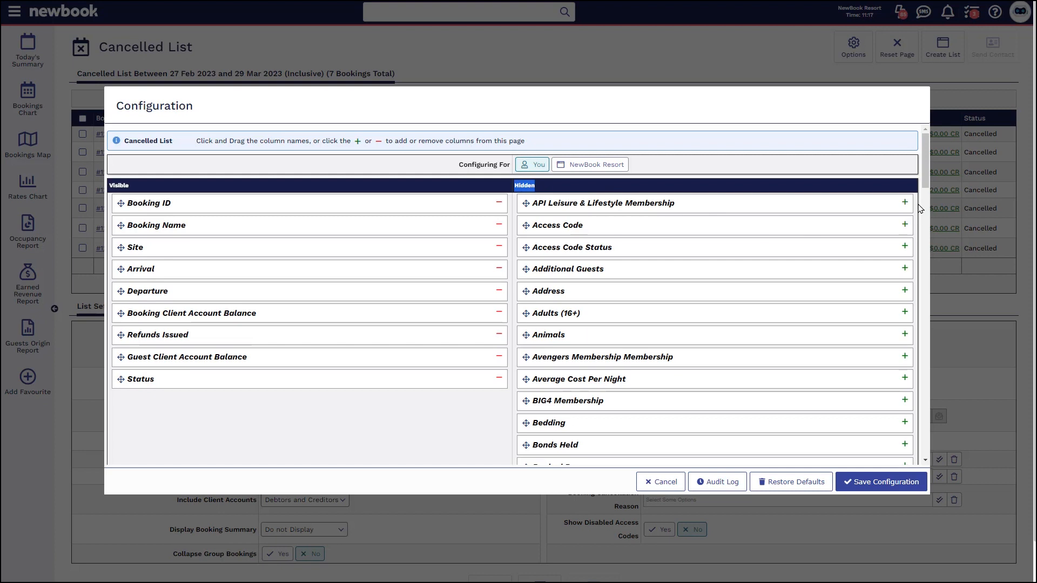
mouse_move(182, 351)
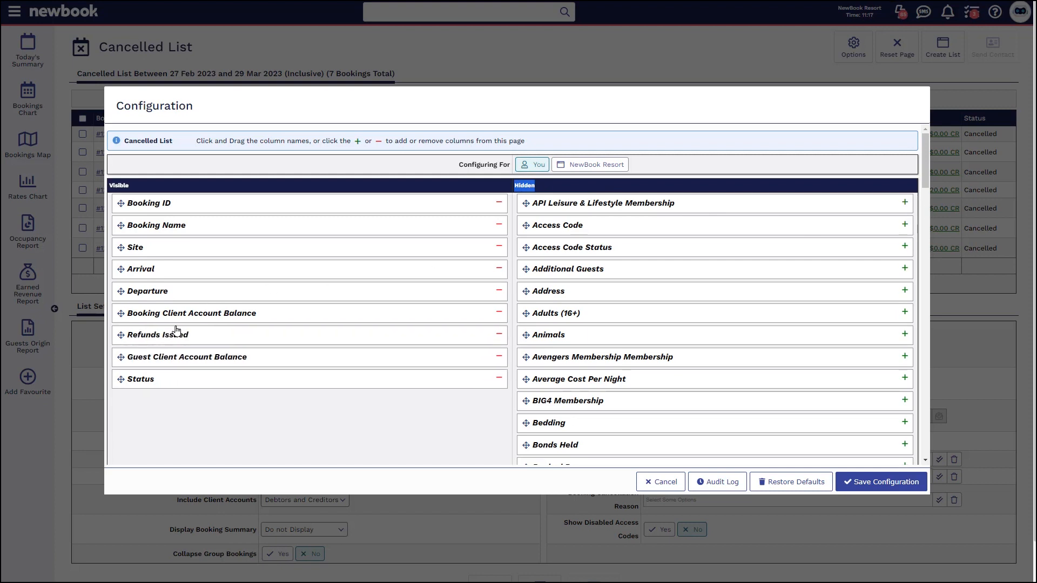
left_click(660, 482)
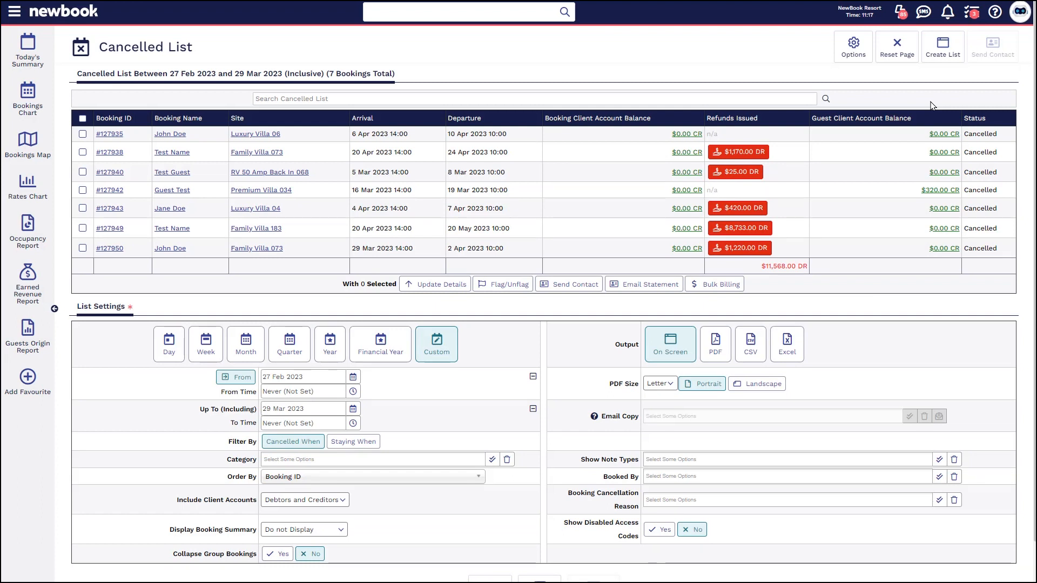
left_click(82, 152)
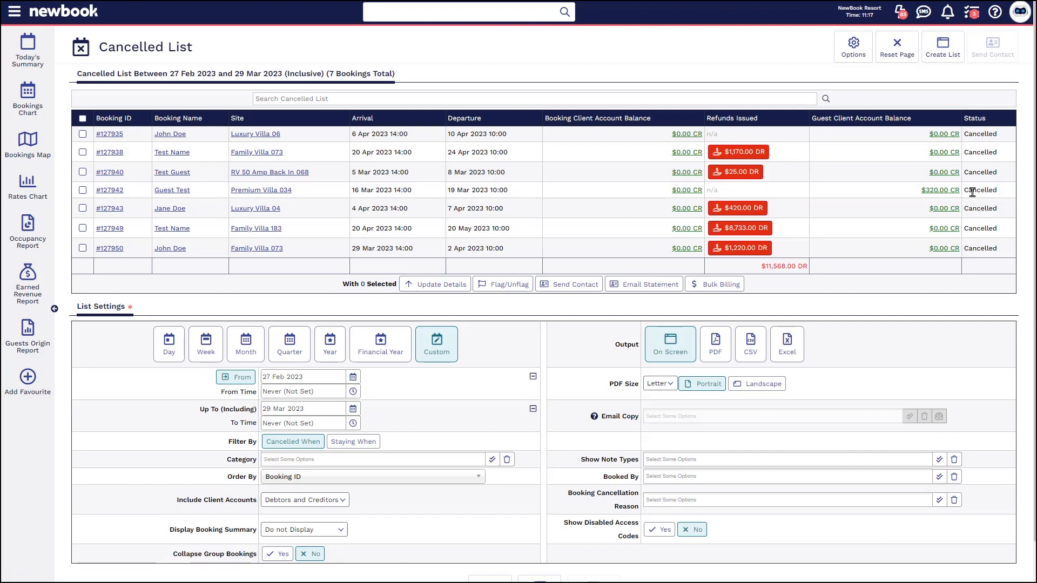
mouse_move(703, 215)
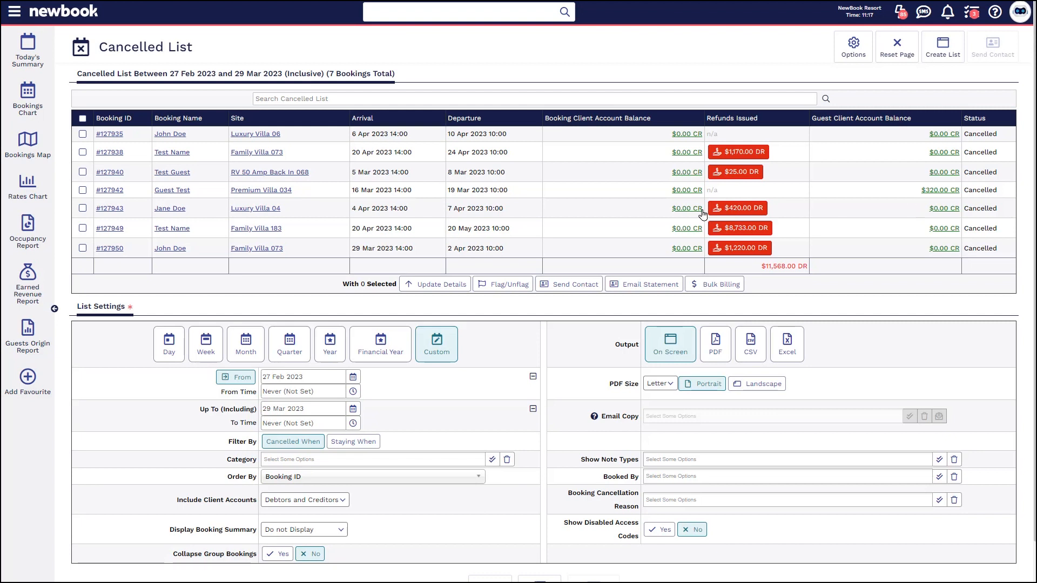
Search the navigation menu for 'credit' and choose Client Account Creditors
left_click(15, 11)
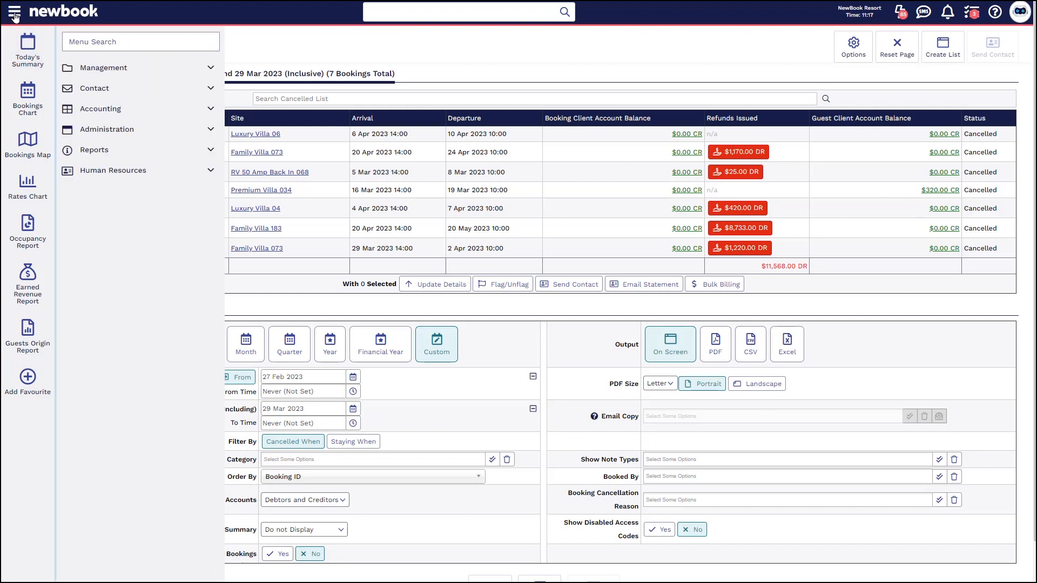
type("credit")
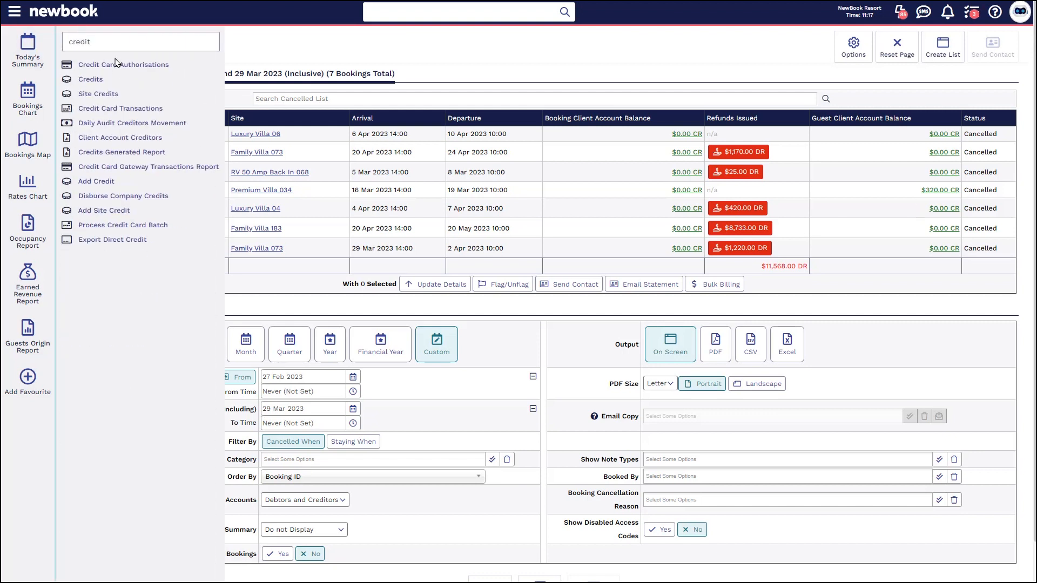
mouse_move(121, 138)
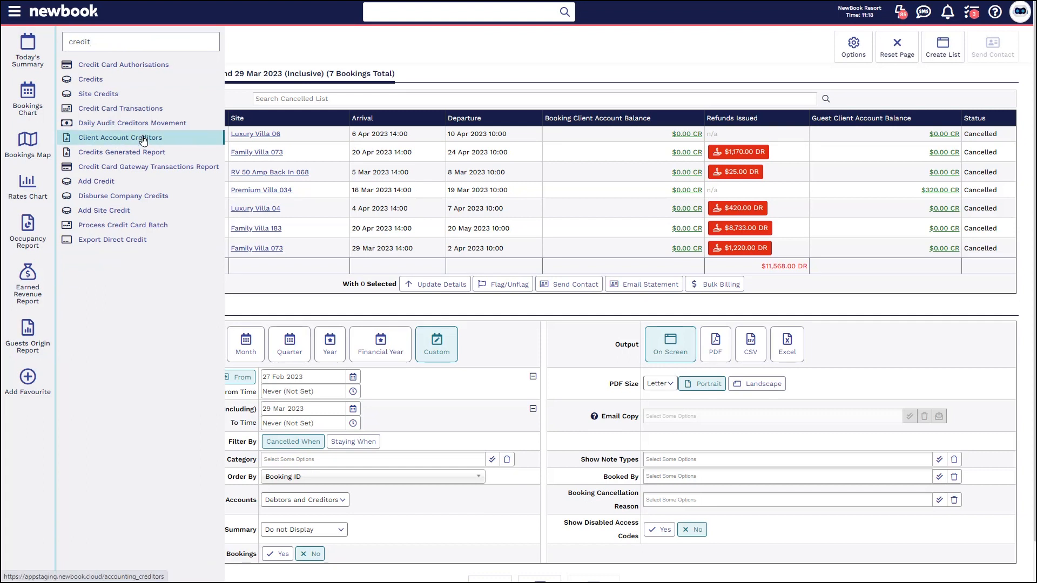
left_click(121, 137)
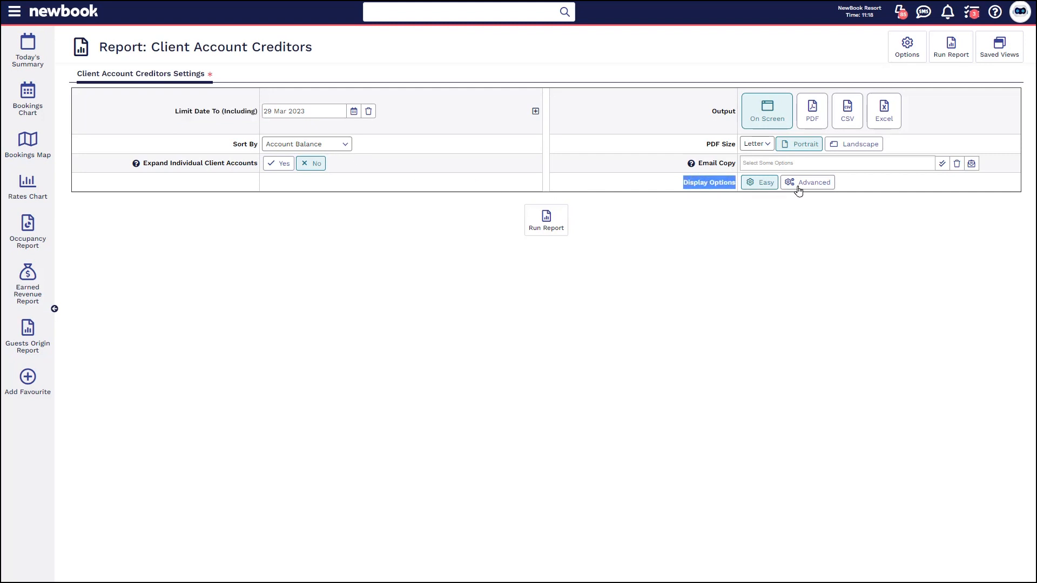
Run Client Account Creditors with Advanced display, filtered to Guest account type
left_click(814, 182)
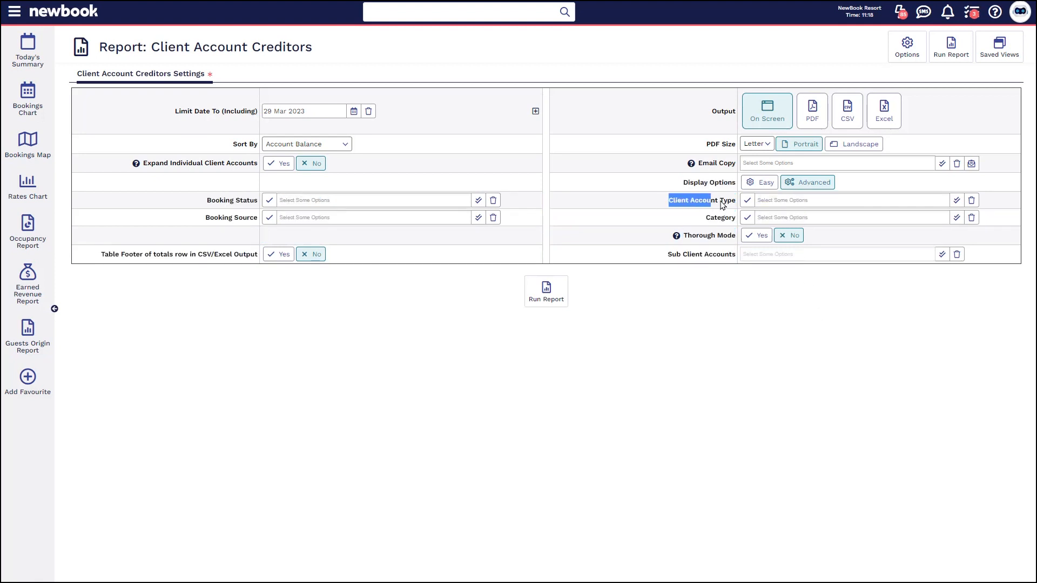
left_click(833, 200)
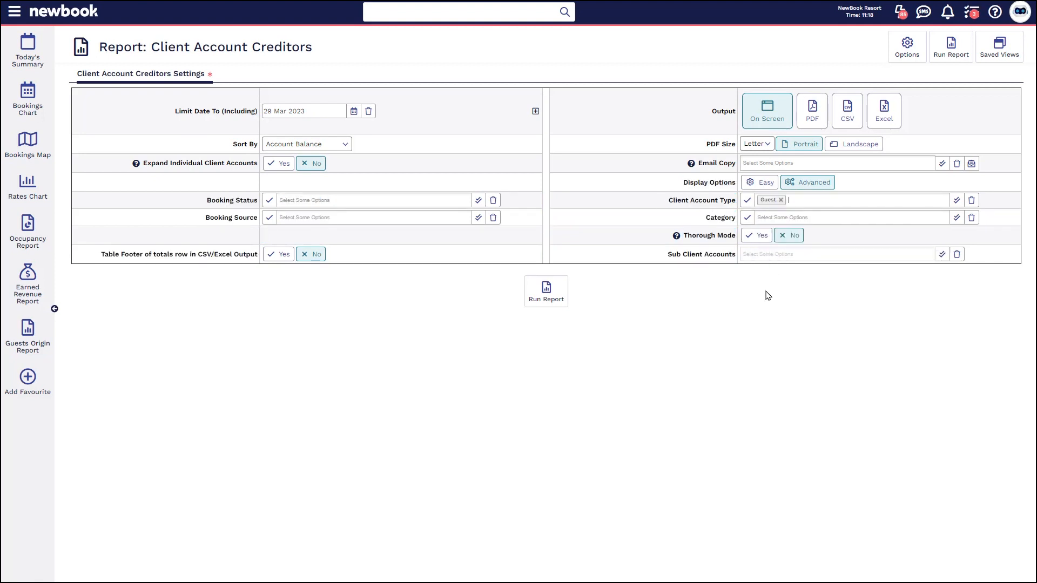
left_click(545, 291)
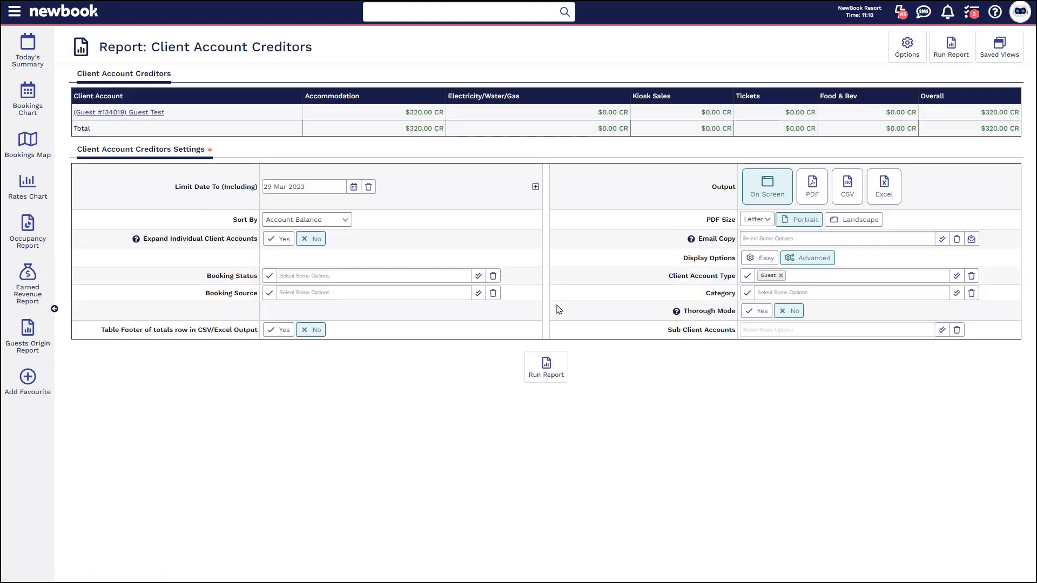
mouse_move(176, 112)
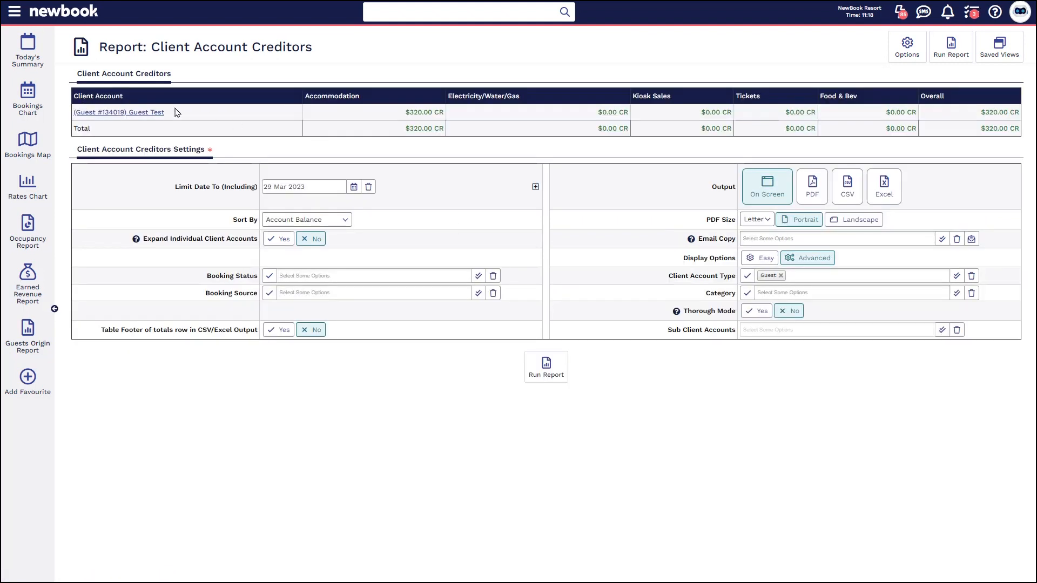
mouse_move(400, 115)
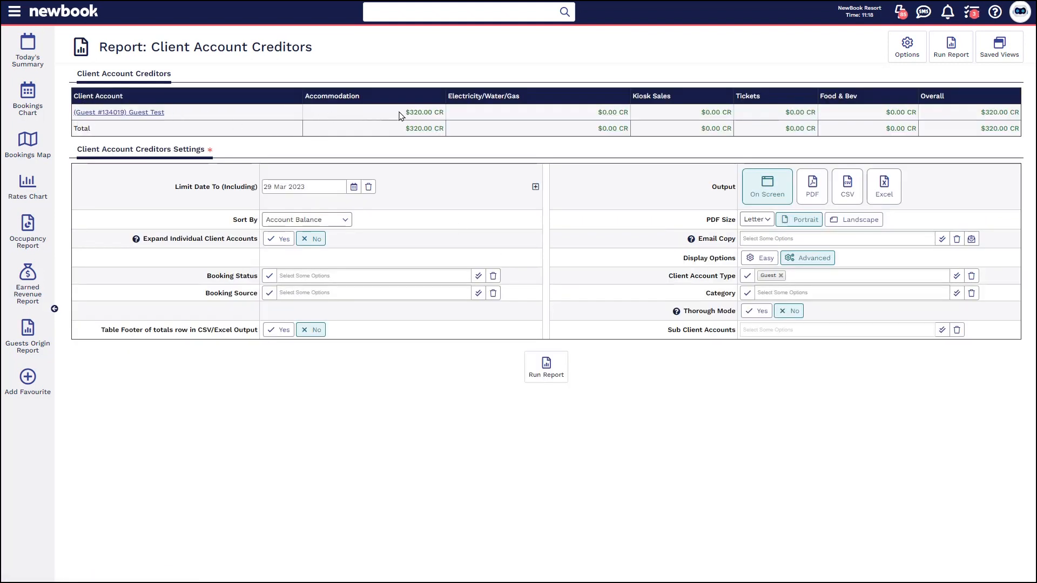